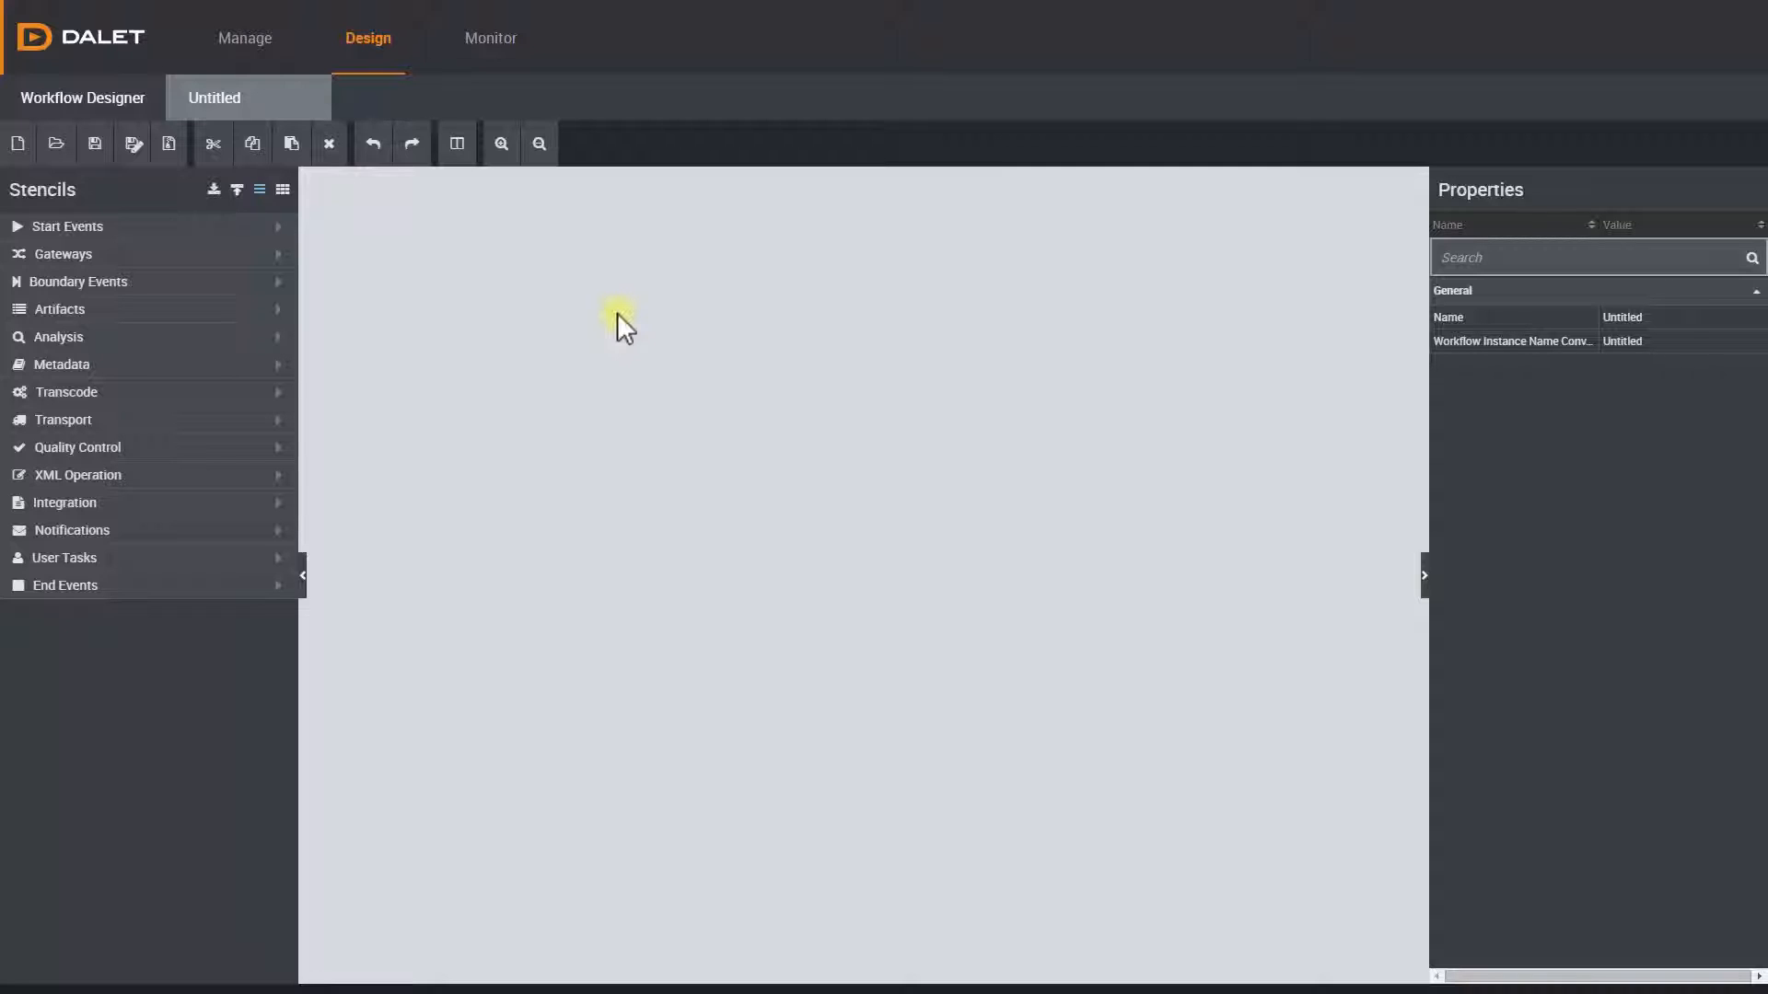
pyautogui.moveTo(372, 296)
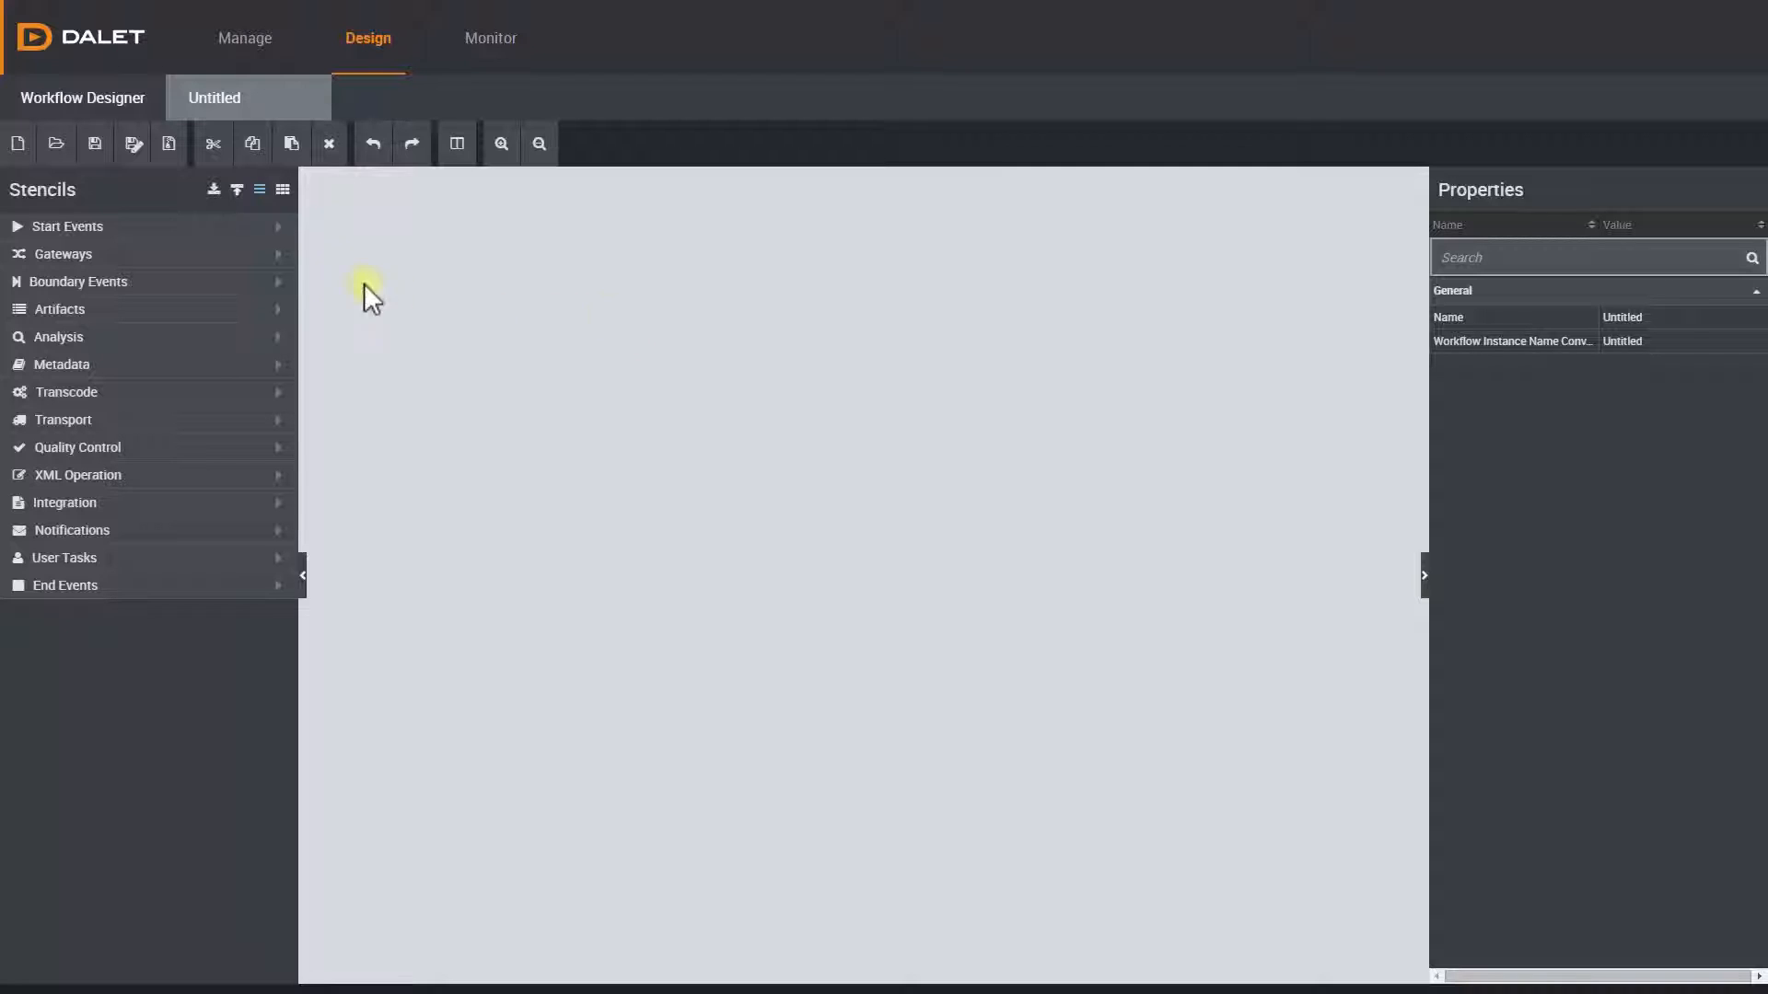
pyautogui.moveTo(230, 396)
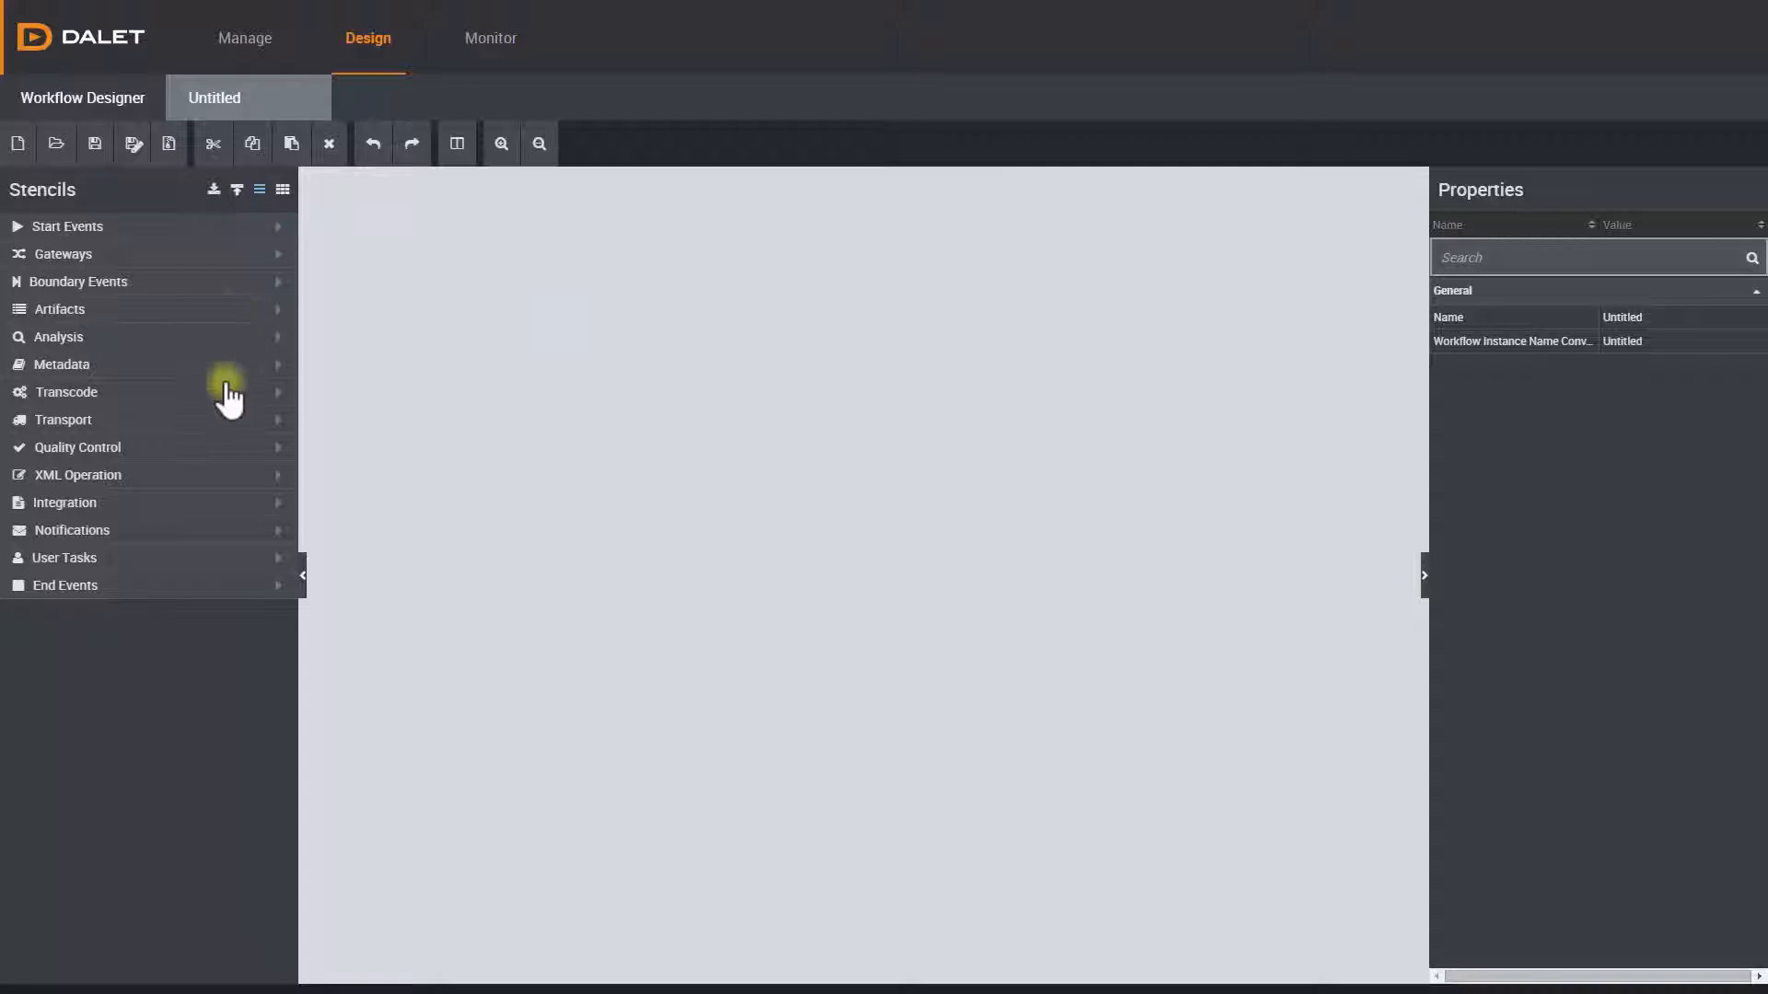
pyautogui.moveTo(237, 587)
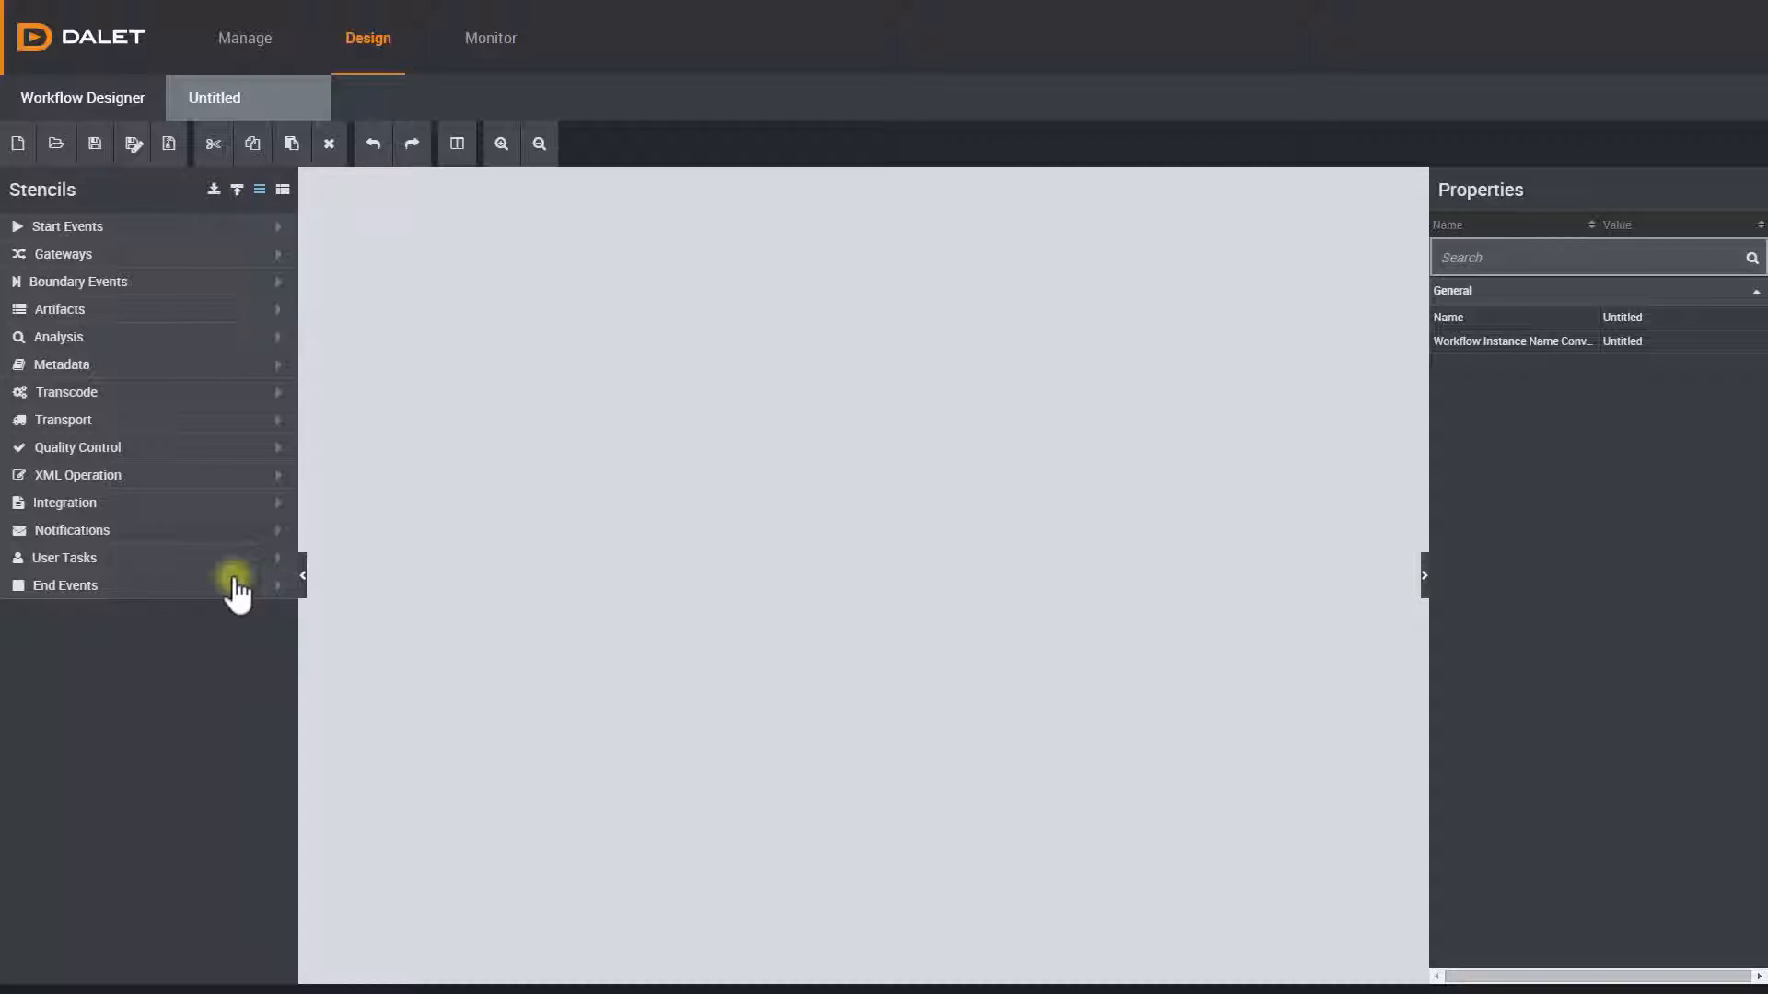
pyautogui.moveTo(207, 389)
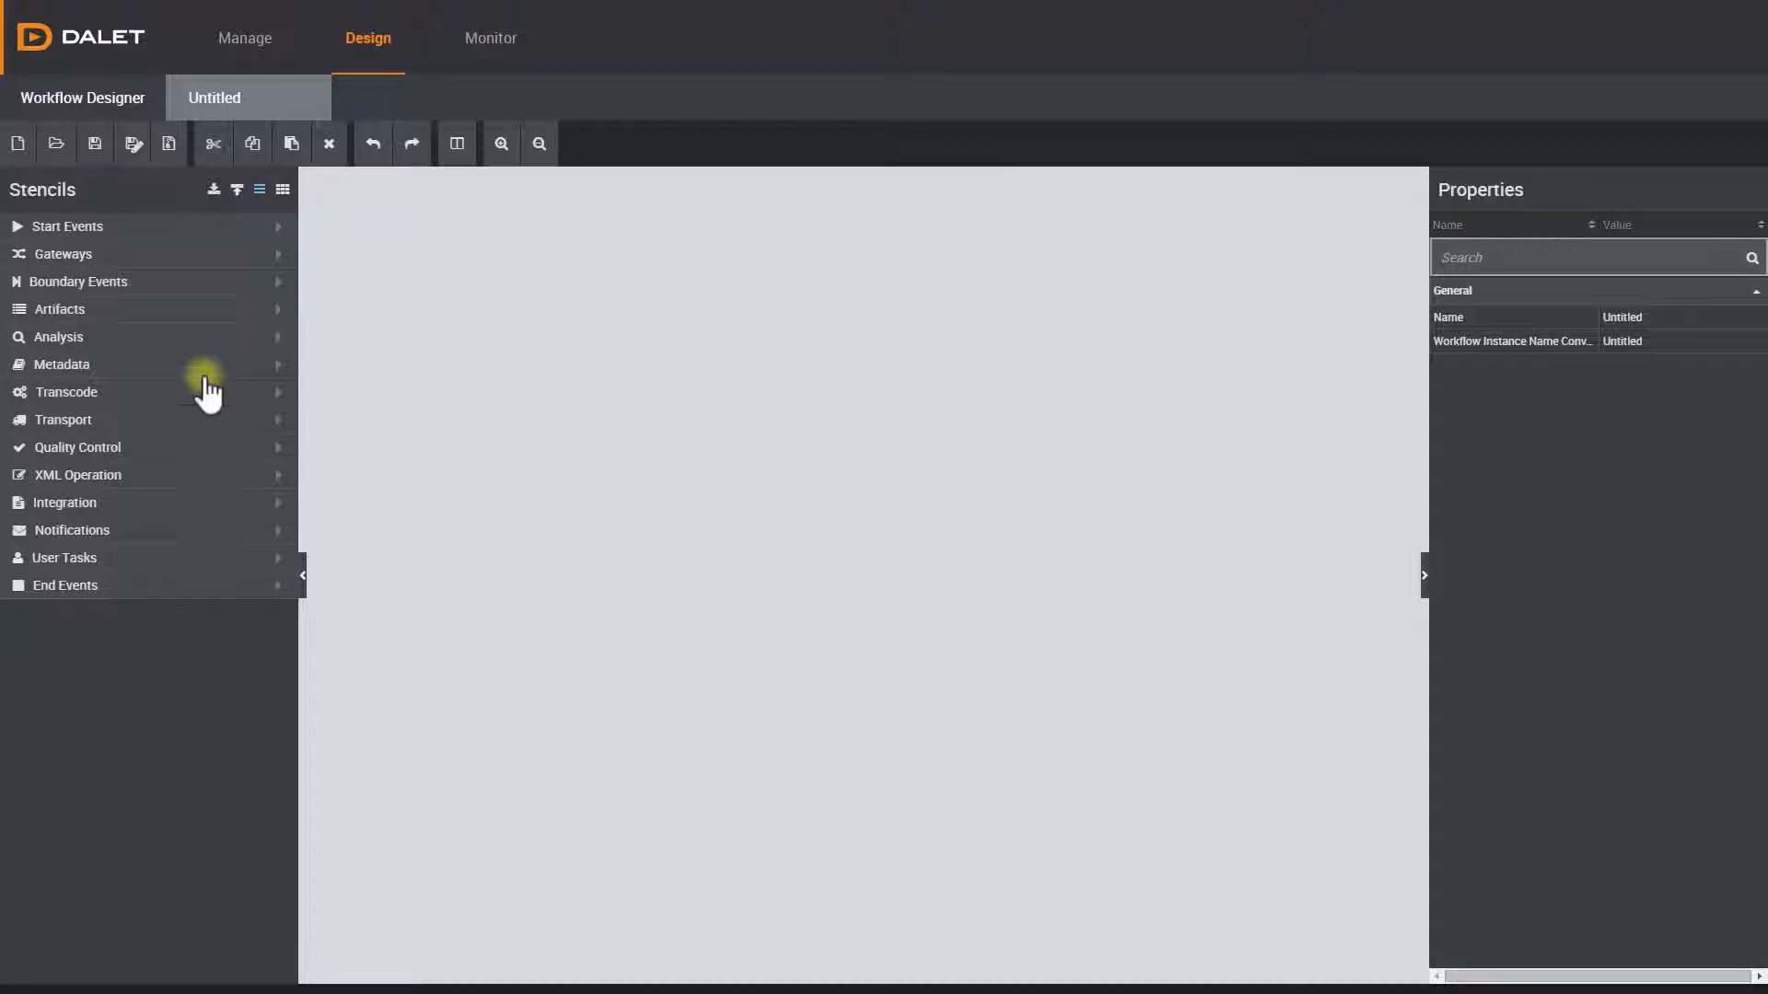
# - Expand the Start Events stencil group to reveal Watch Folder and Start Timer Event
pyautogui.click(67, 225)
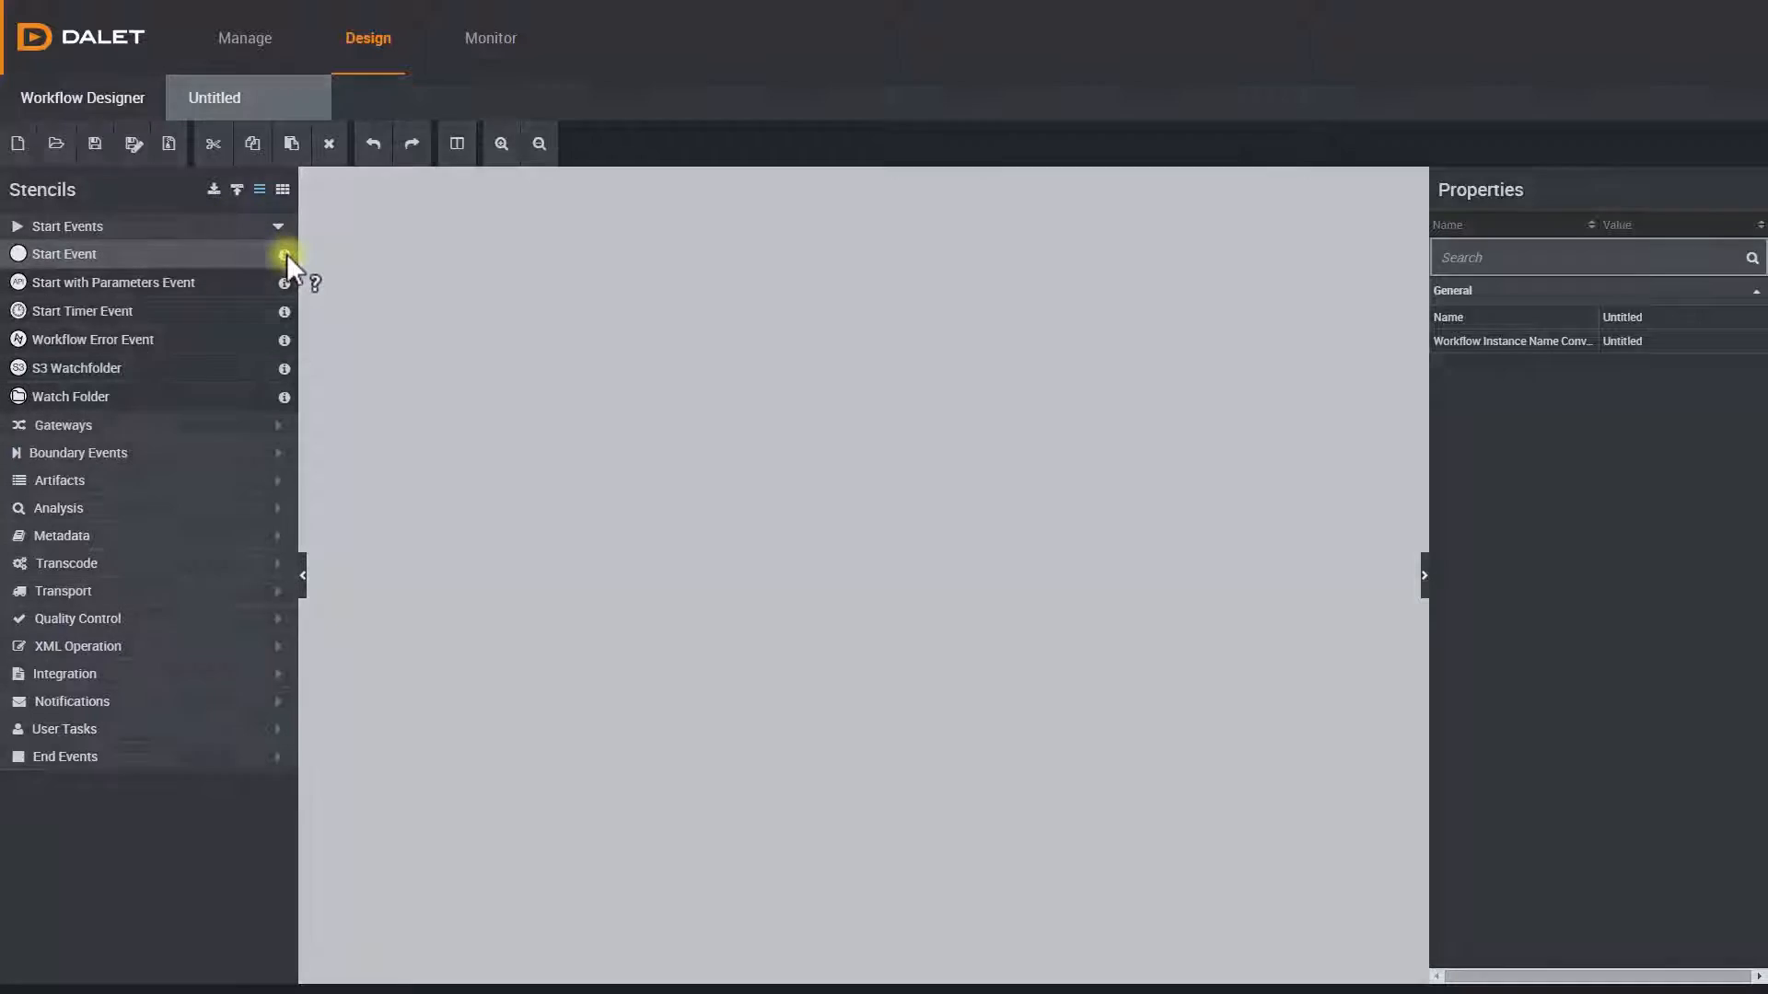
pyautogui.click(285, 254)
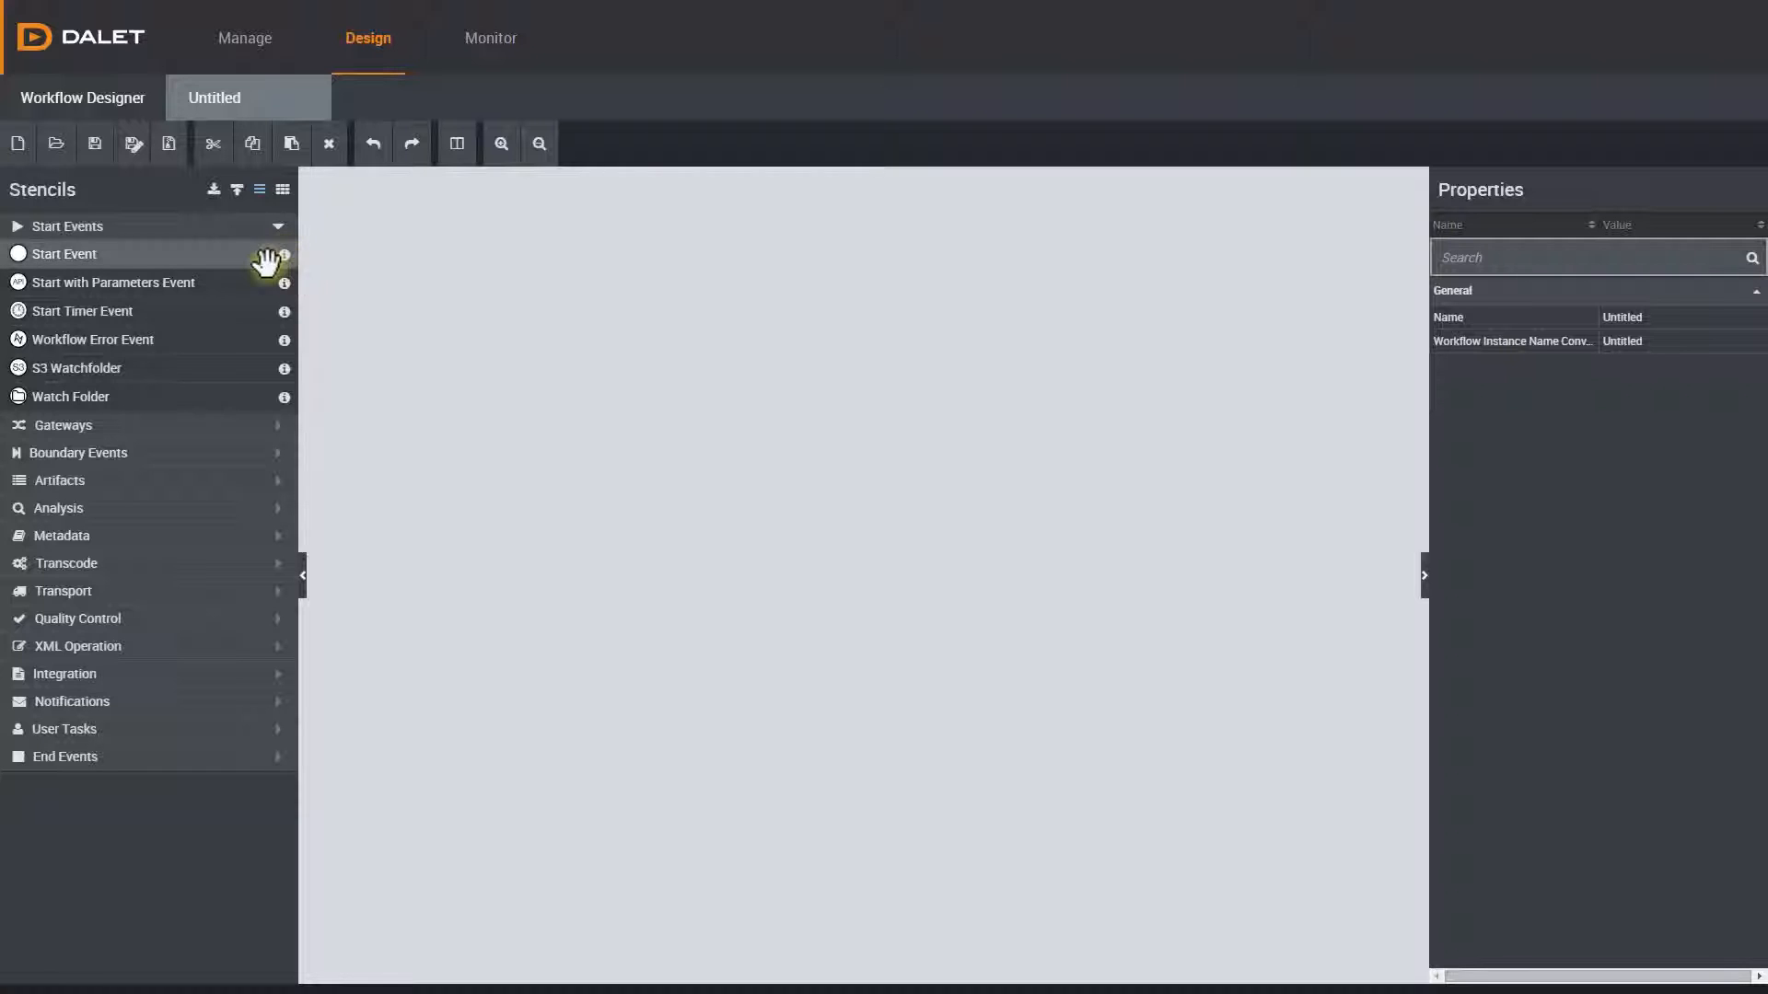
pyautogui.moveTo(288, 403)
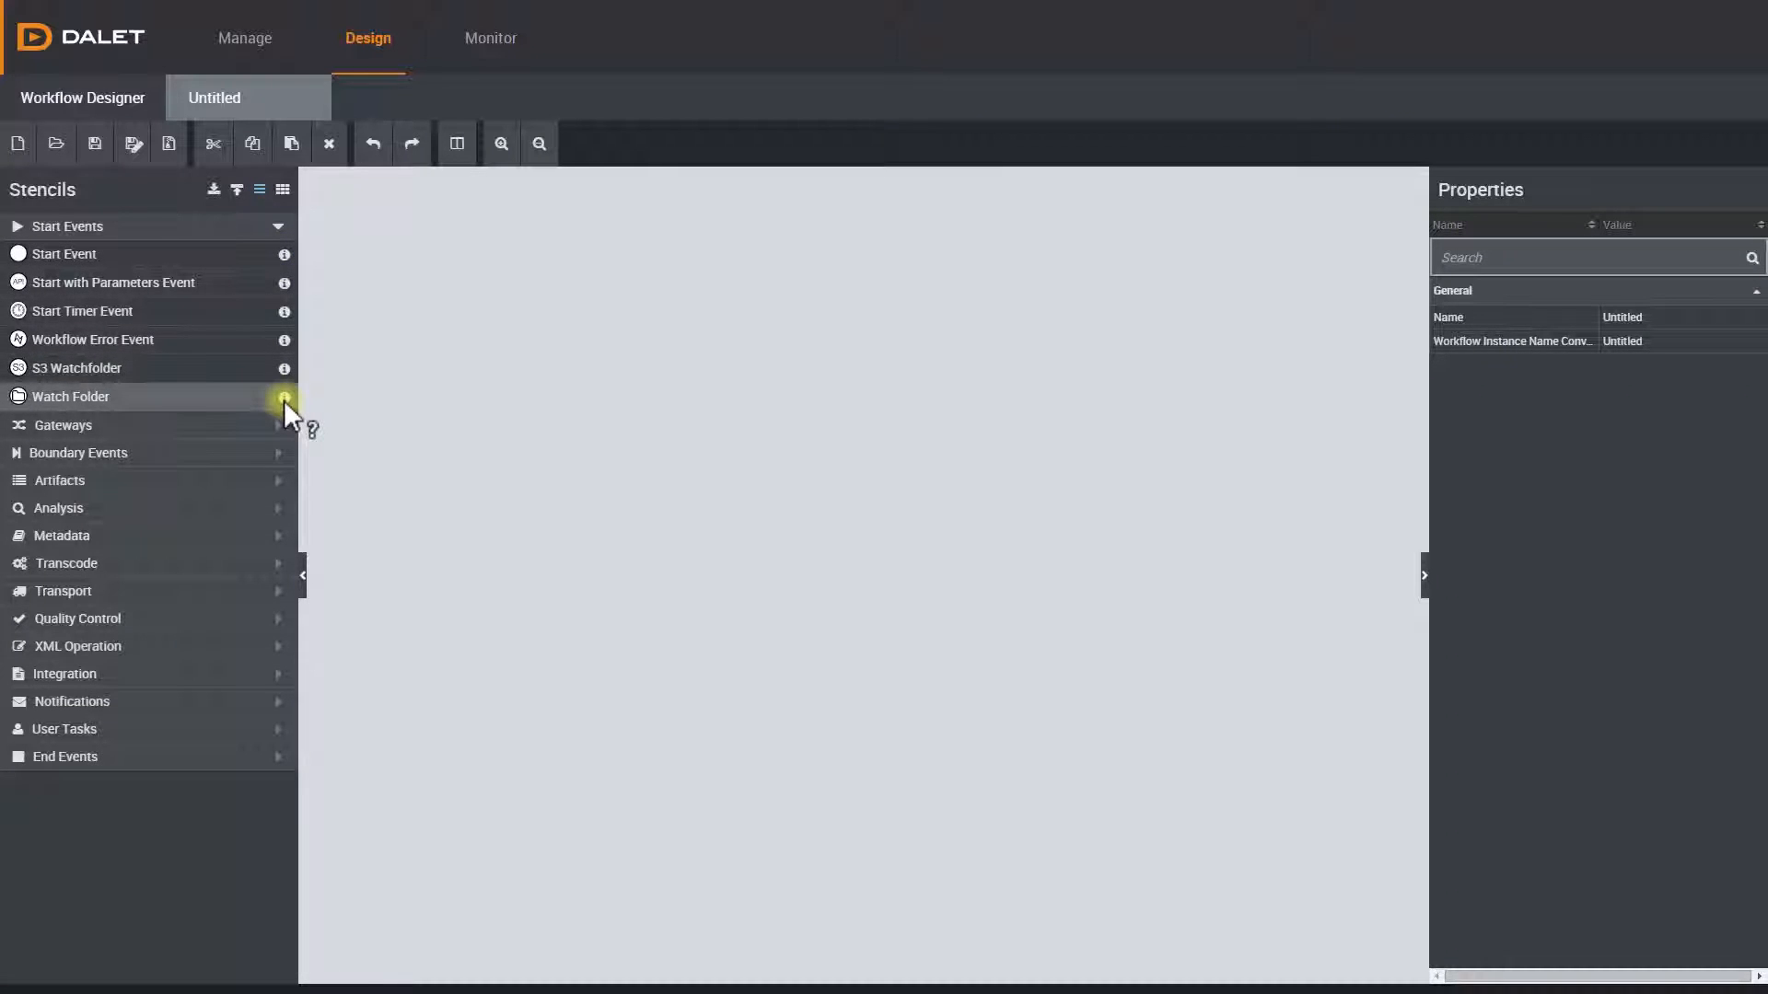
pyautogui.click(285, 396)
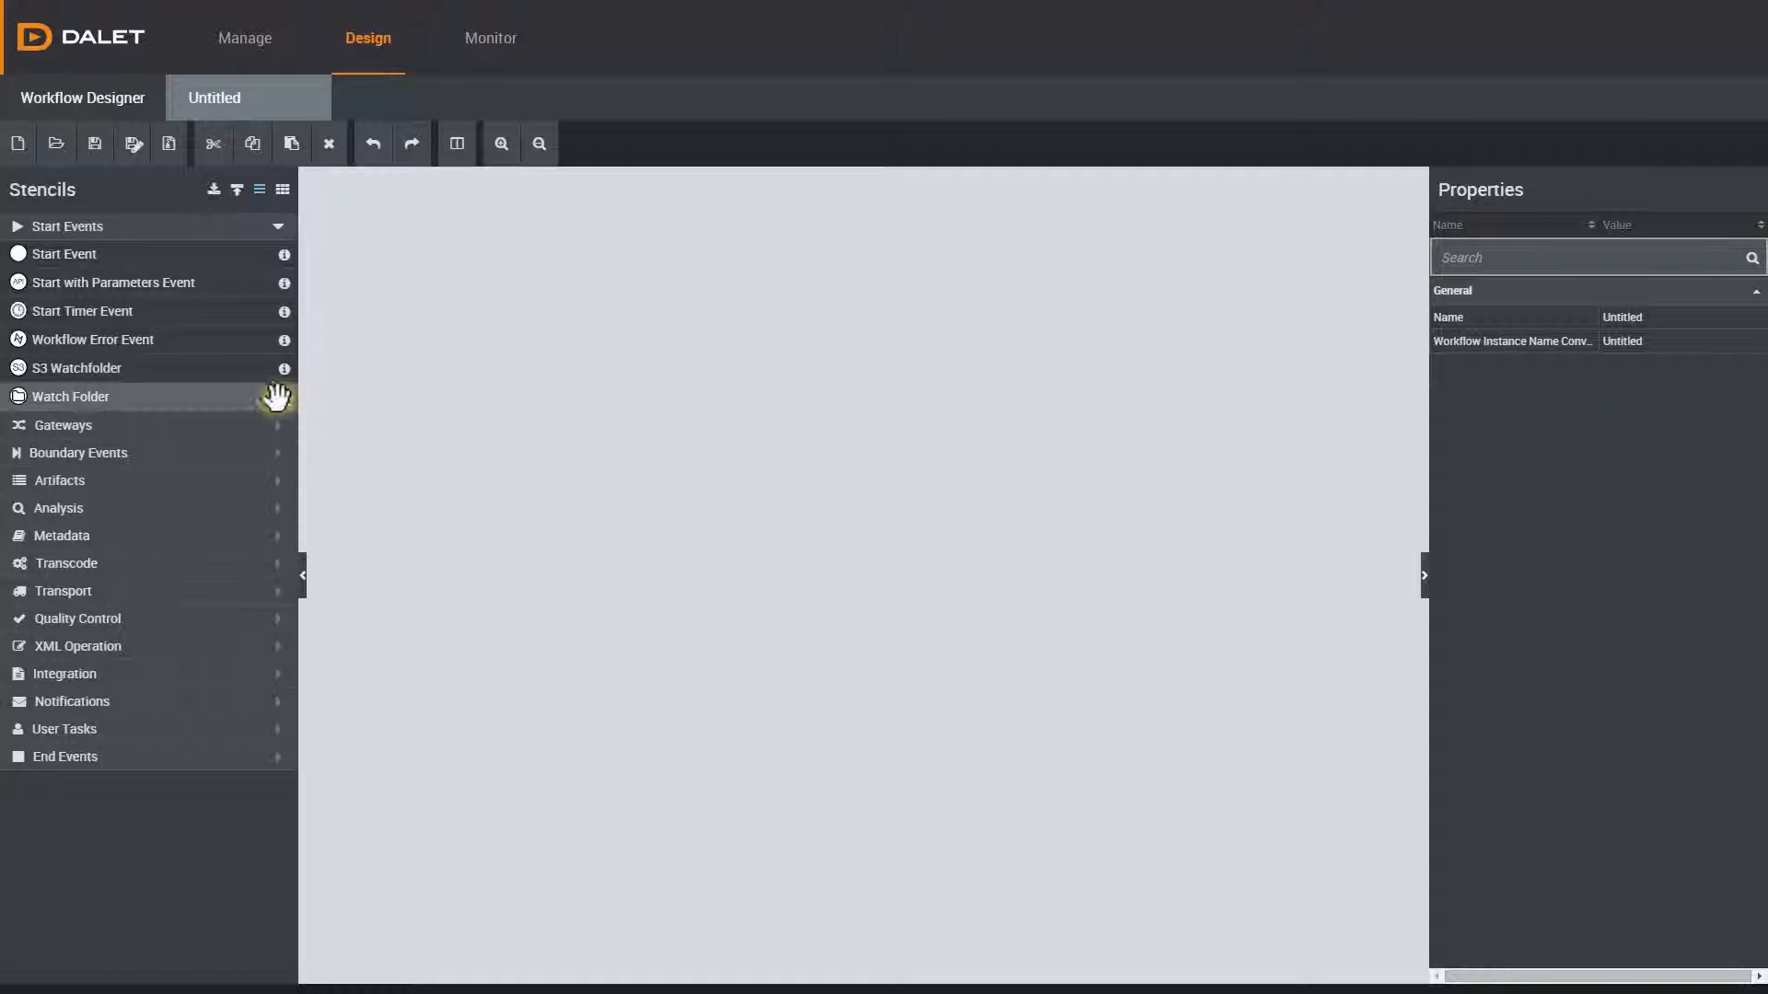
pyautogui.moveTo(284, 288)
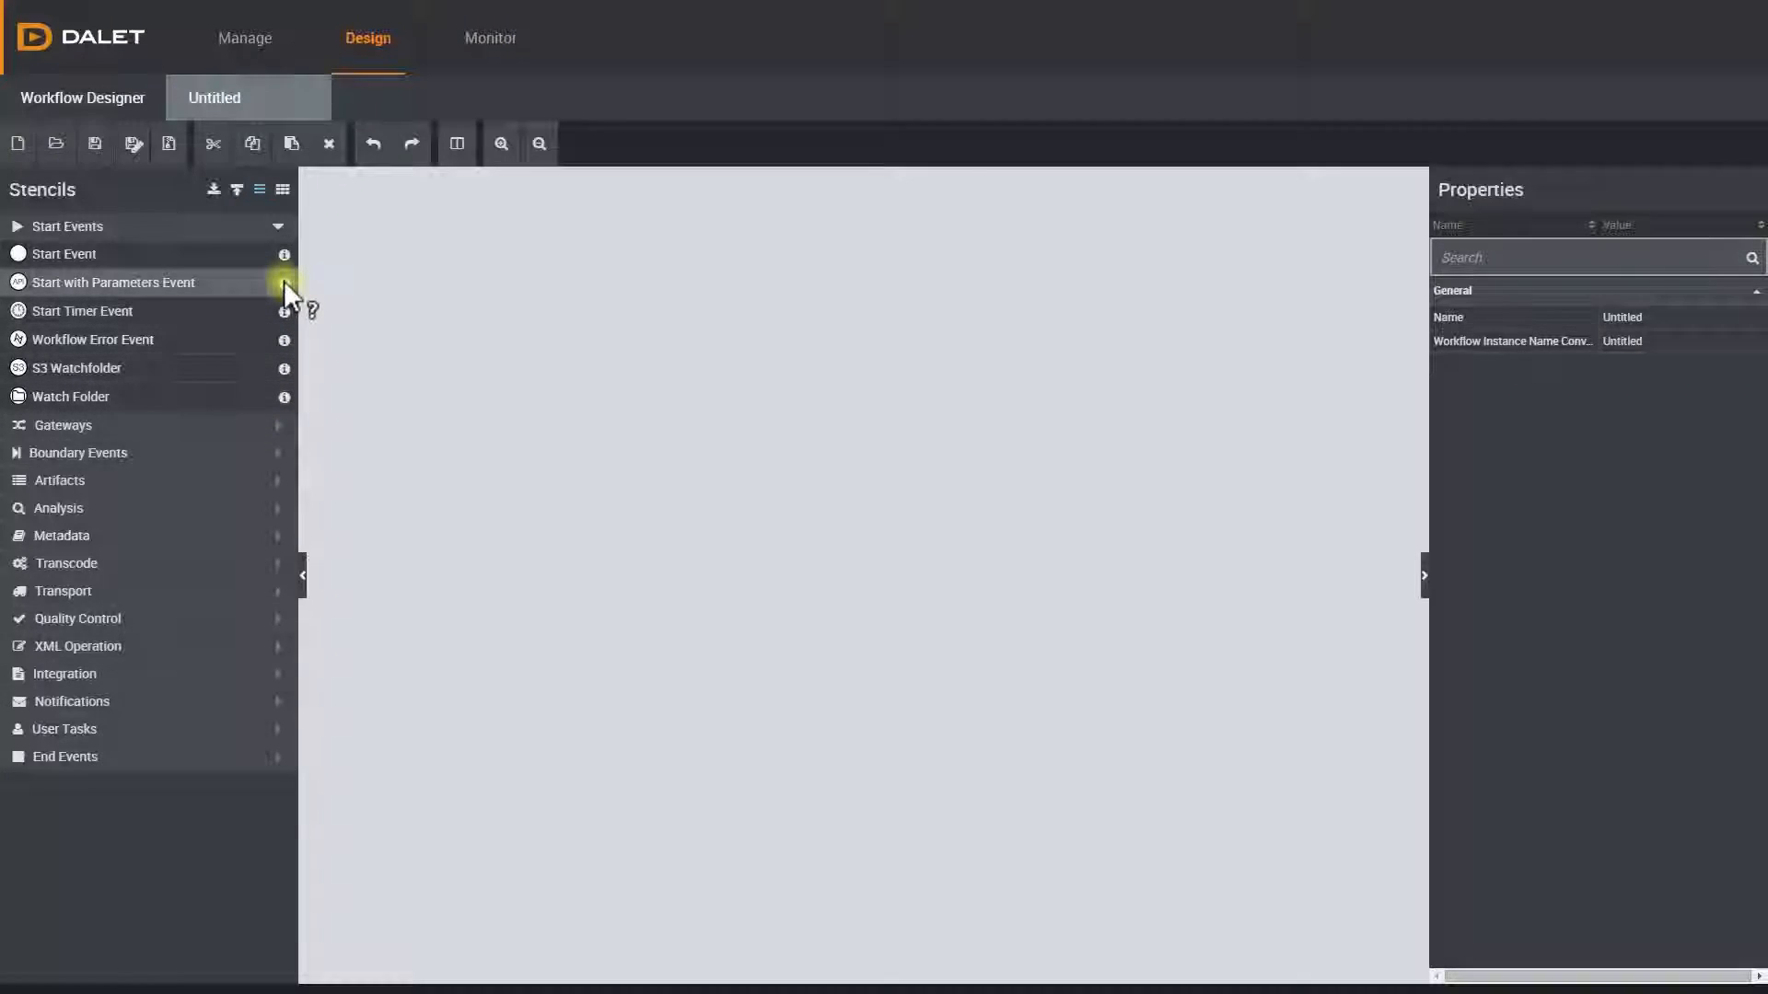
pyautogui.click(284, 282)
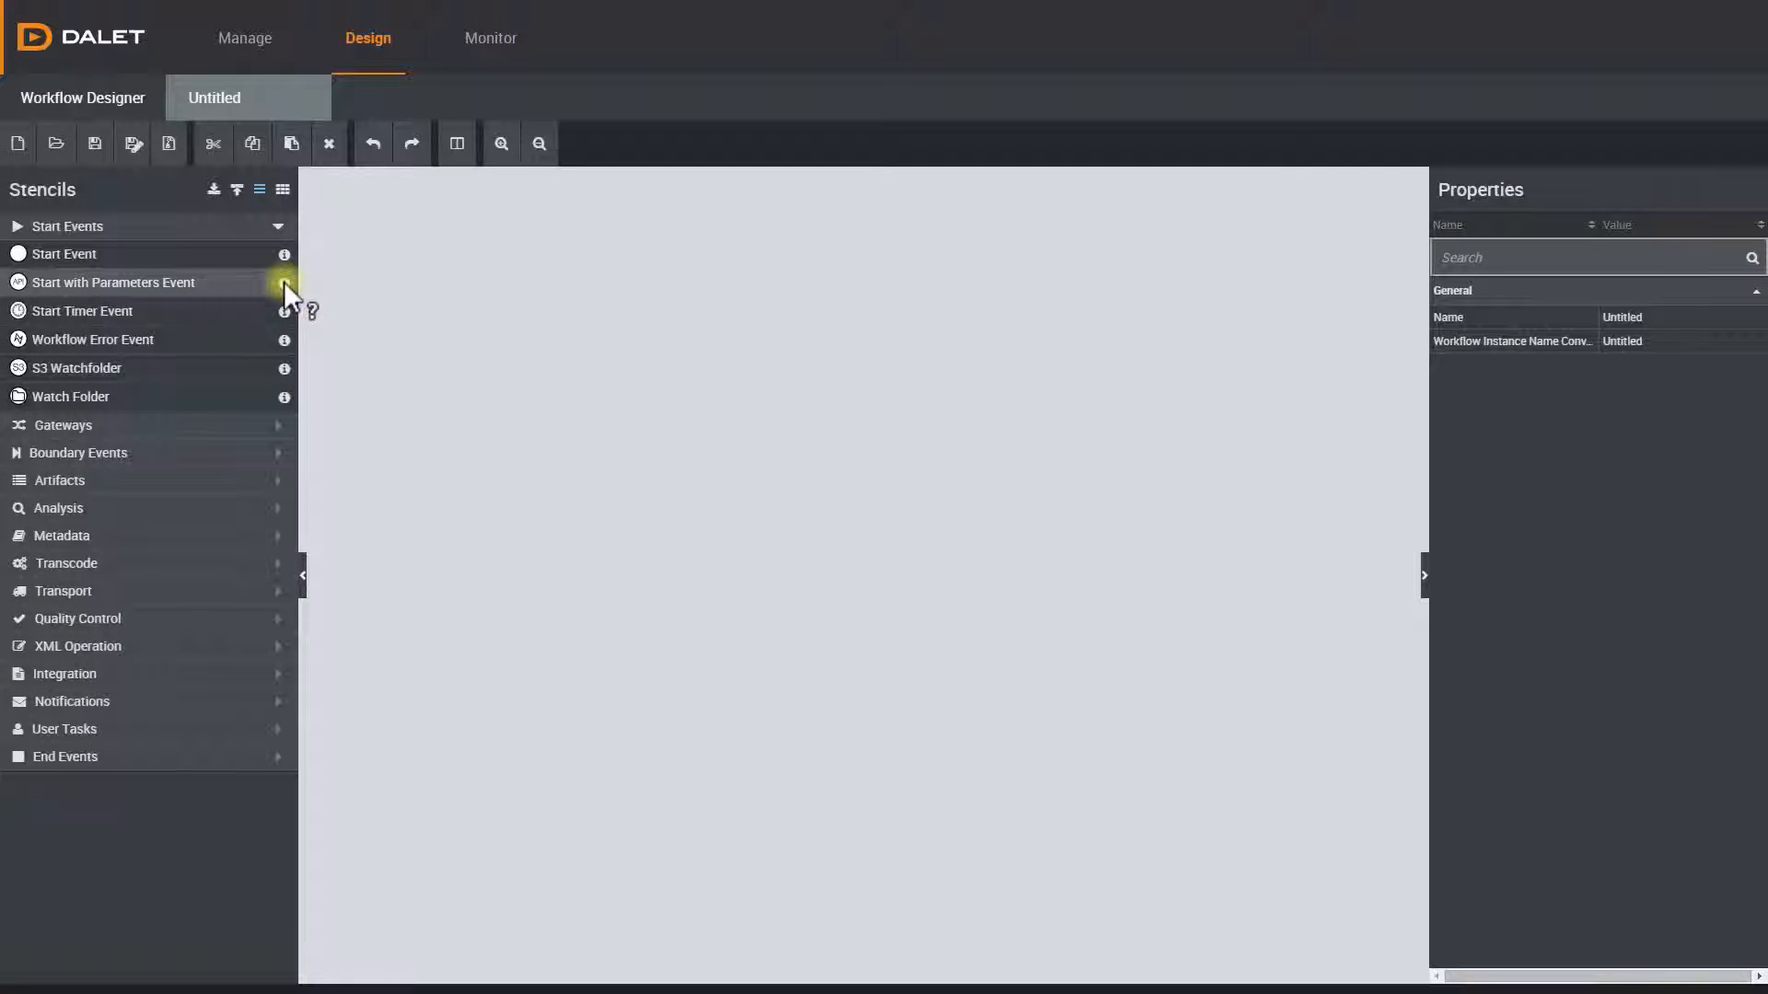
pyautogui.moveTo(291, 320)
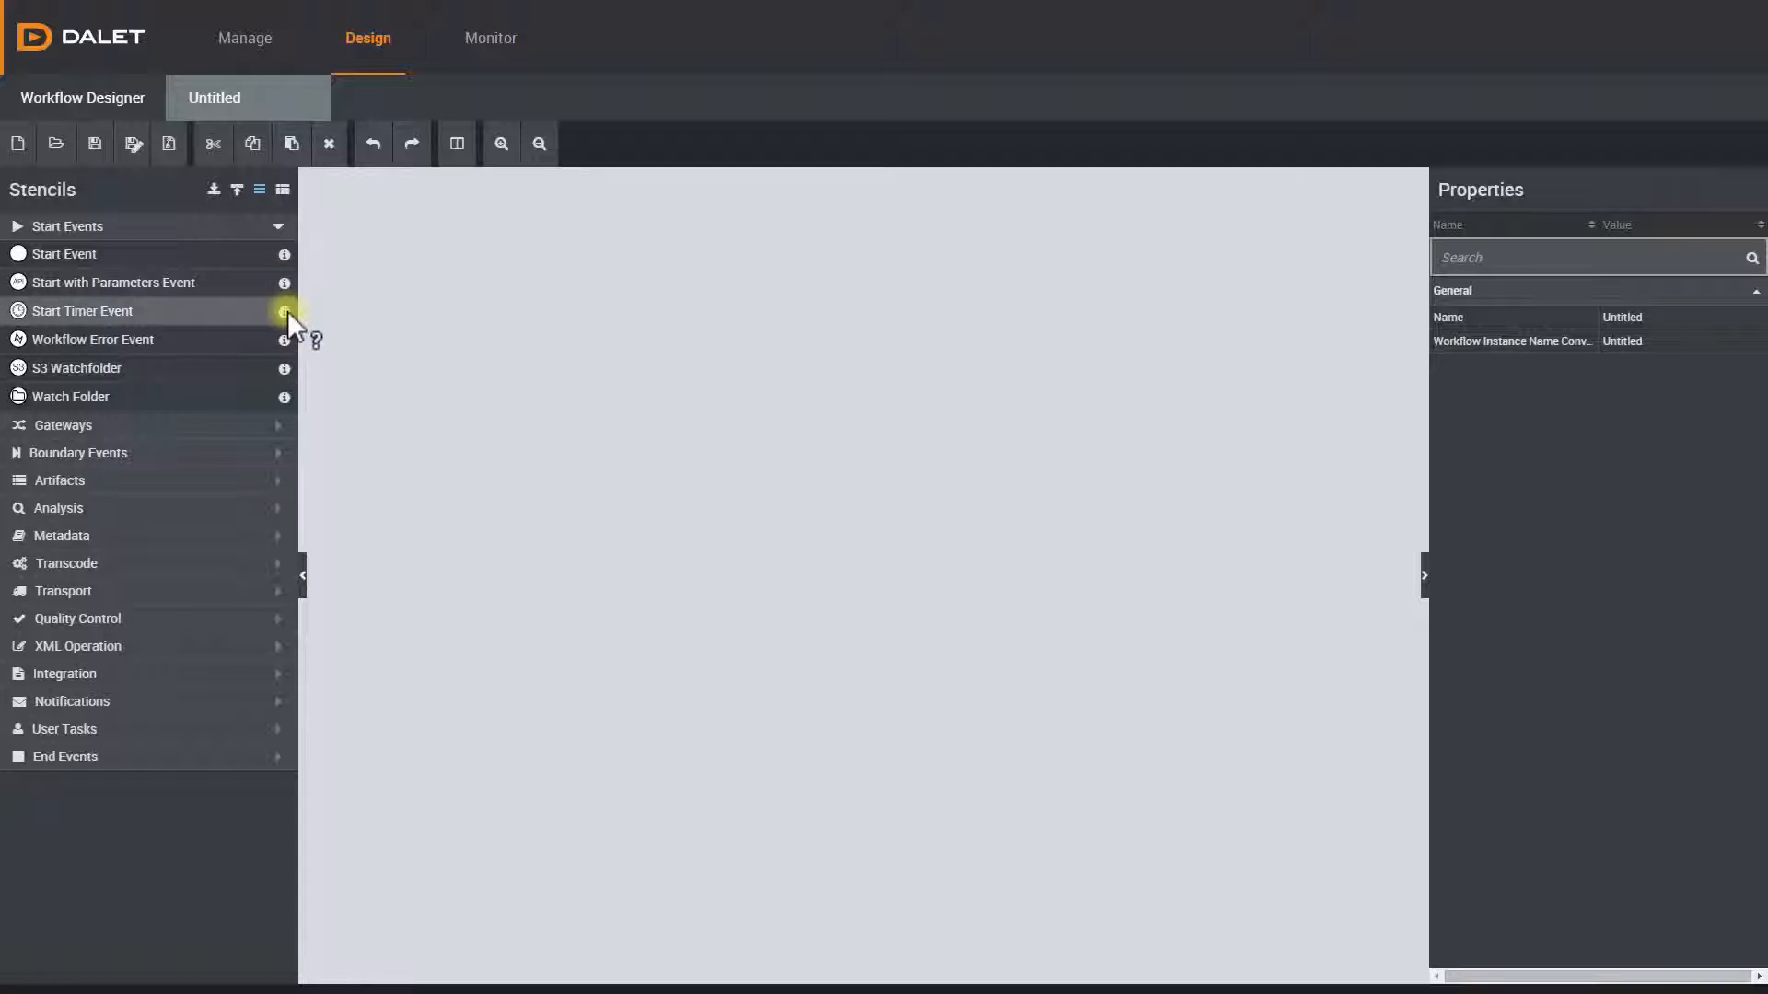
pyautogui.click(284, 311)
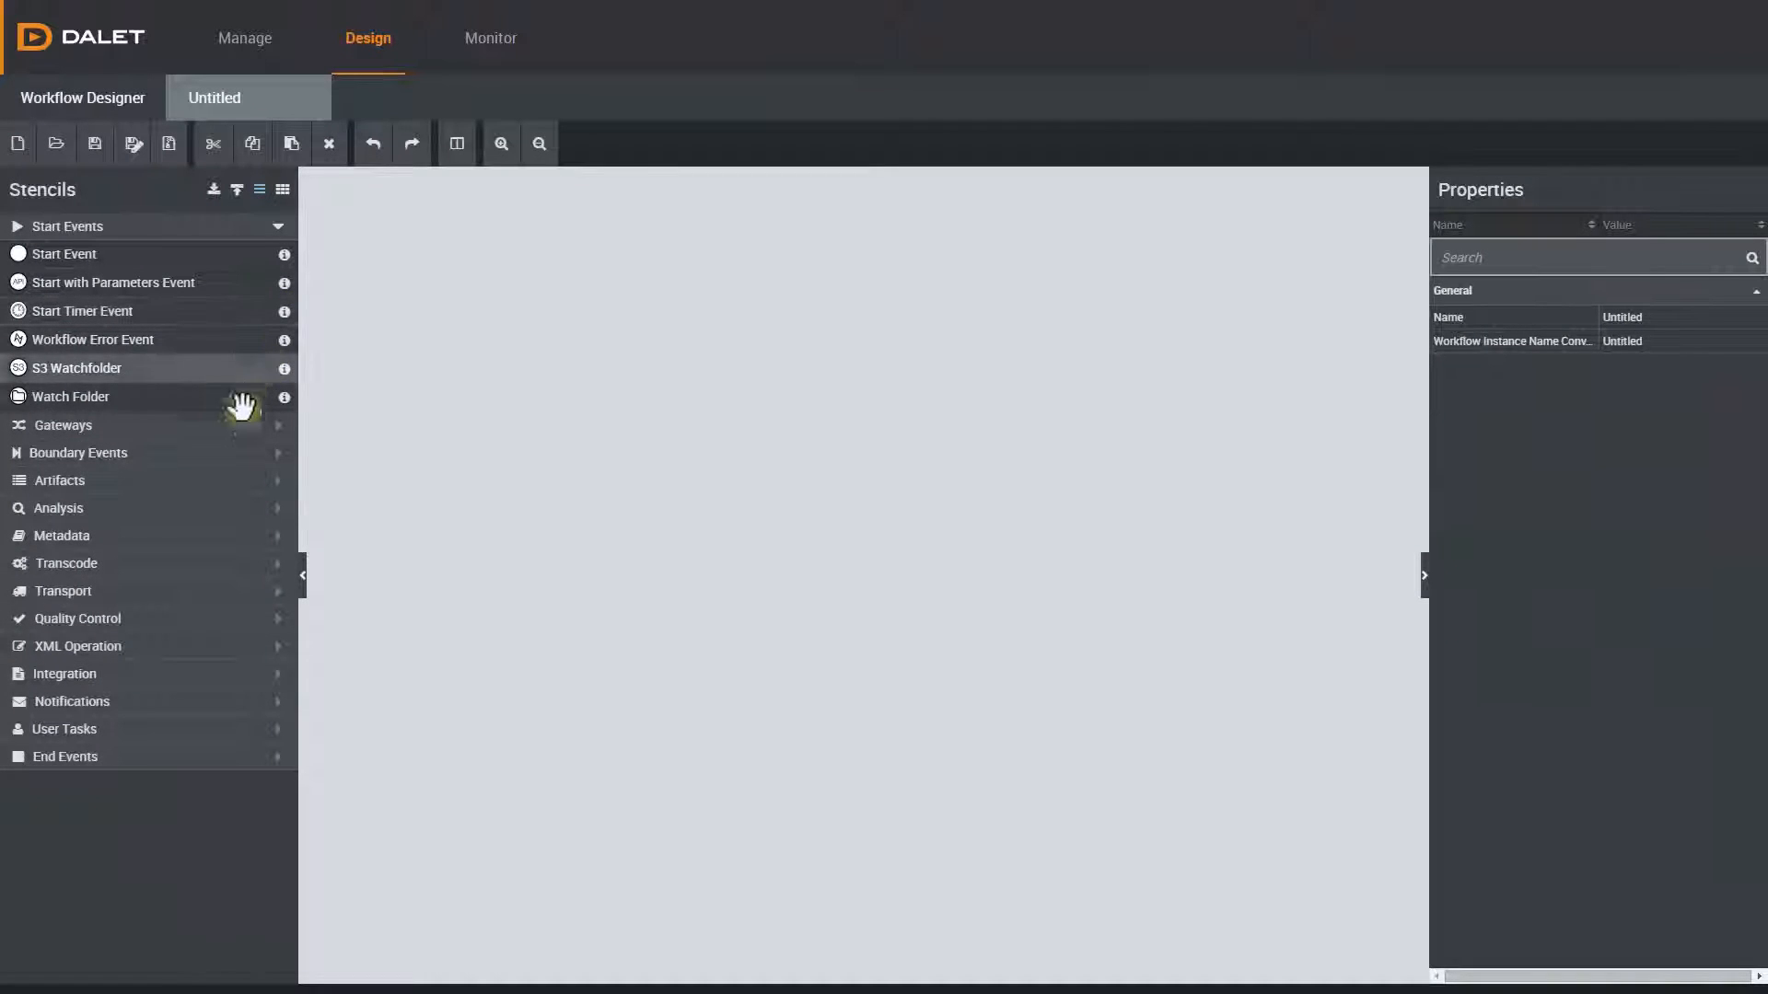
# - Expand the Gateways stencil group listing Exclusive, Inclusive and Parallel gateways
pyautogui.click(64, 425)
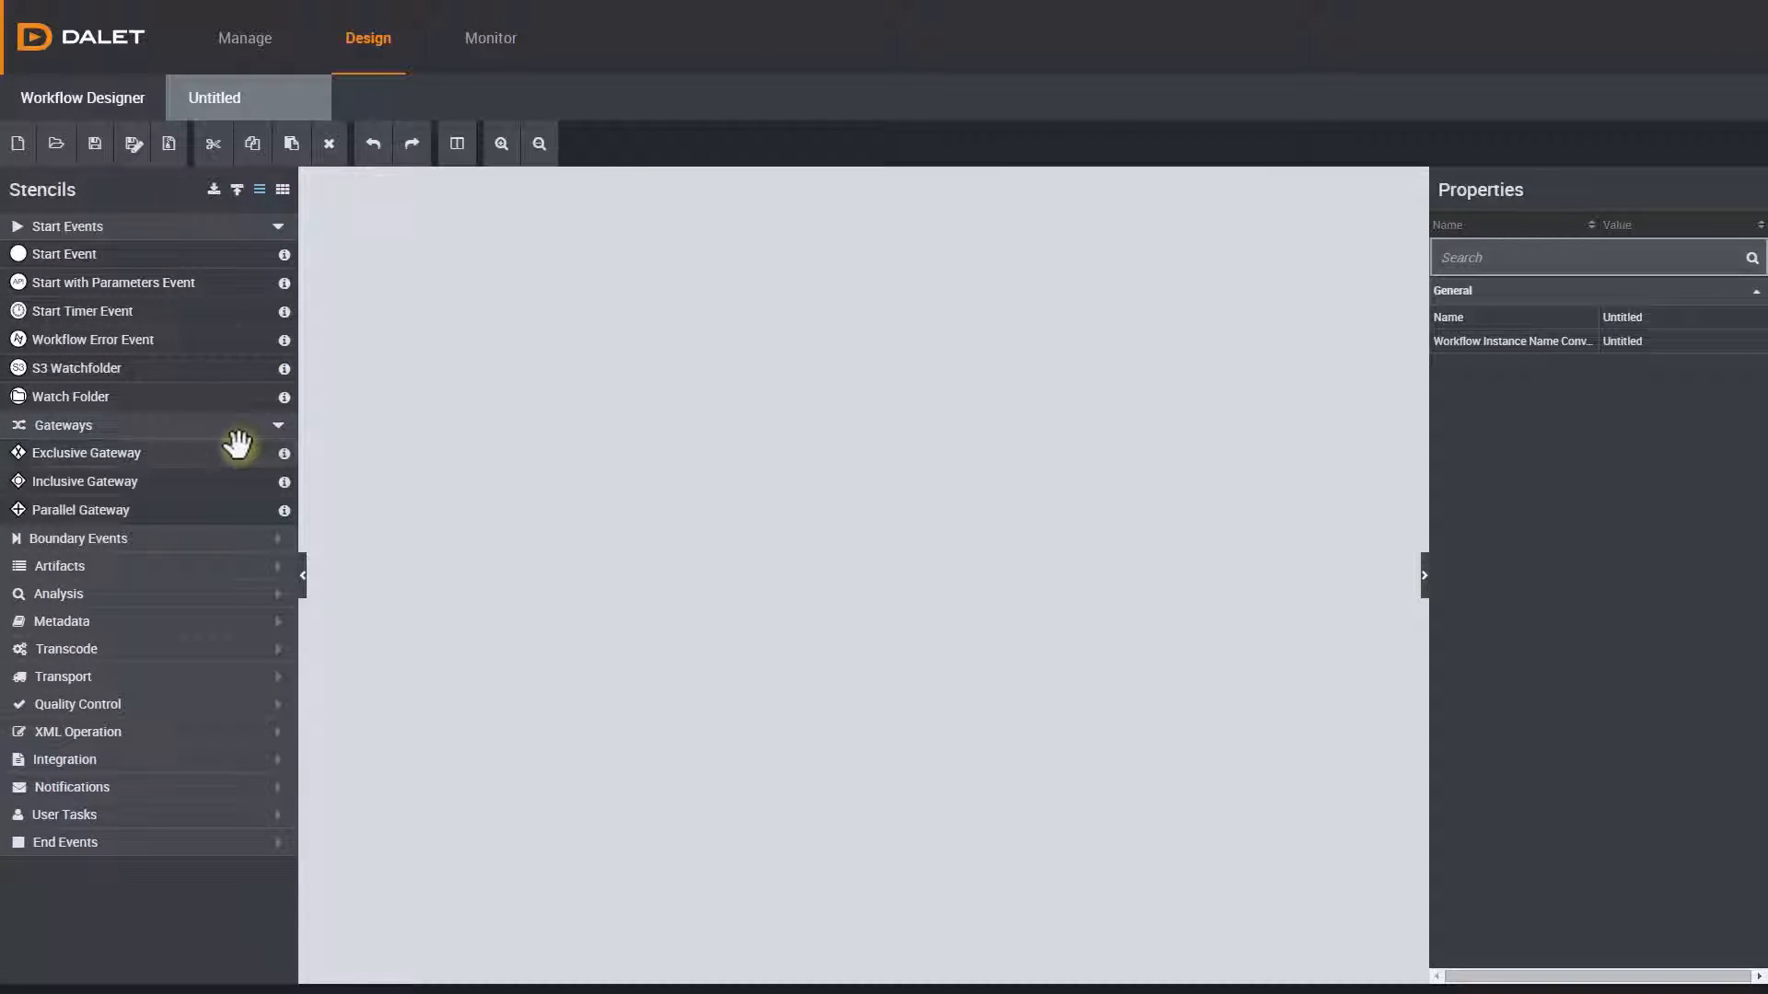
pyautogui.moveTo(237, 502)
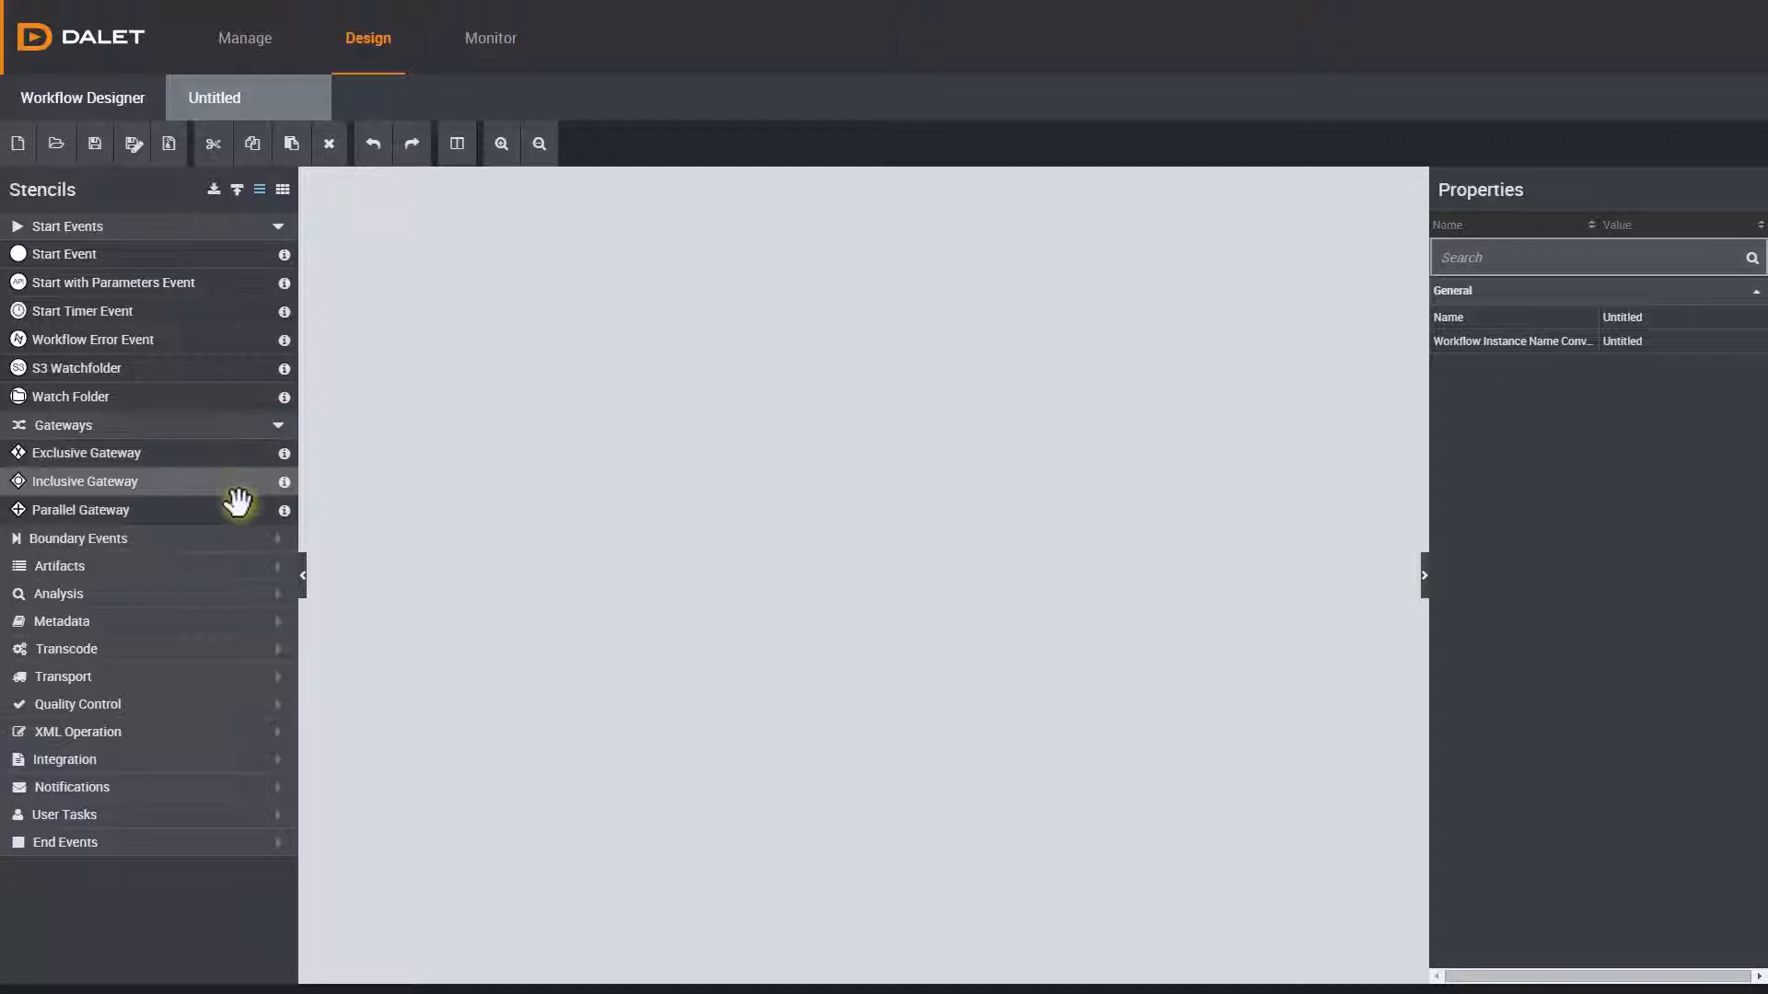
pyautogui.moveTo(237, 509)
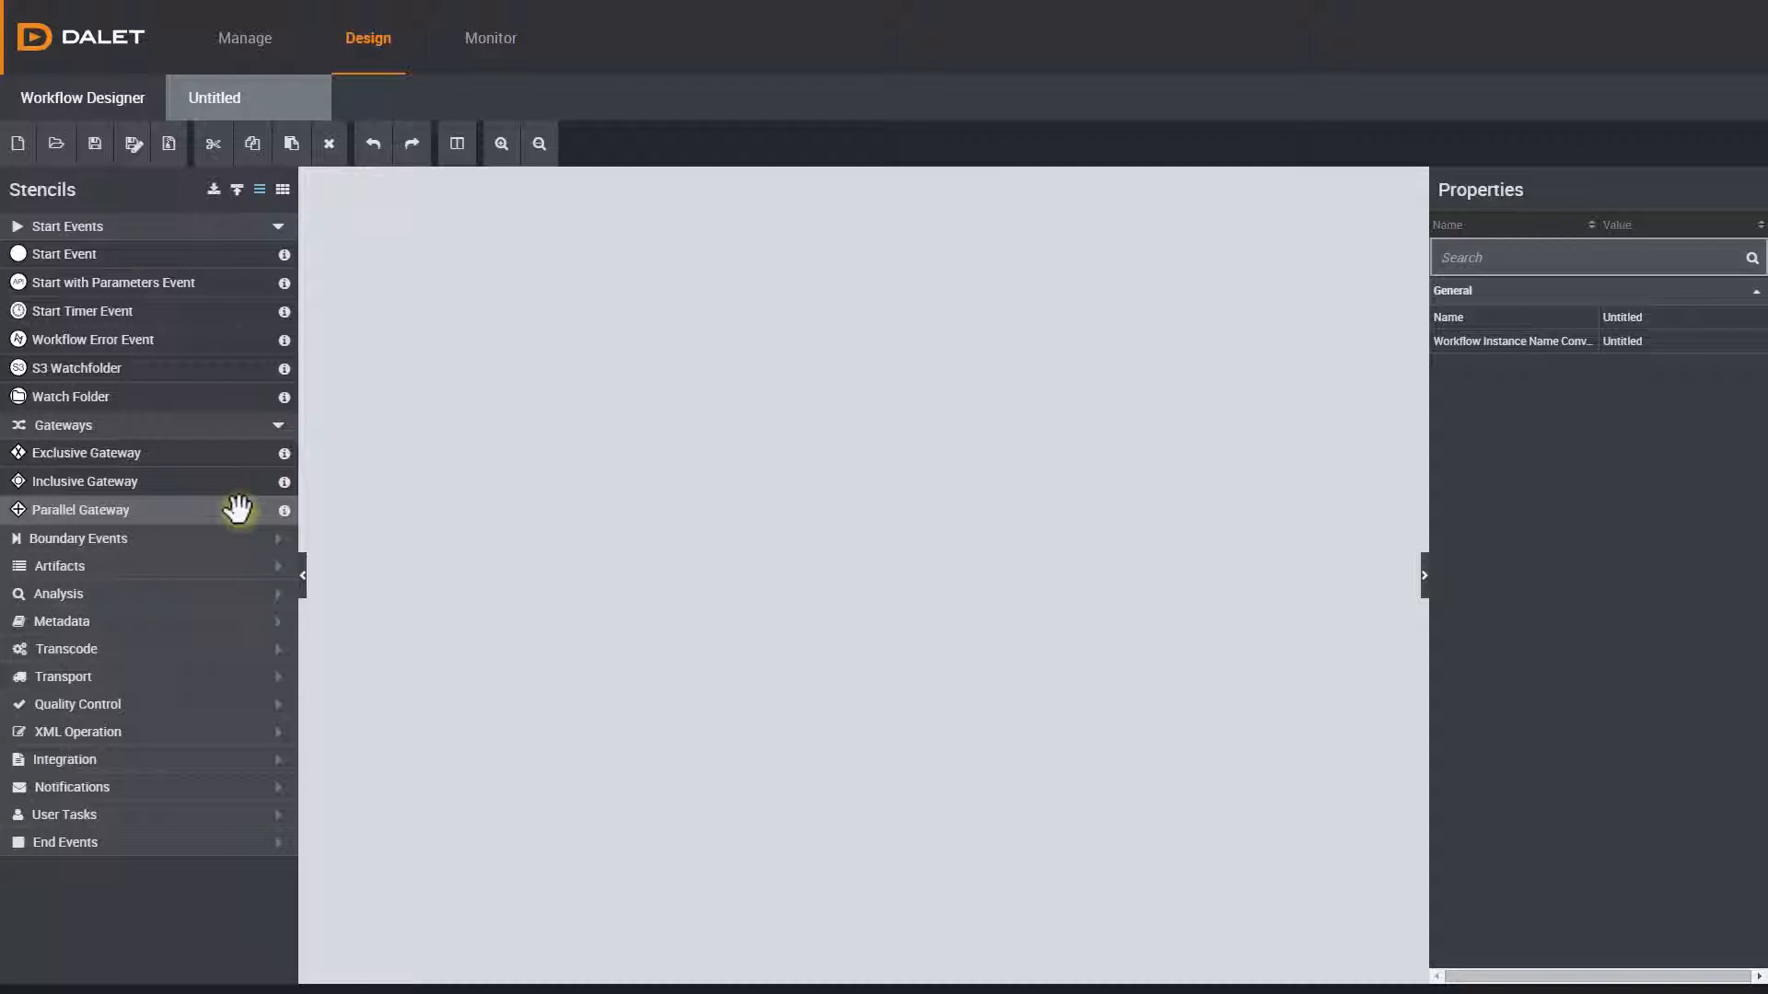
pyautogui.moveTo(214, 437)
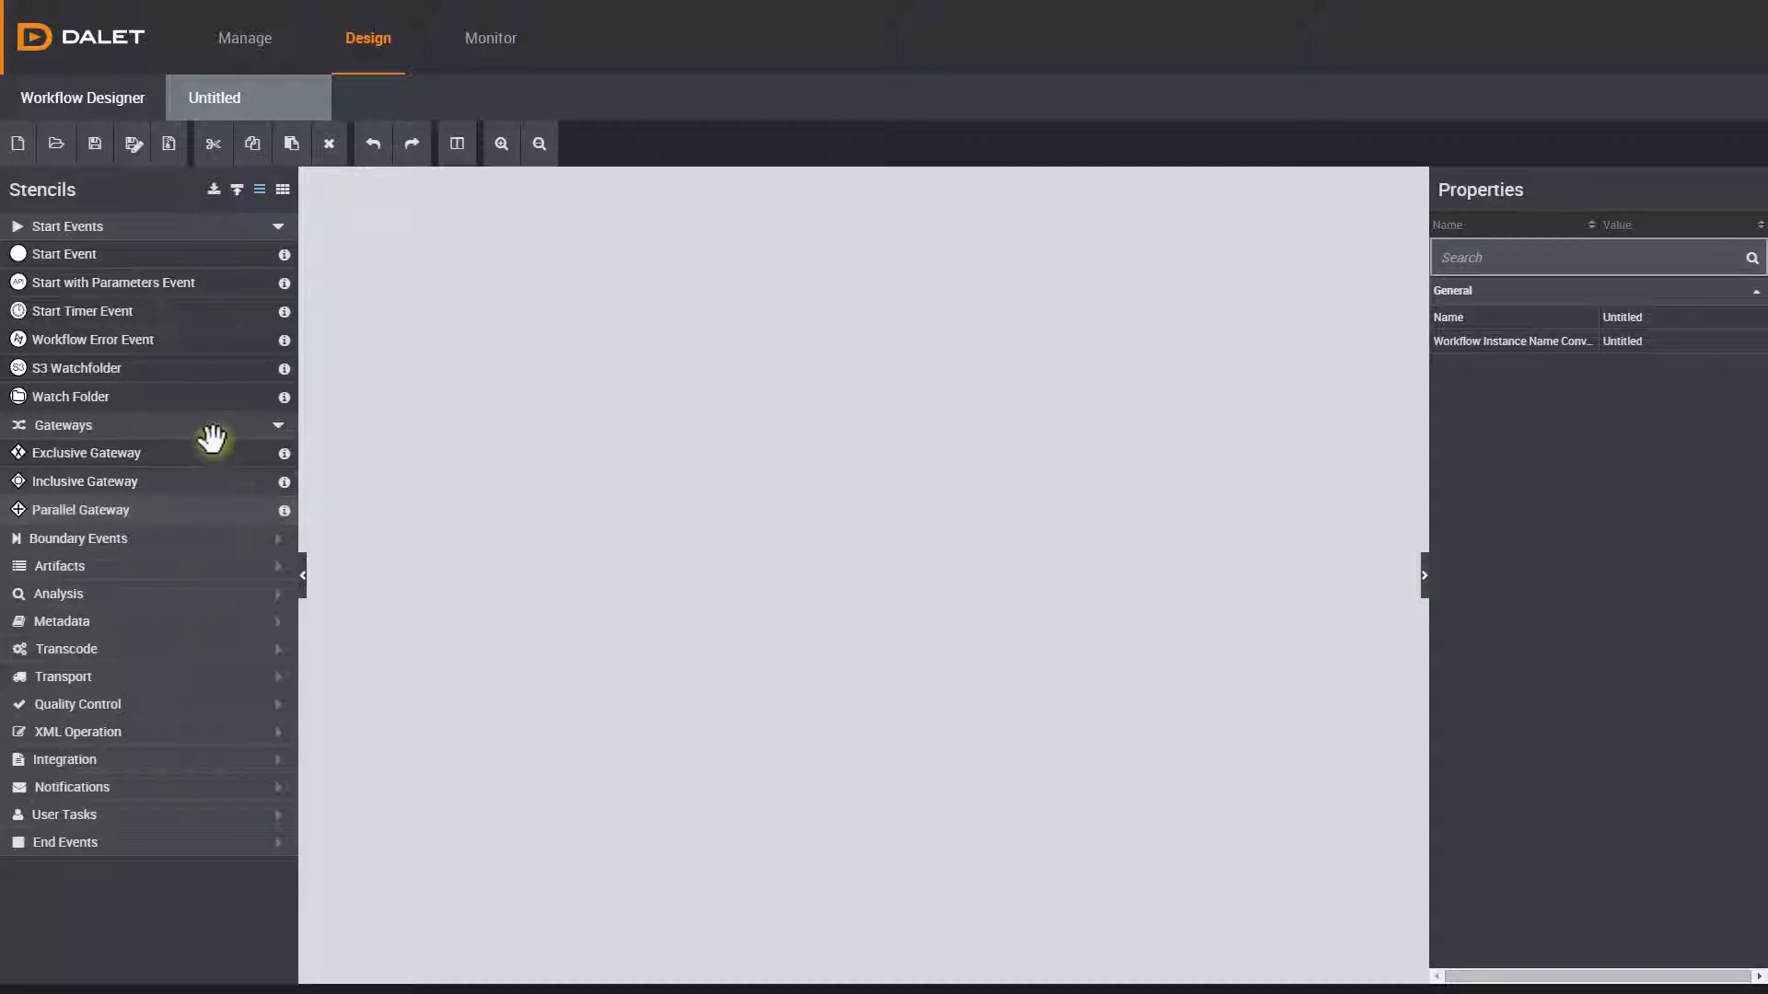
pyautogui.moveTo(189, 397)
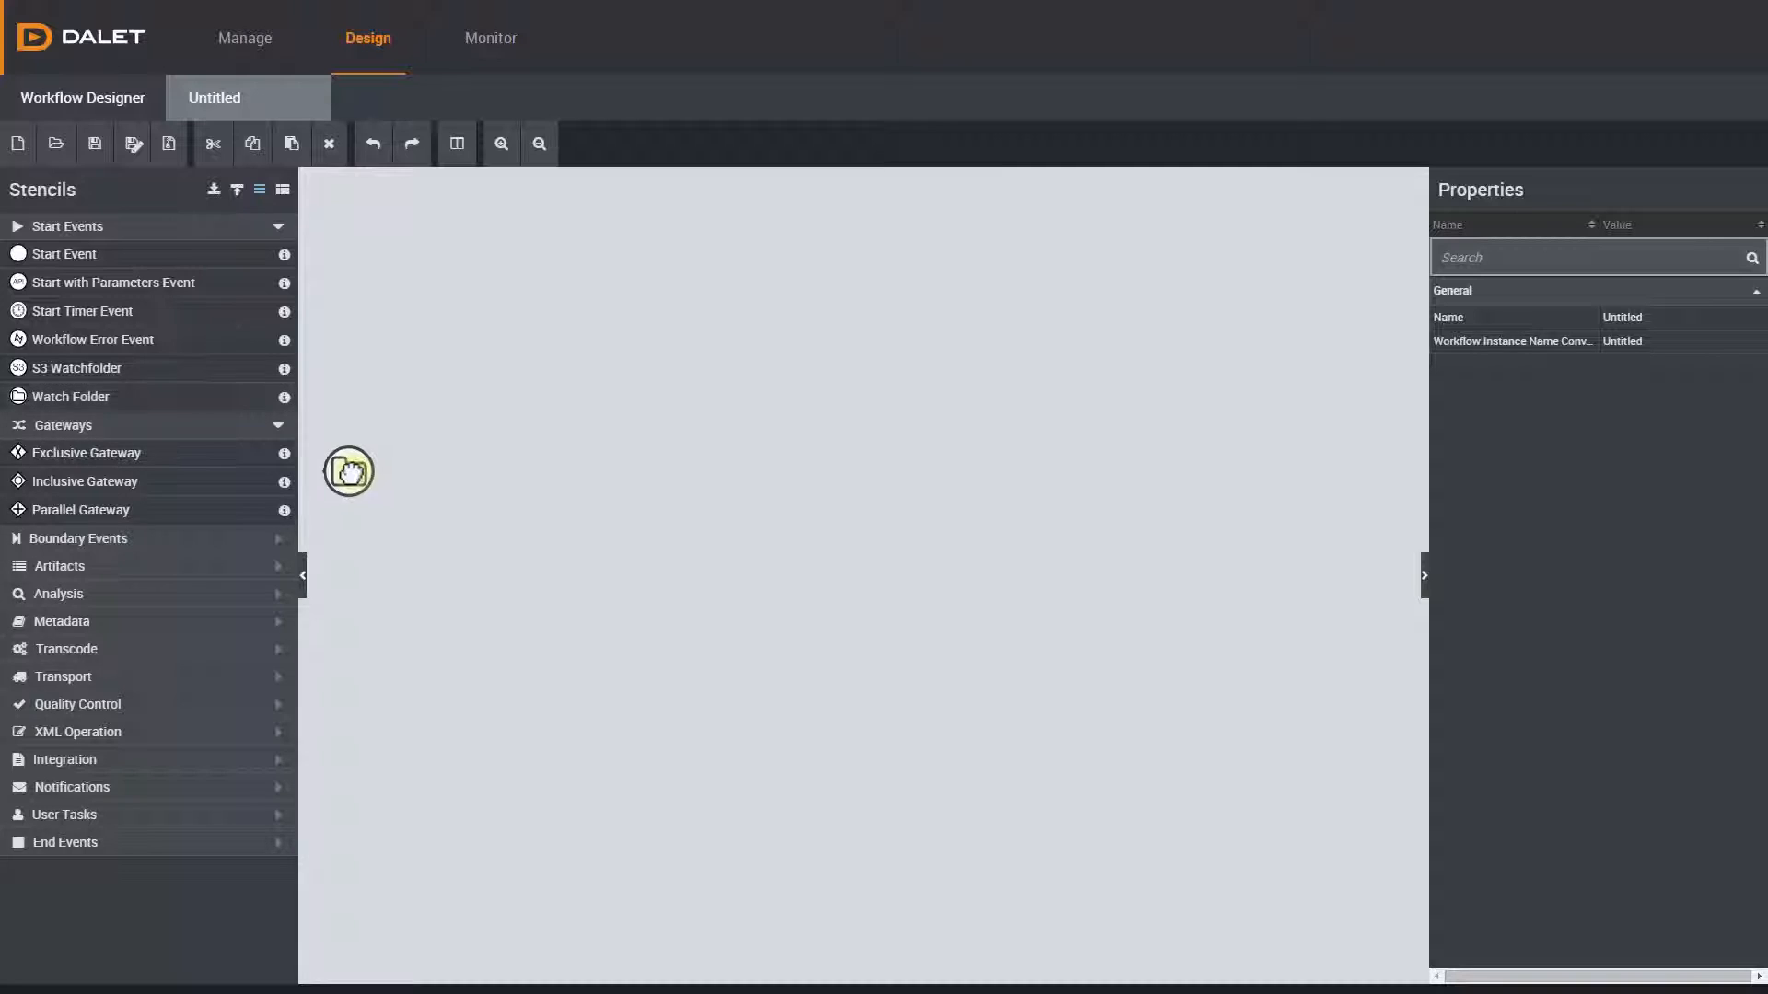
# - Place the Watch Folder start event and the merging Parallel Gateway on the canvas
pyautogui.moveTo(70, 396); pyautogui.dragTo(444, 504)
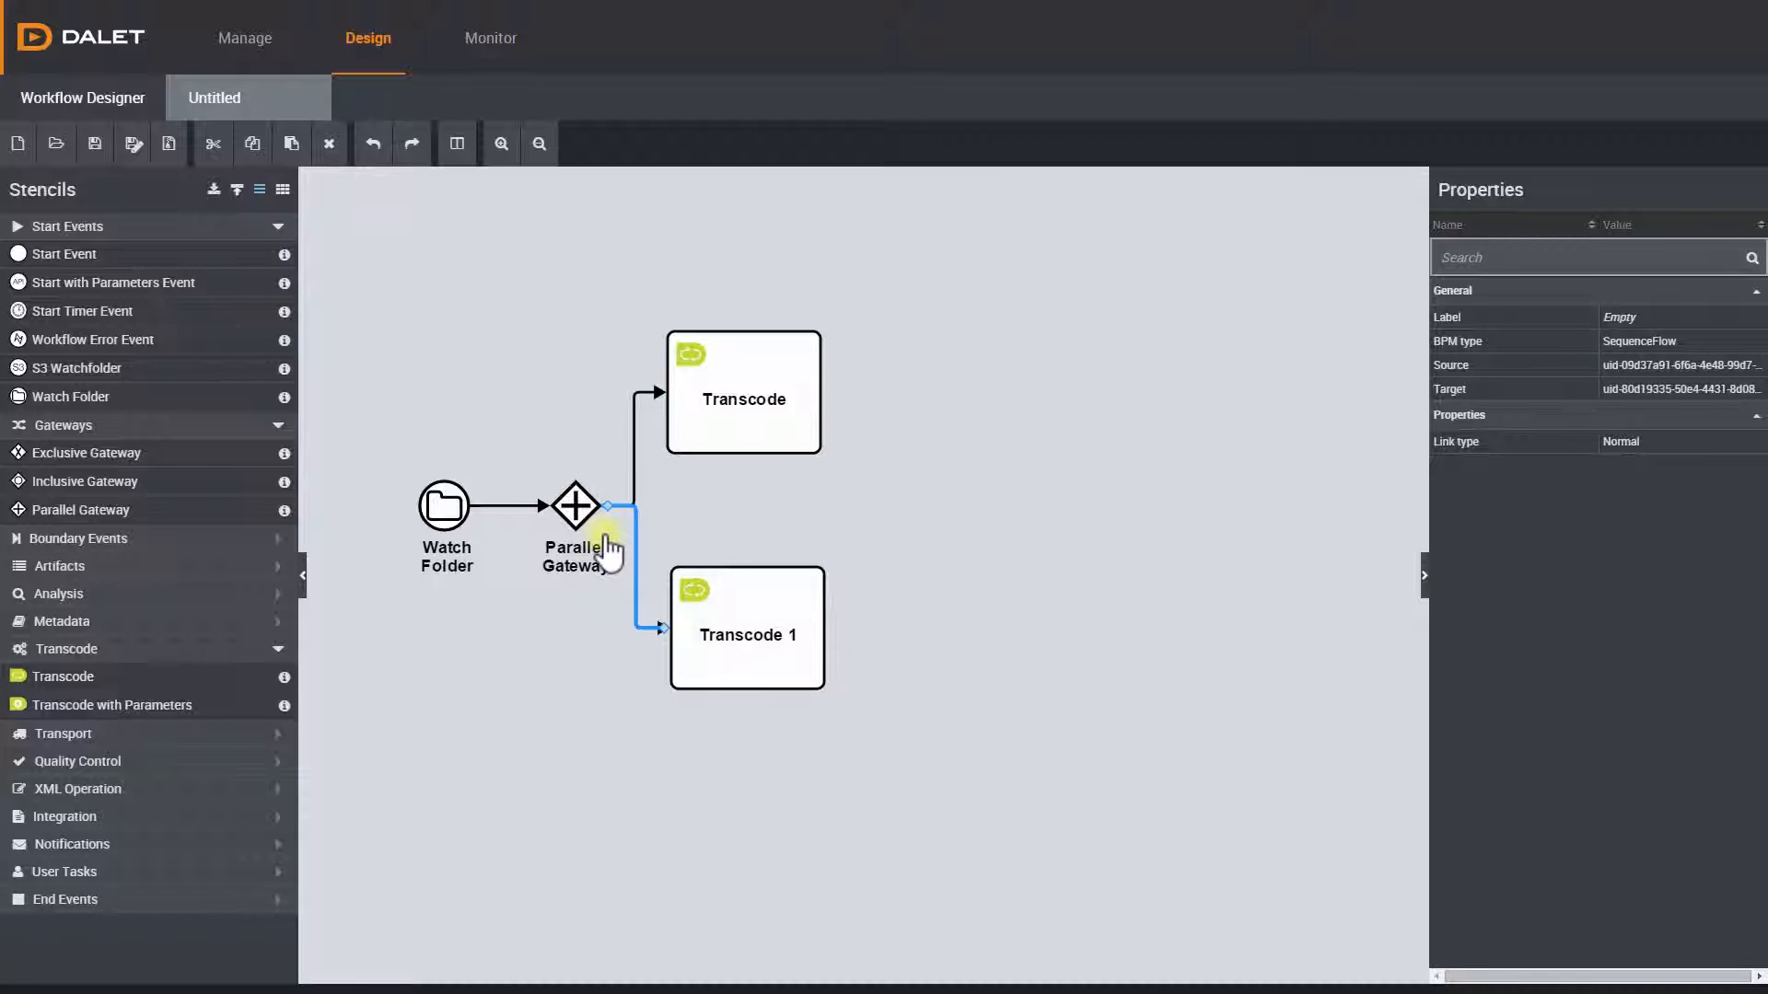
pyautogui.moveTo(343, 554)
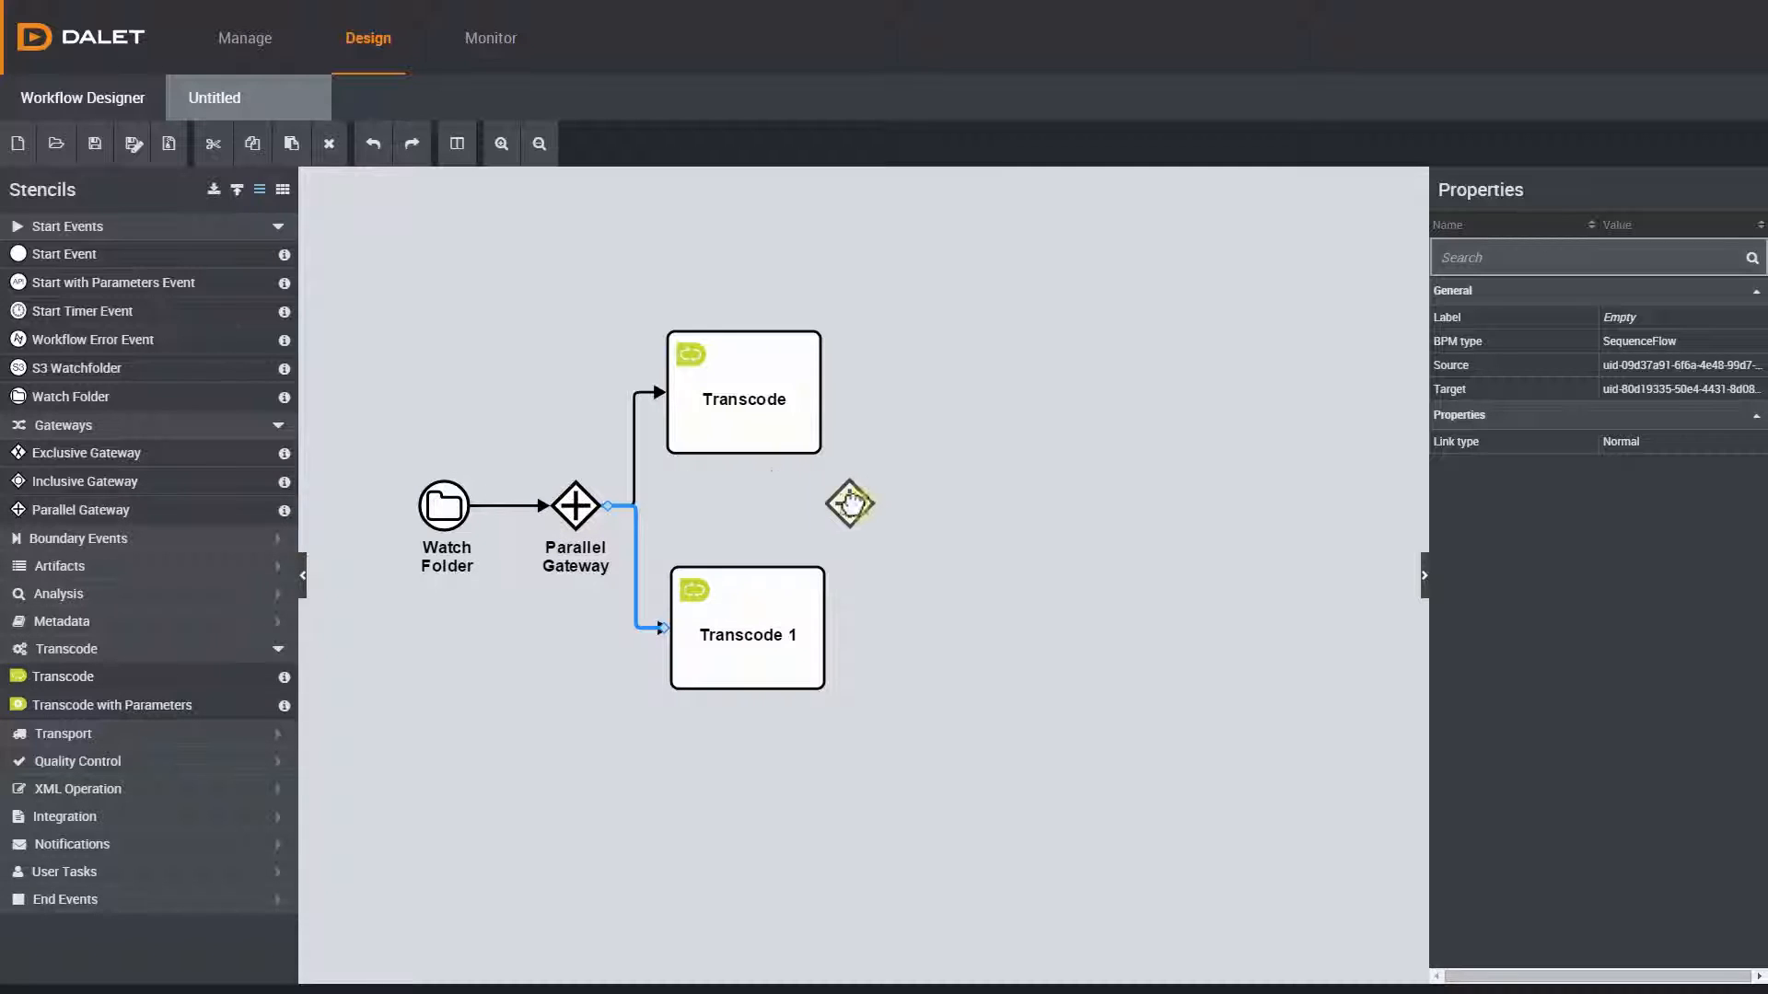
pyautogui.click(920, 502)
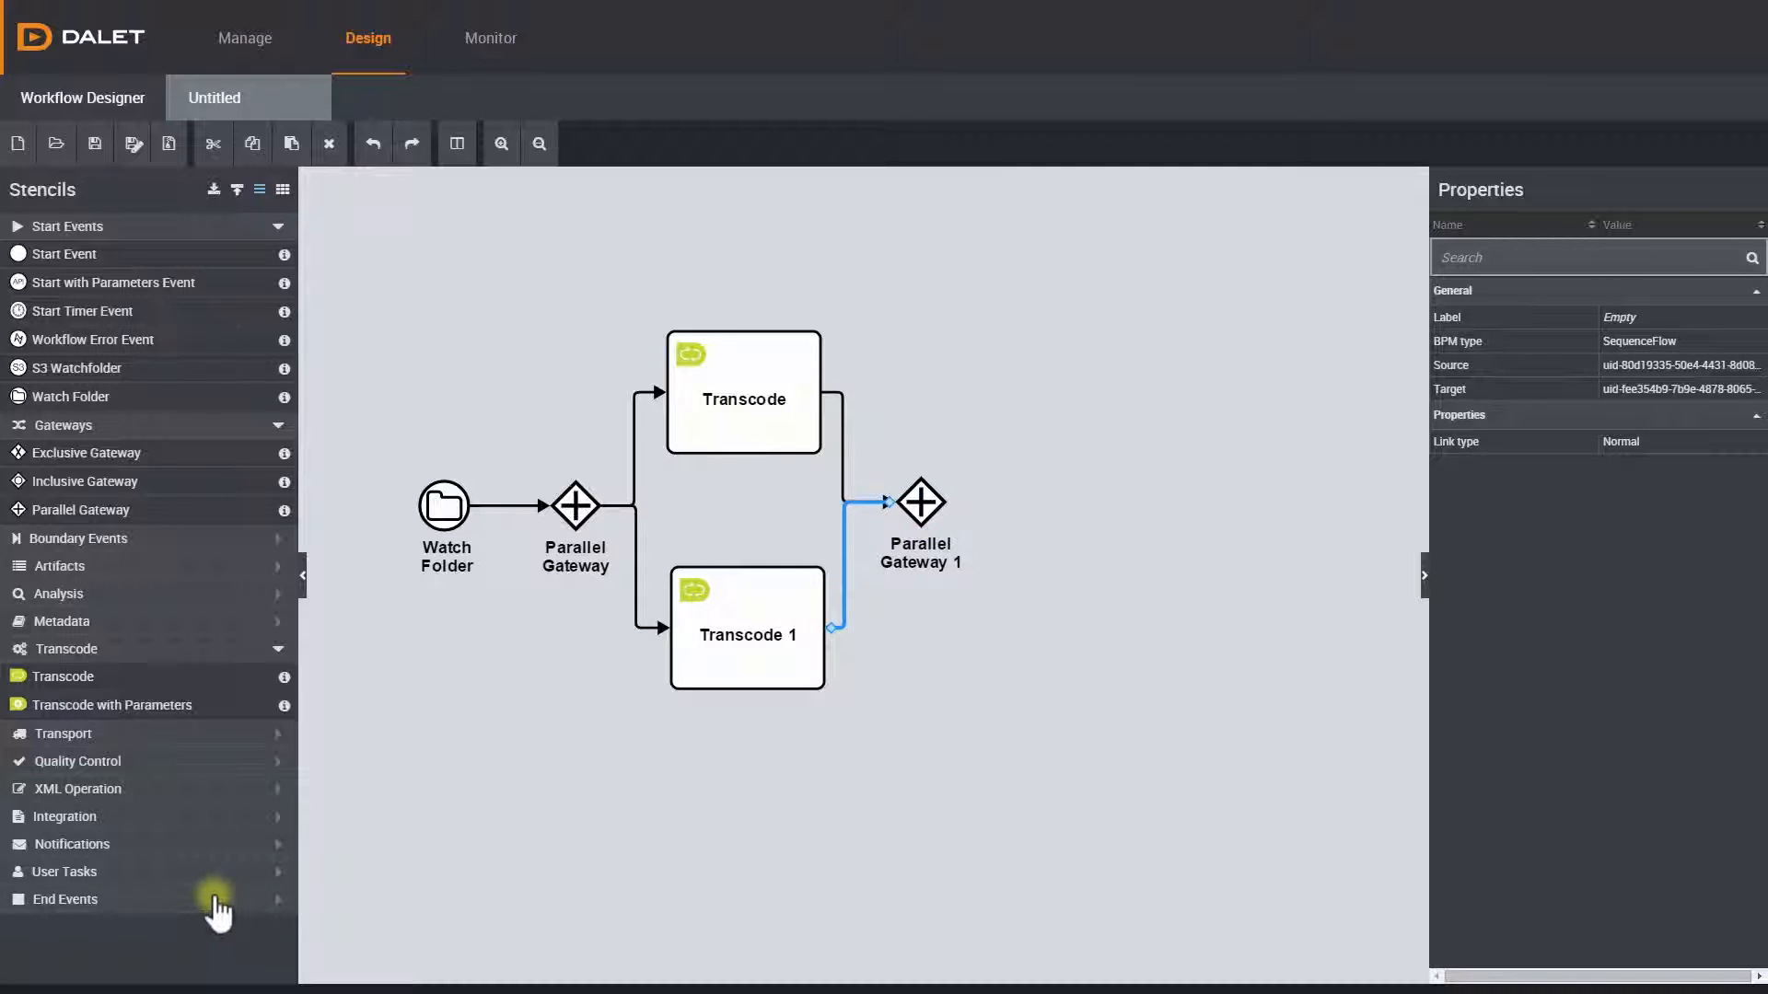
# - Expand the End Events stencil group to list the end event types
pyautogui.click(64, 898)
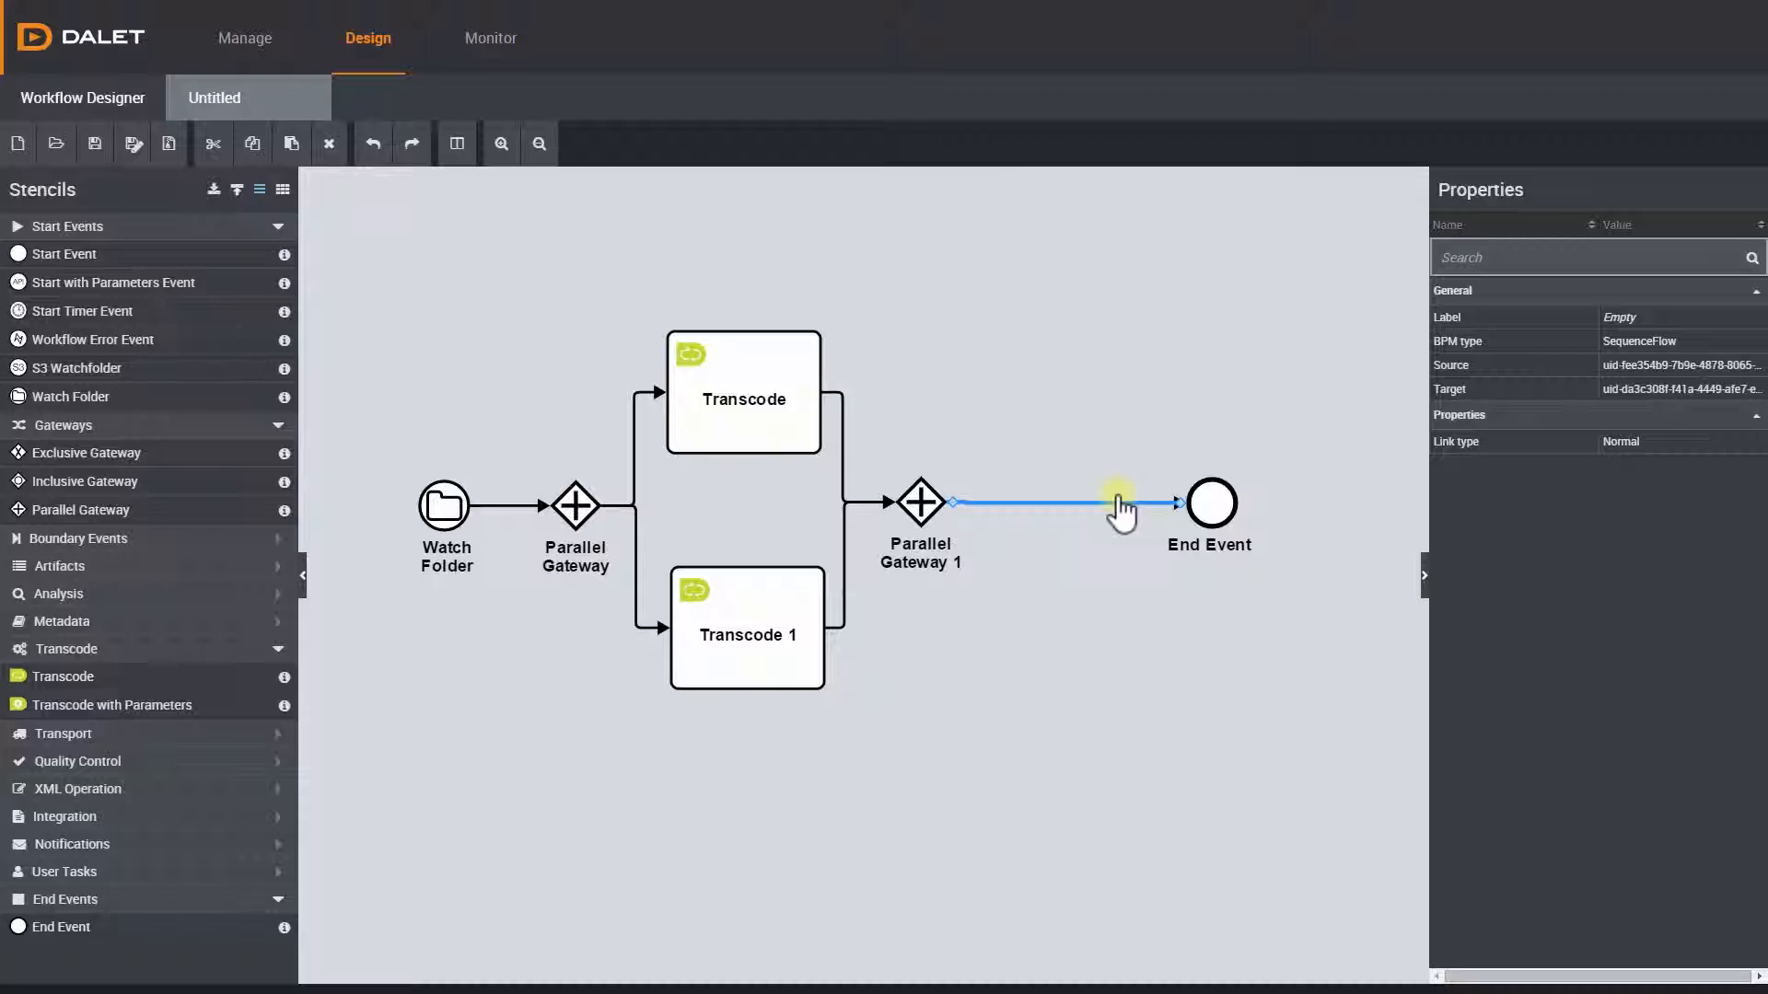
pyautogui.moveTo(951, 547)
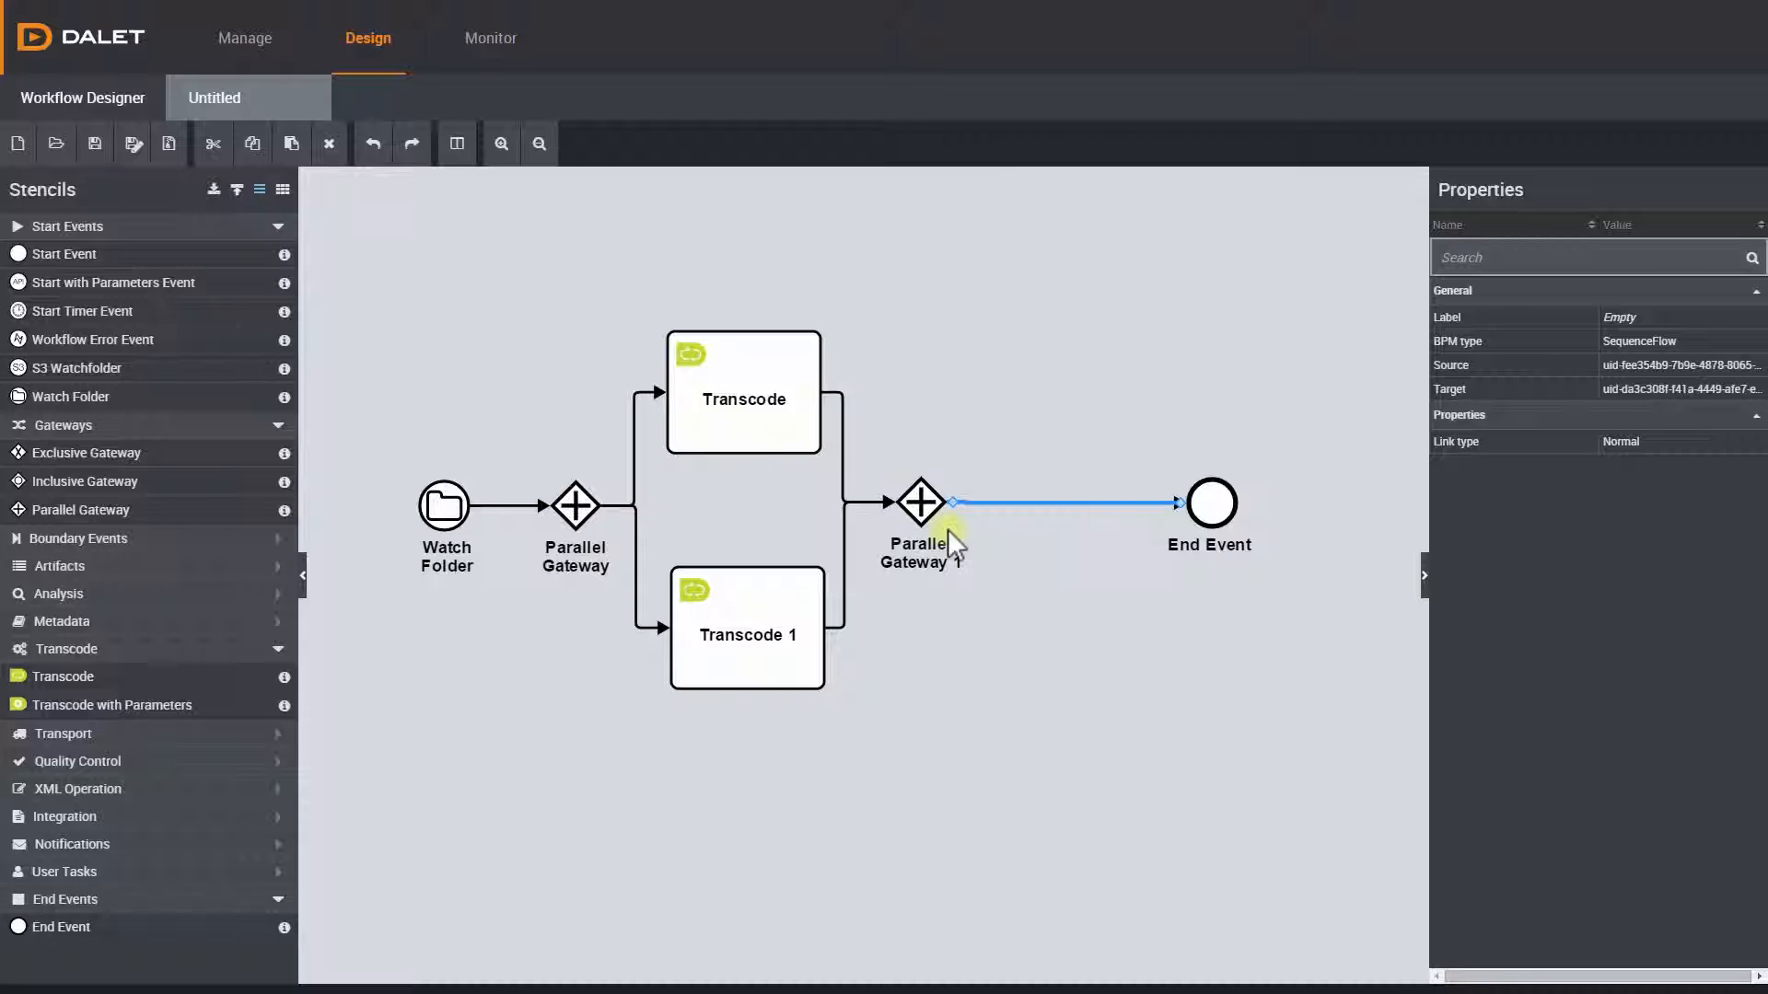
pyautogui.moveTo(222, 606)
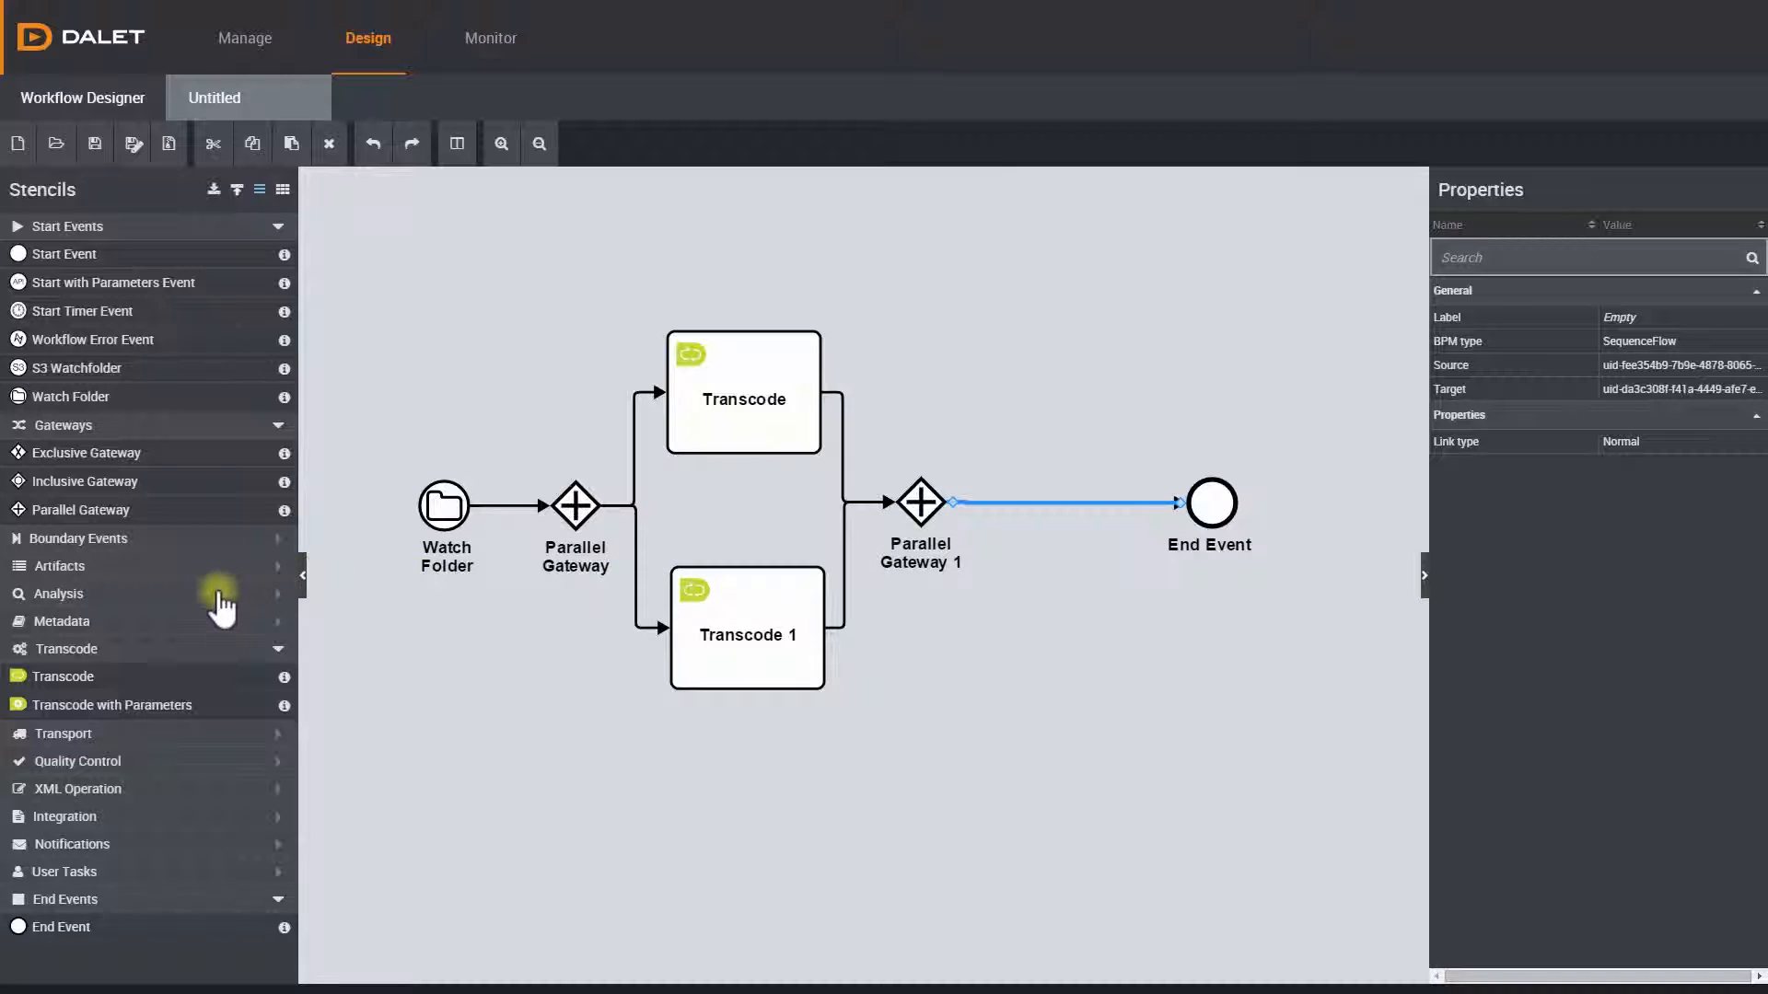
# - Expand the analysis task stencils, briefly adding then deleting an Analyse Media task
pyautogui.click(55, 593)
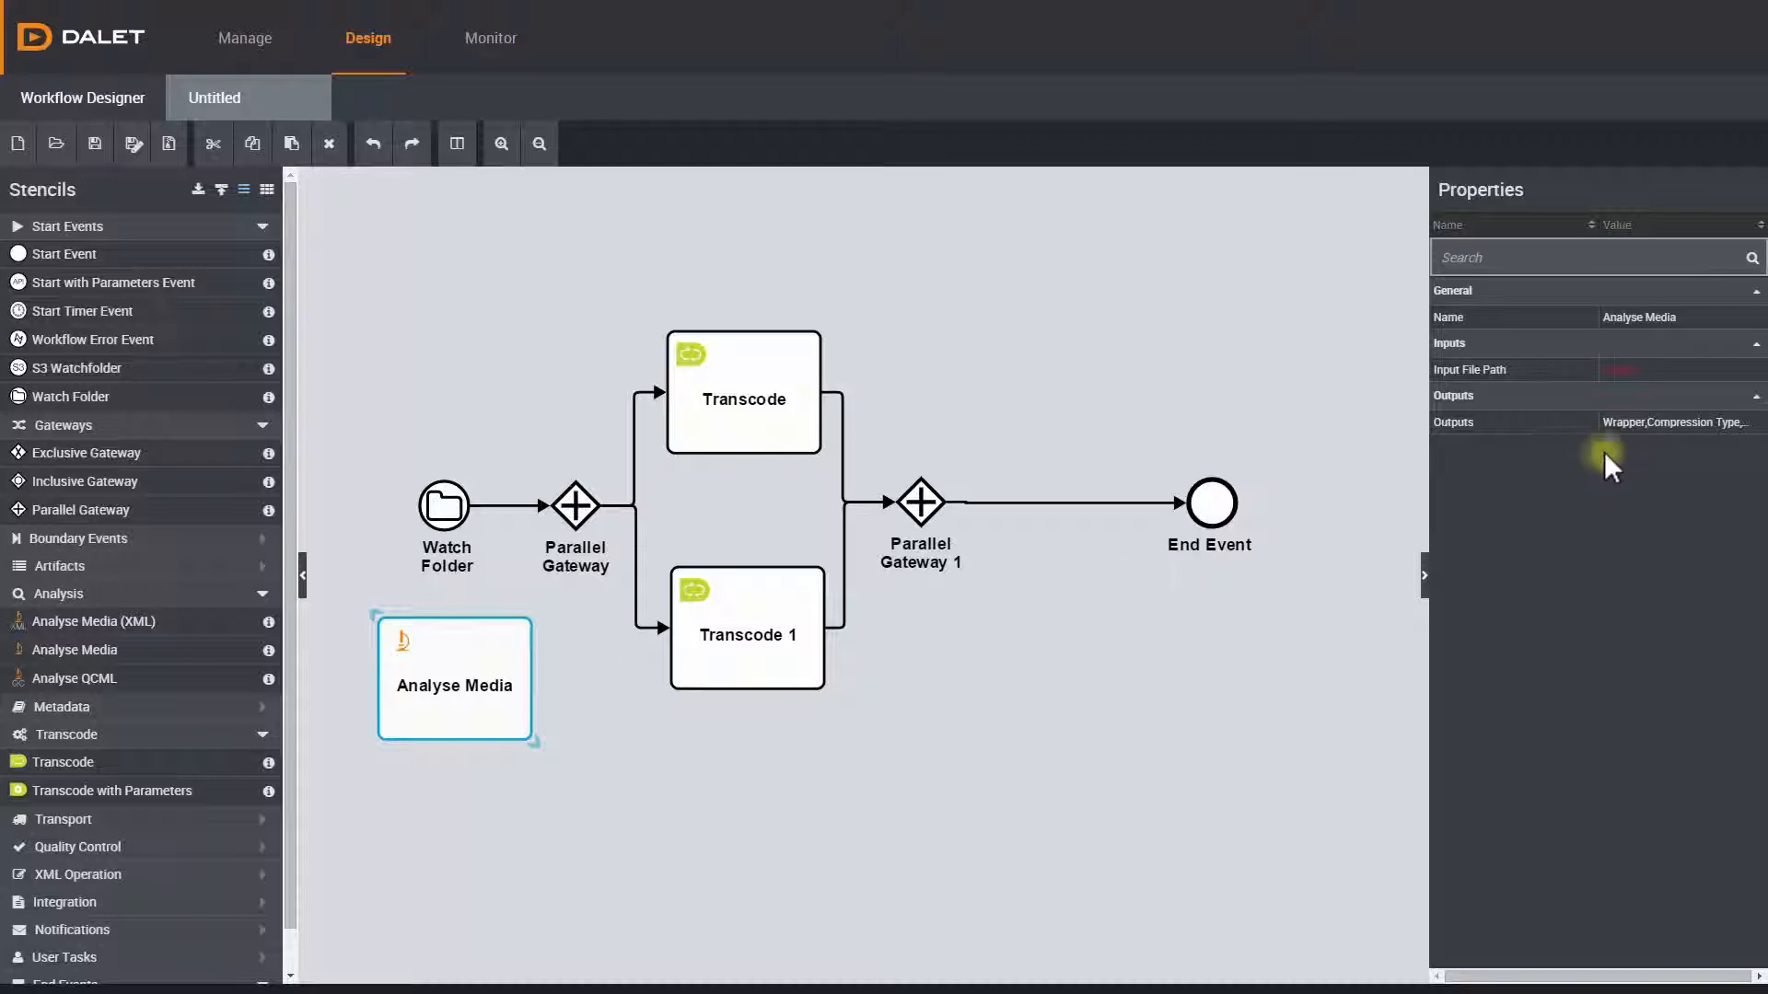
pyautogui.moveTo(1758, 434)
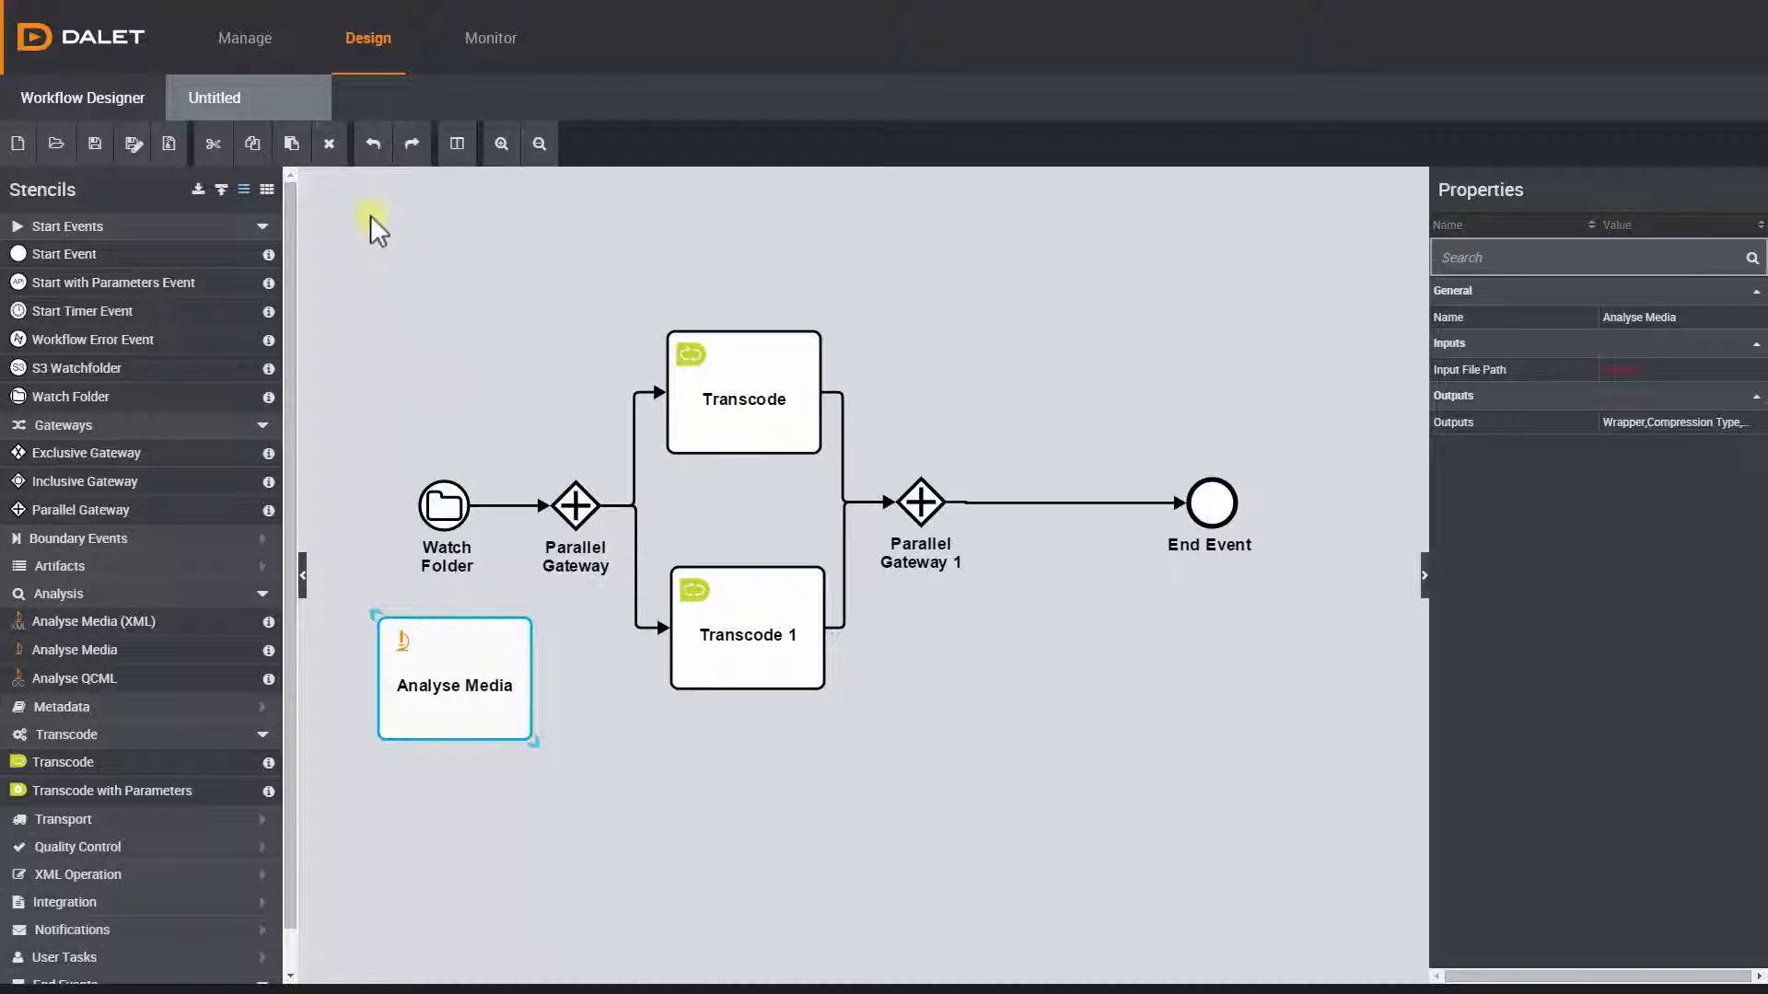
pyautogui.click(328, 144)
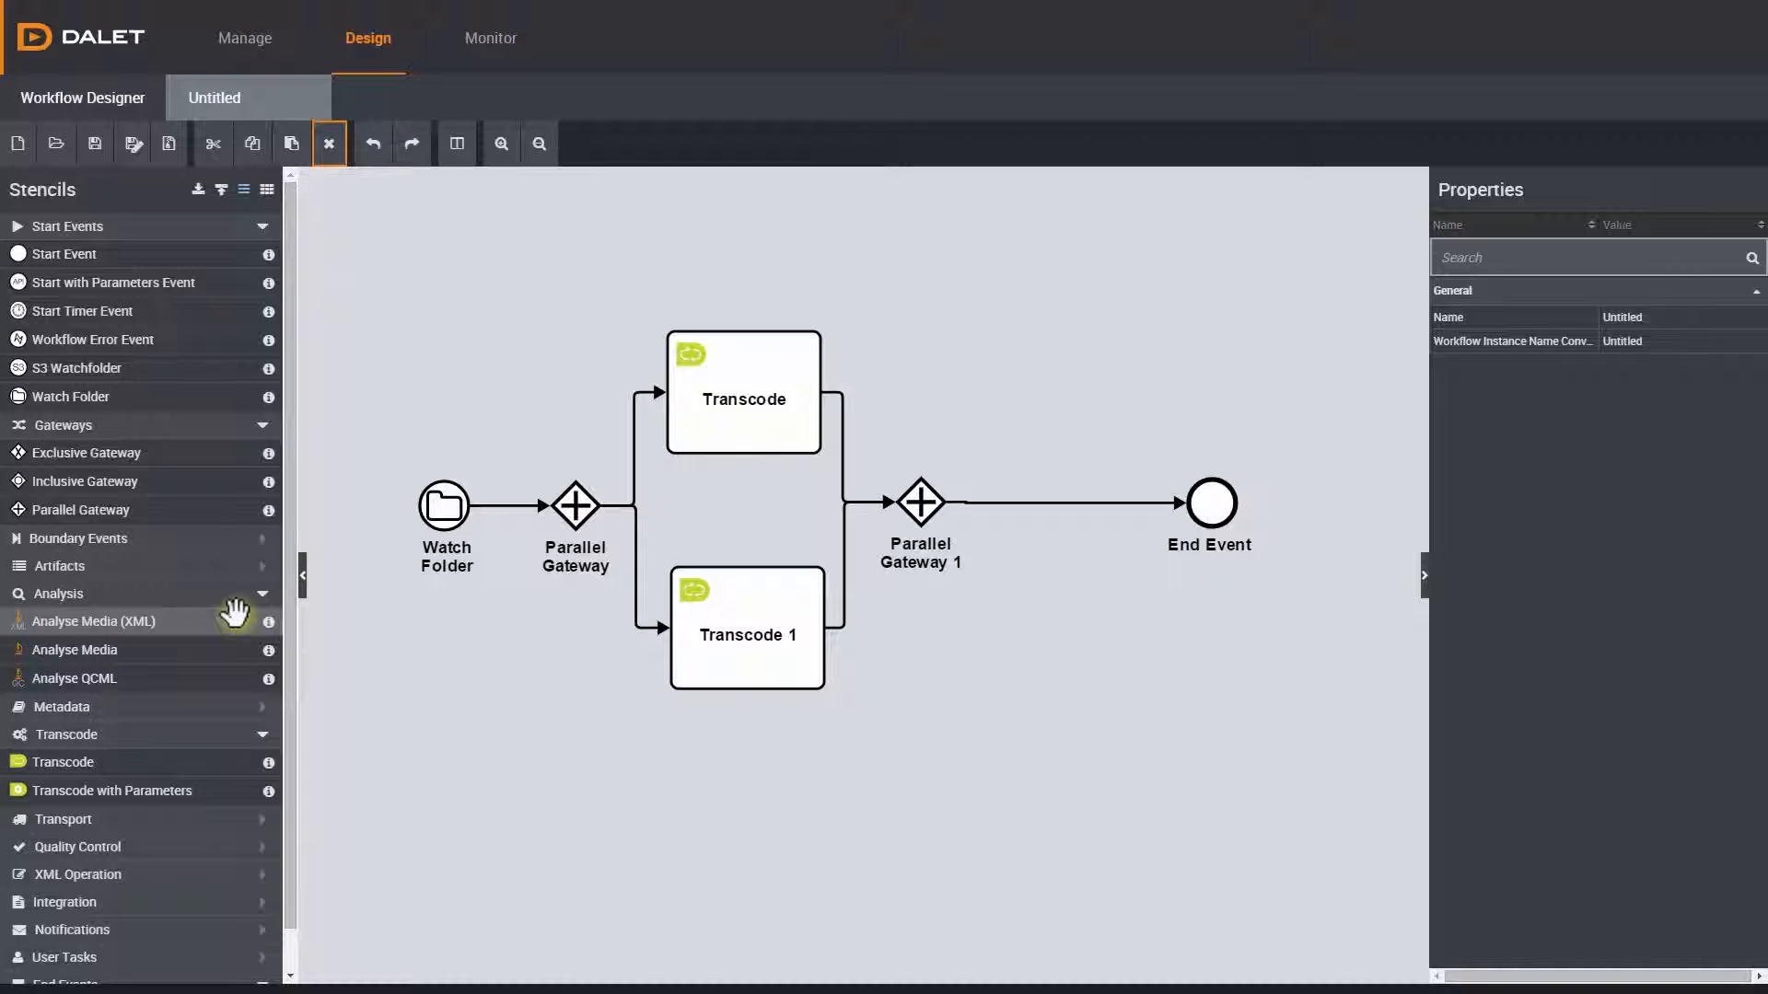
pyautogui.moveTo(225, 678)
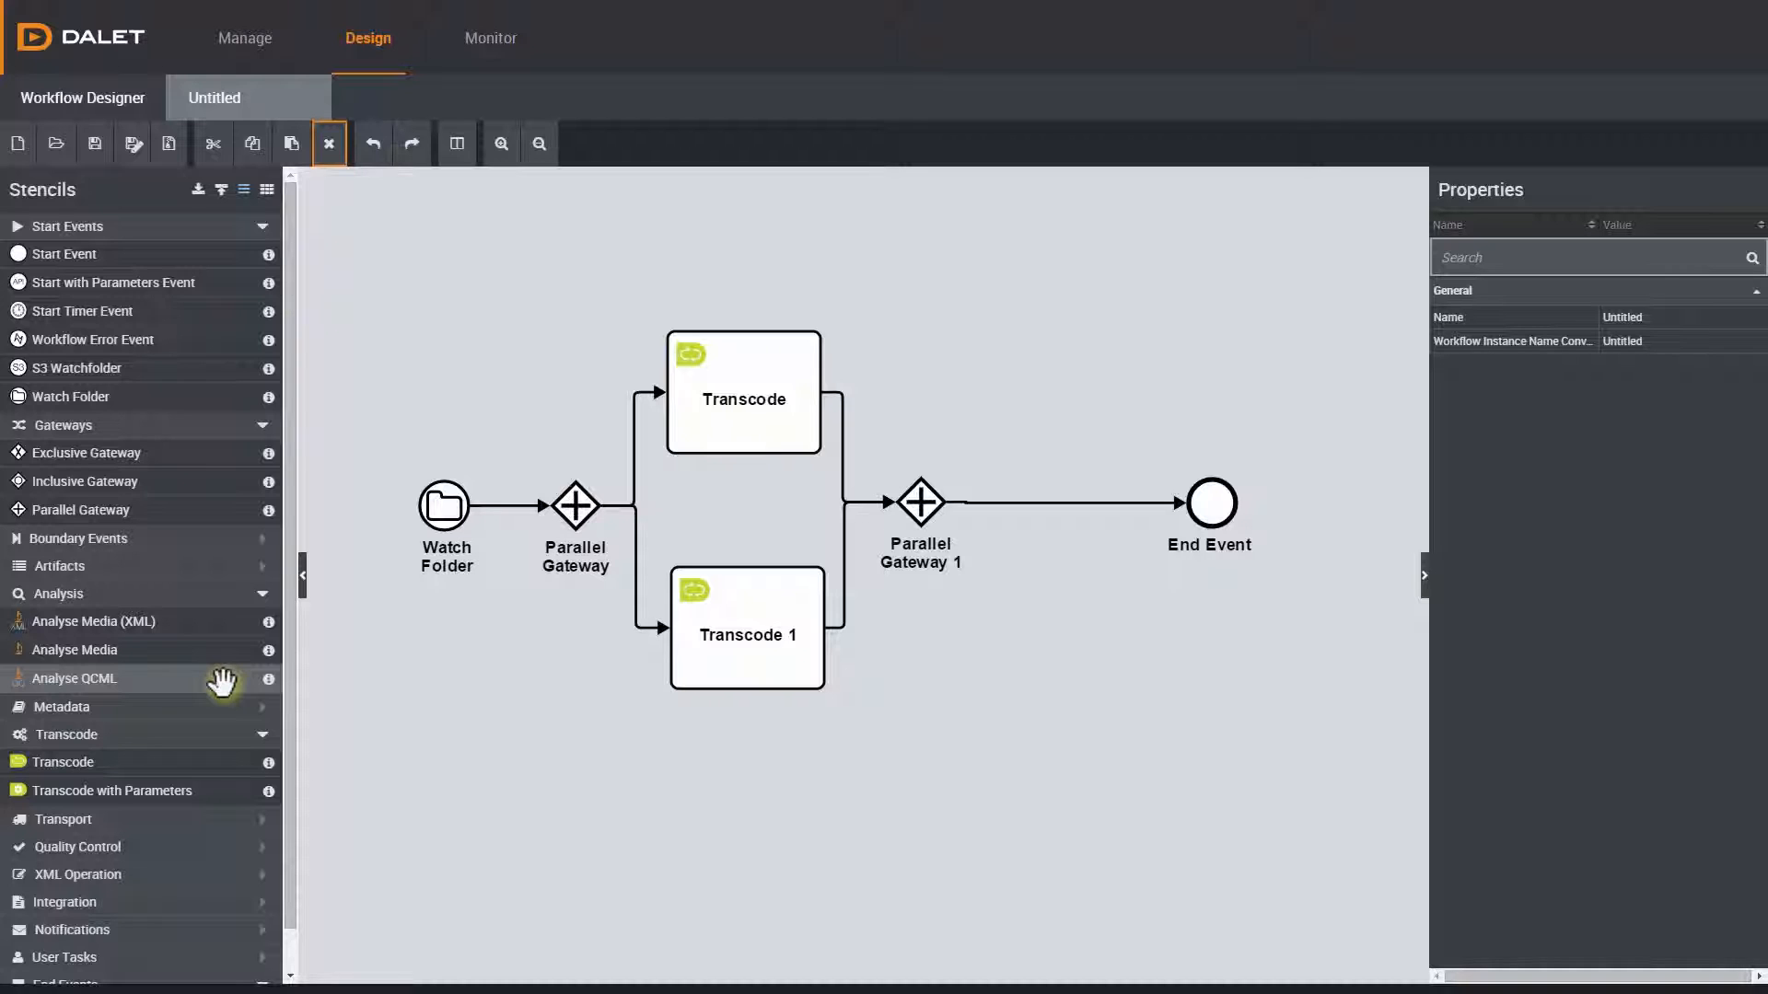
pyautogui.moveTo(223, 542)
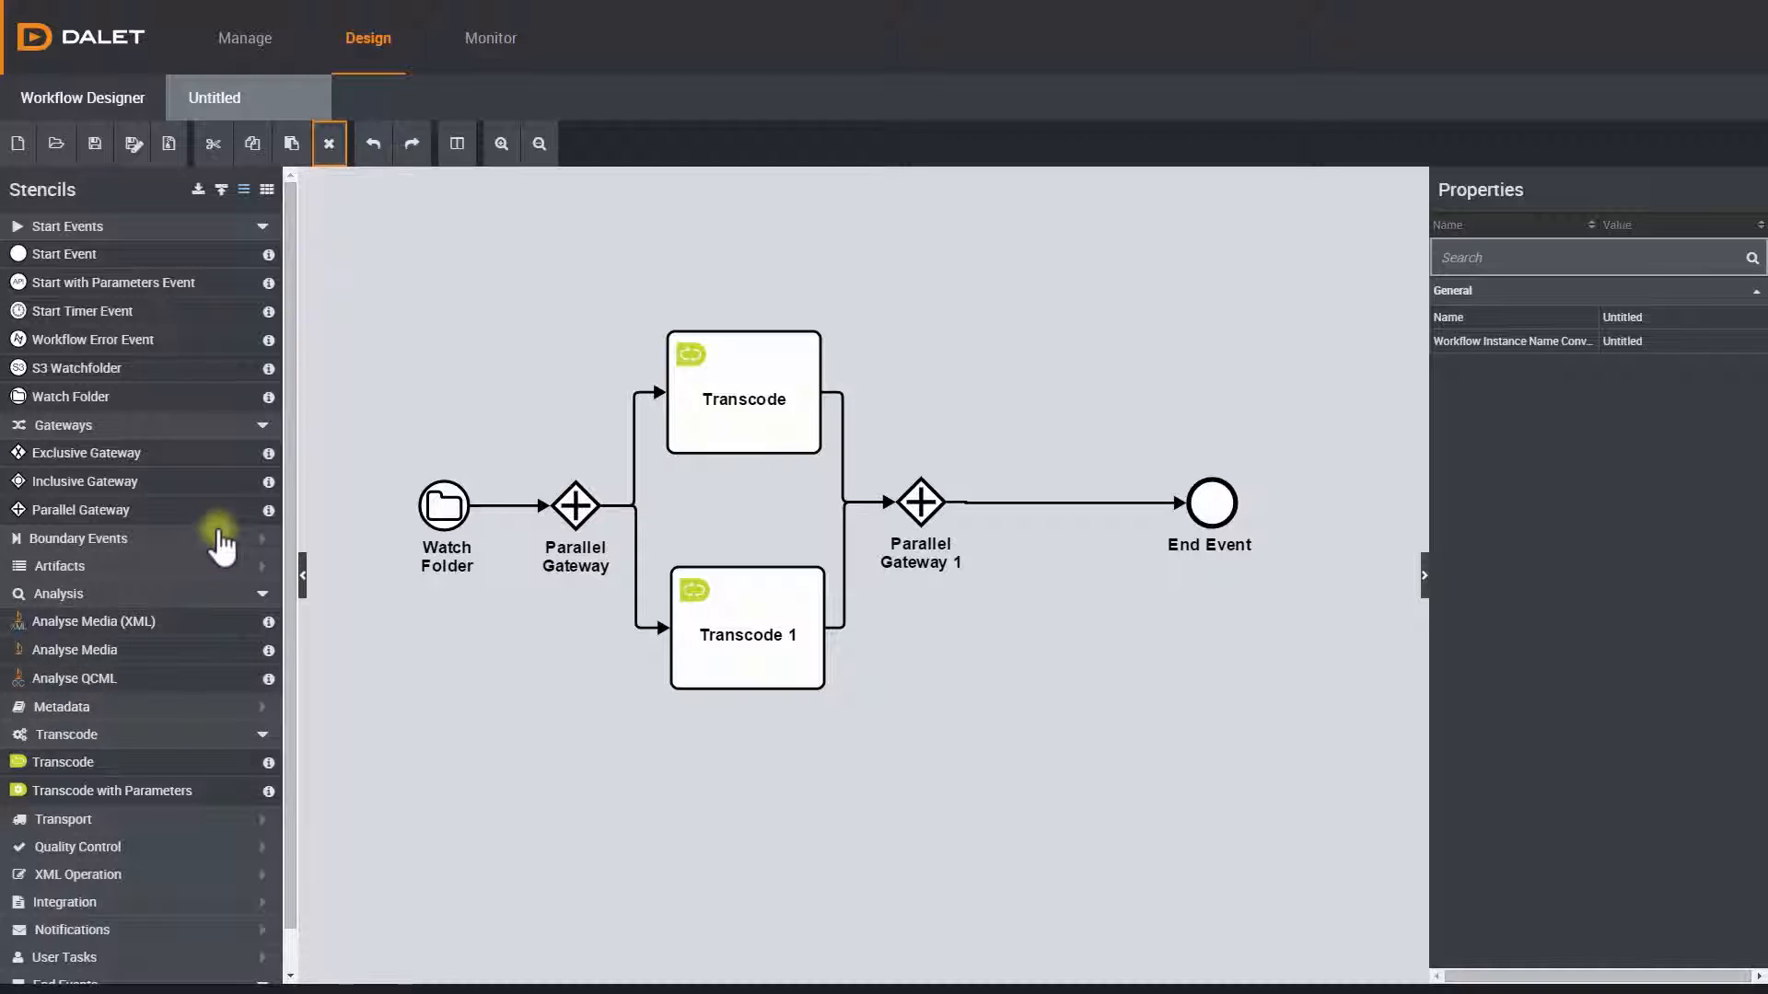
# - Expand Boundary Events to show the error and timer boundary event types
pyautogui.click(79, 537)
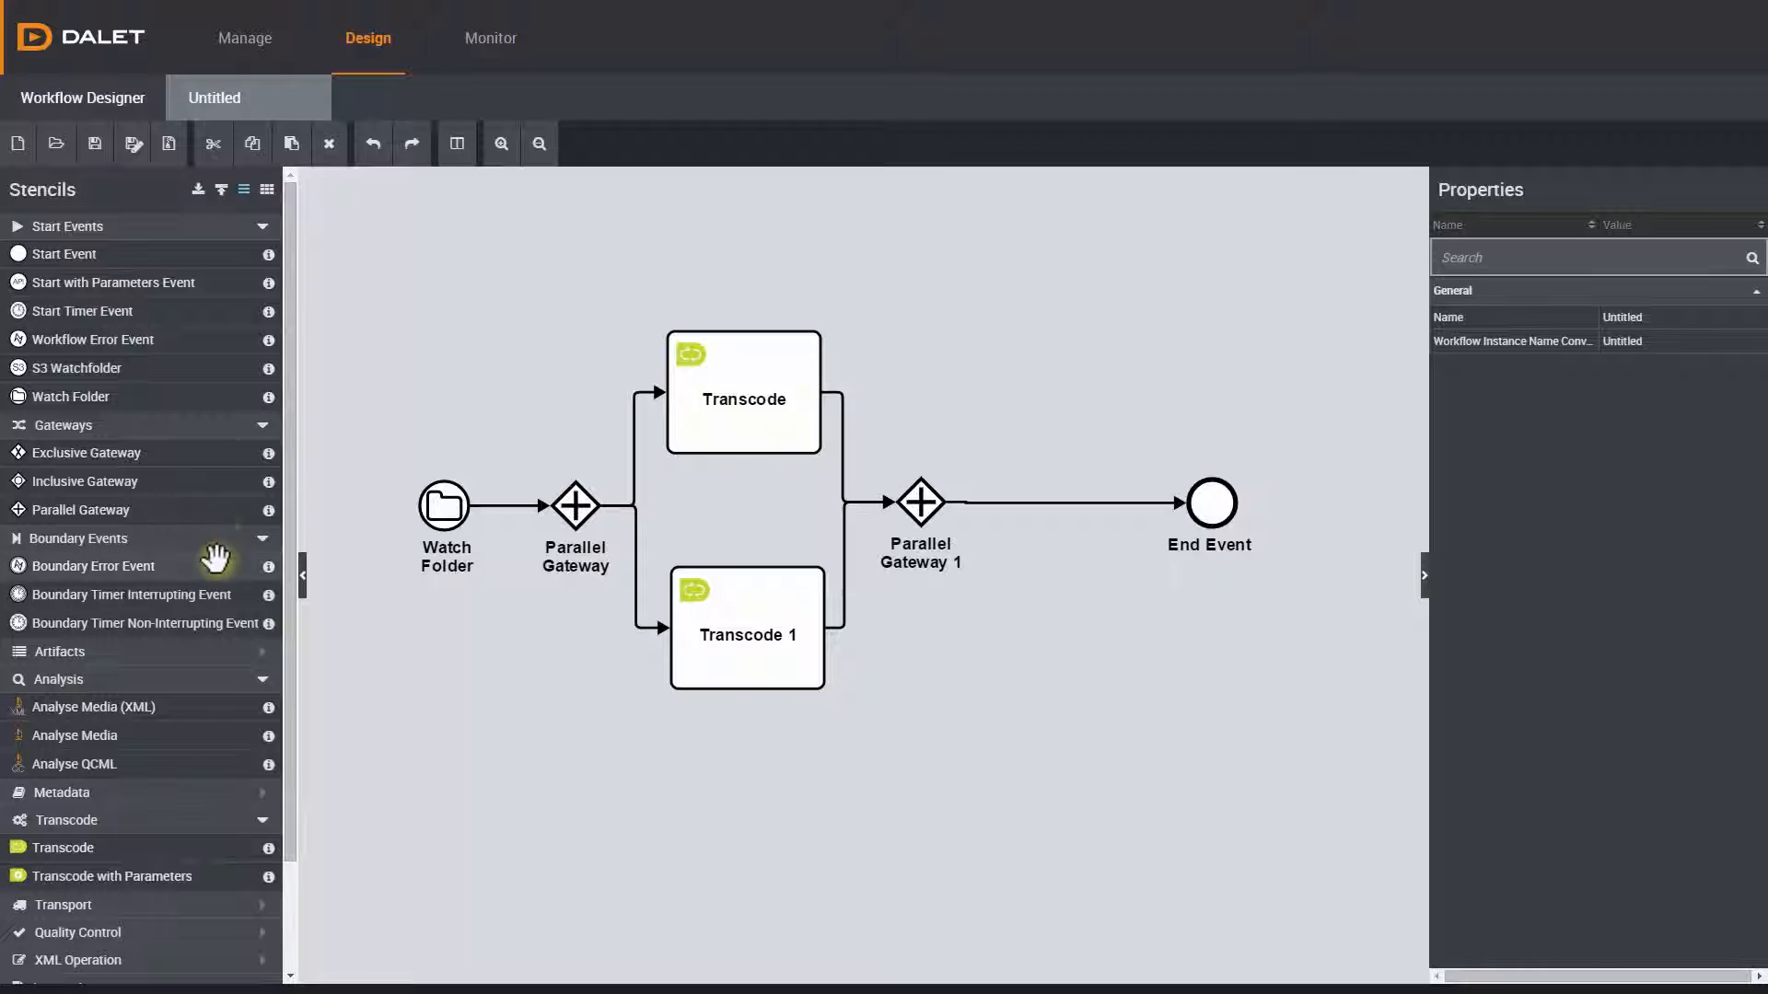
pyautogui.moveTo(213, 623)
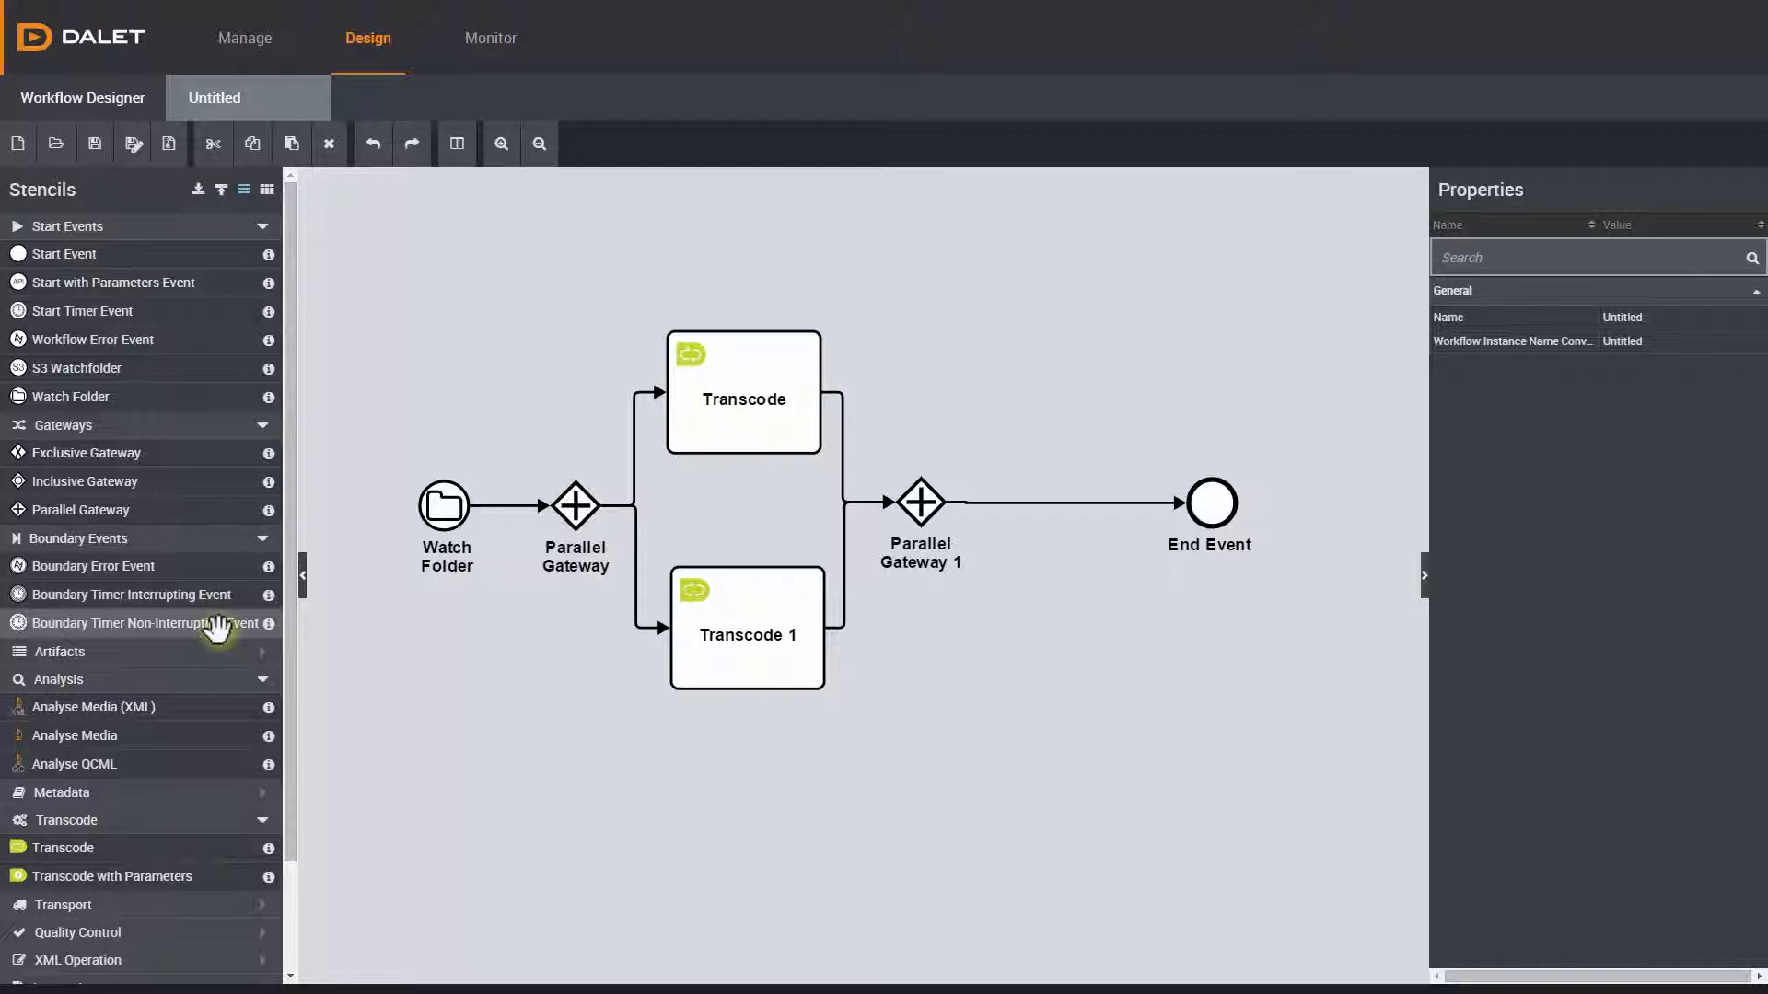
pyautogui.moveTo(242, 631)
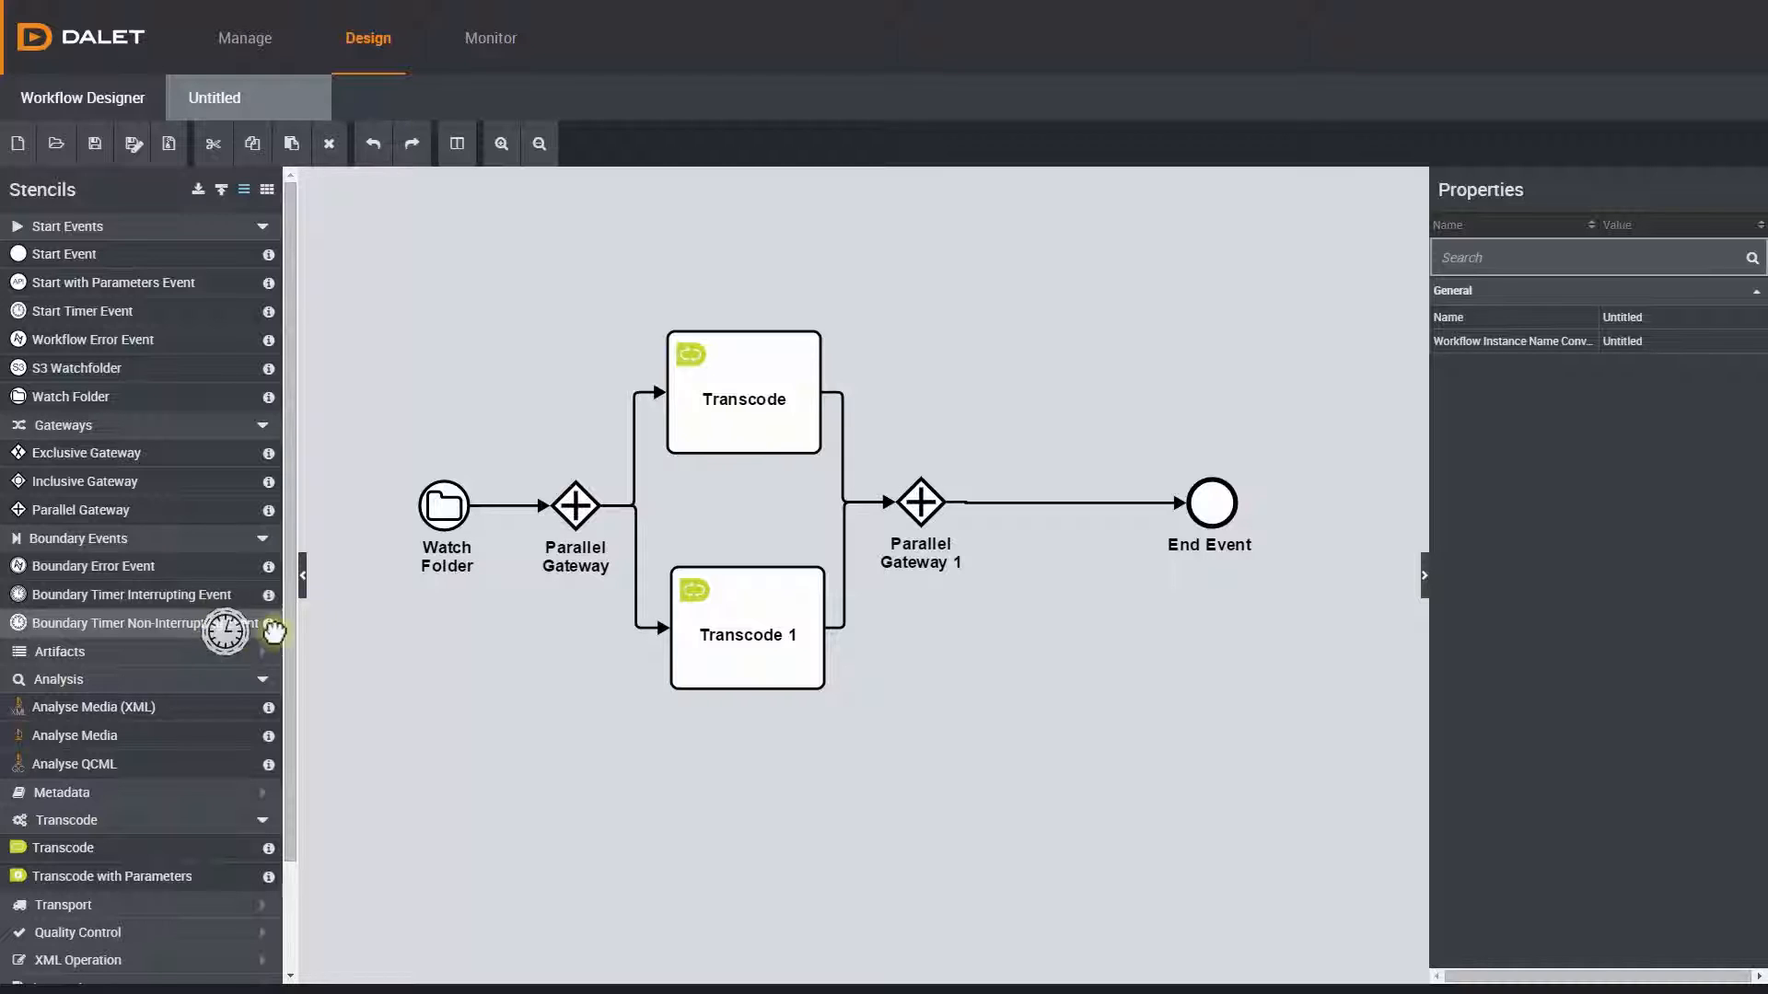
pyautogui.moveTo(748, 693)
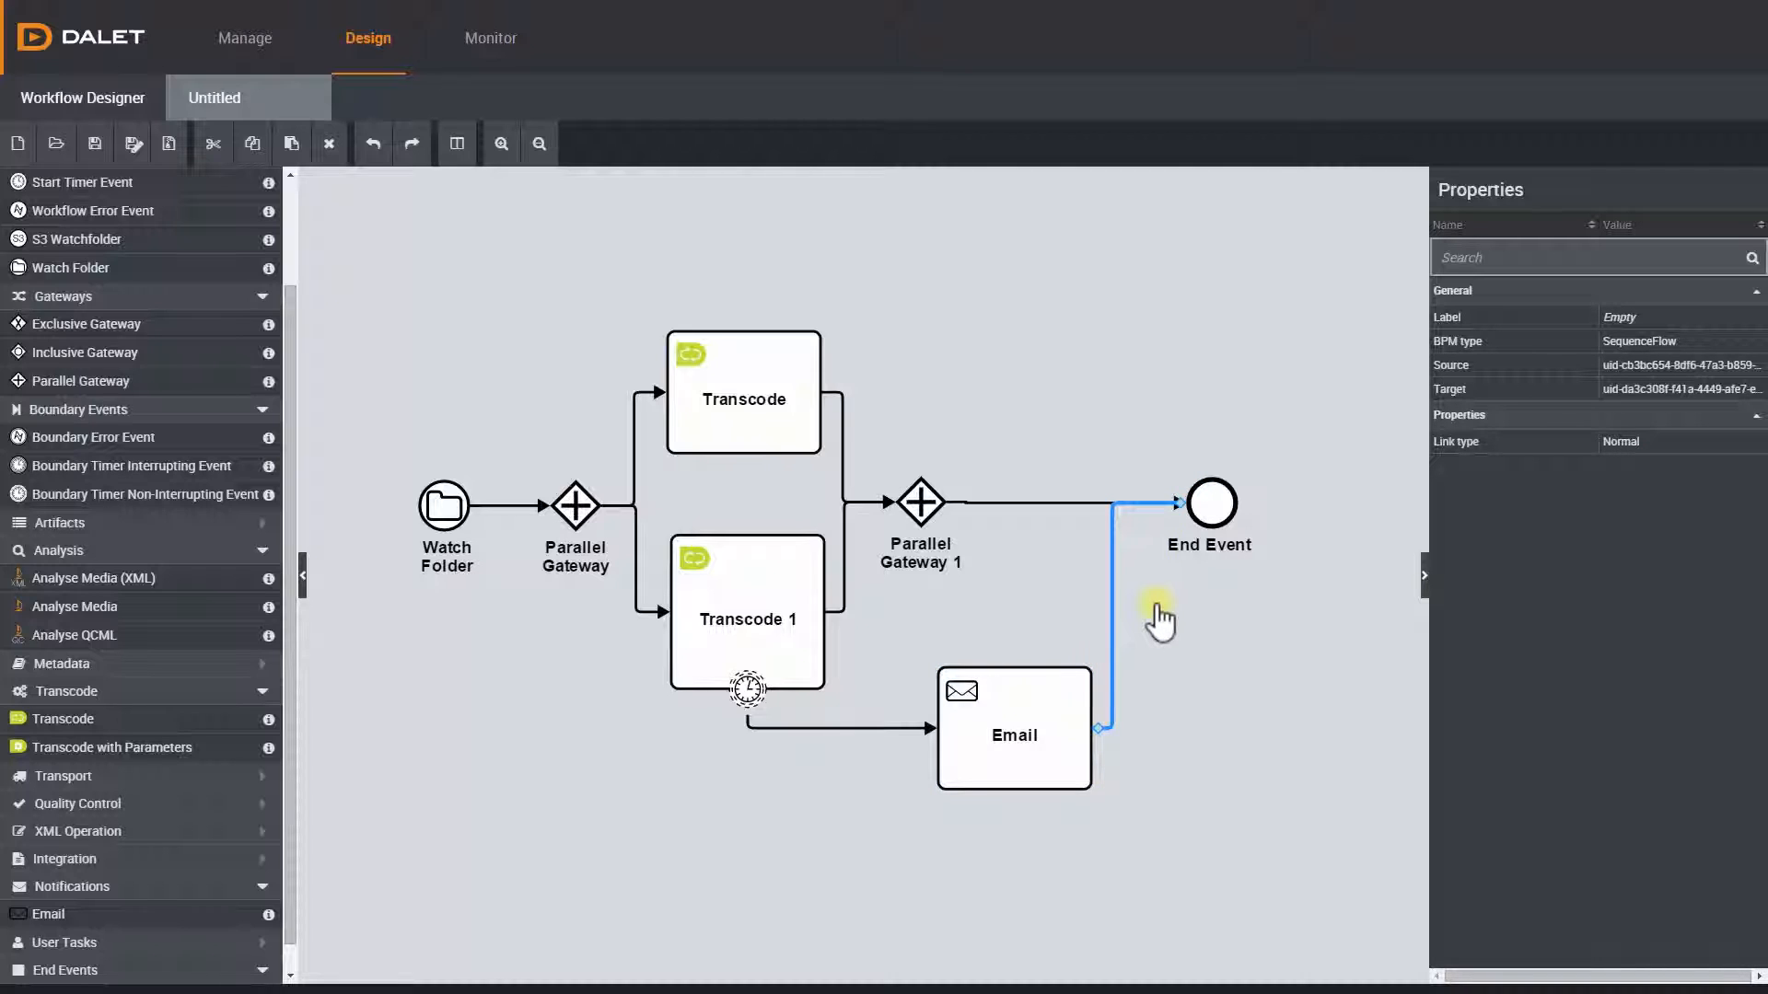
pyautogui.moveTo(603, 632)
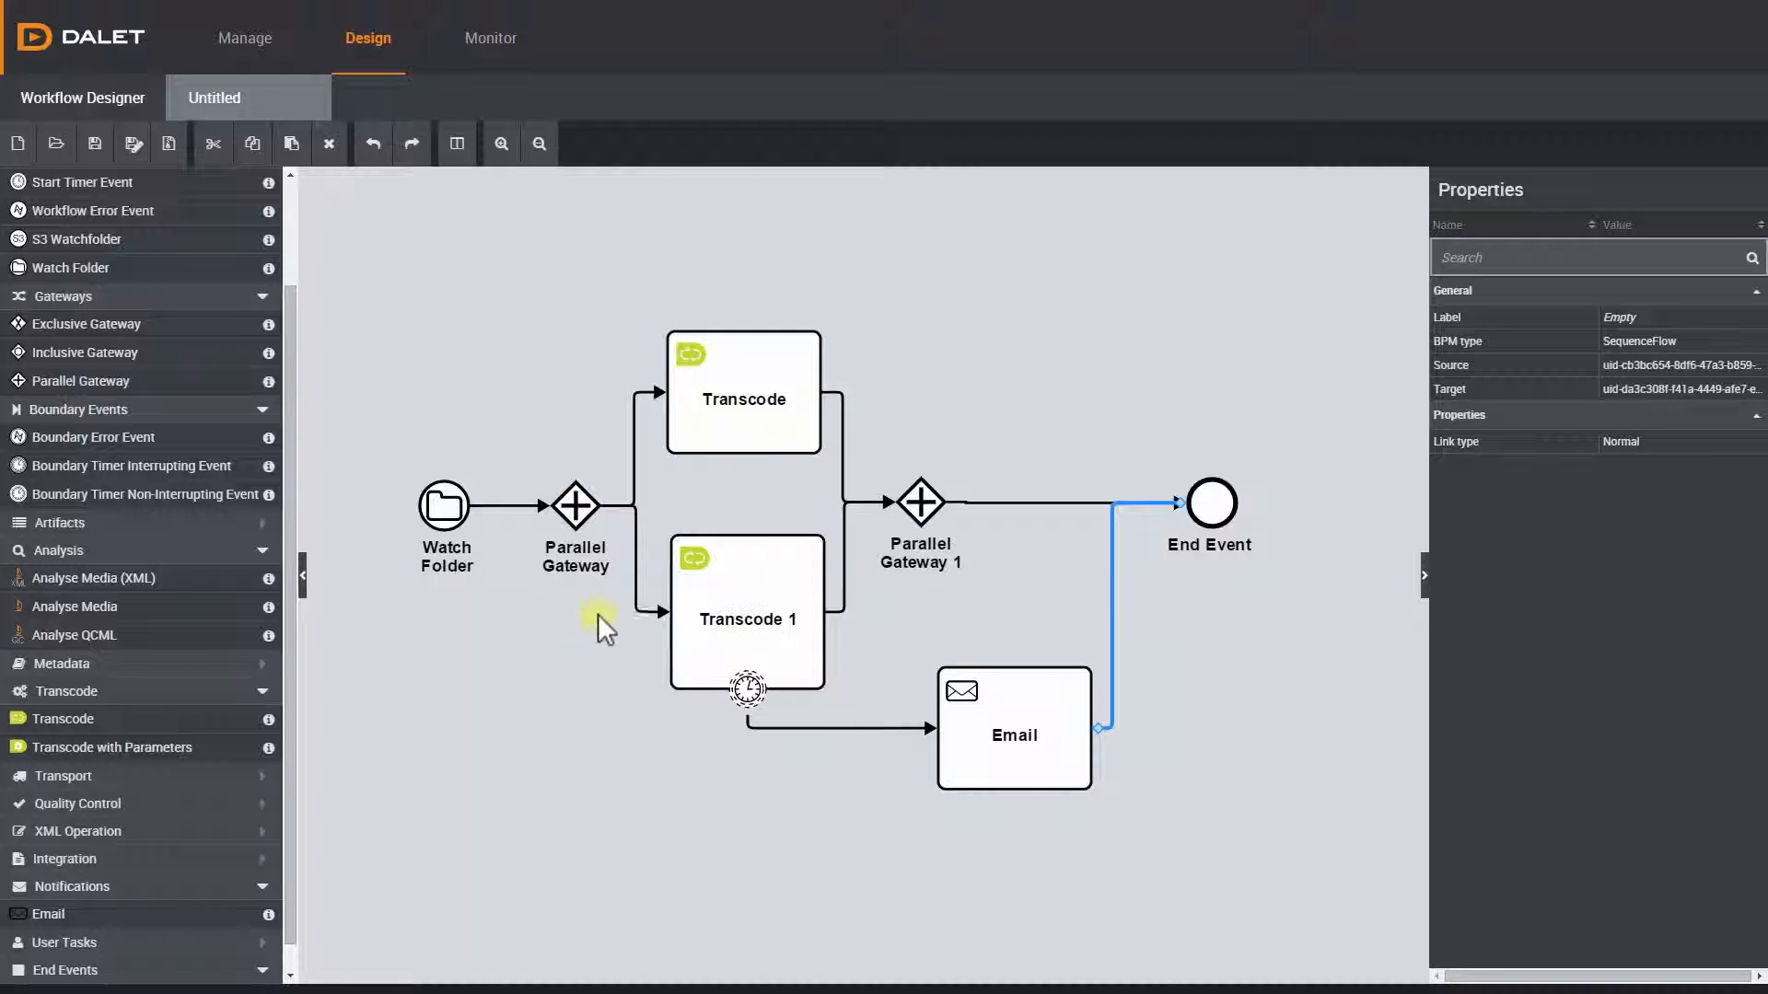
# - Add a text annotation reading 'Transcode to JPEG 2000' beside the Transcode task
pyautogui.click(57, 522)
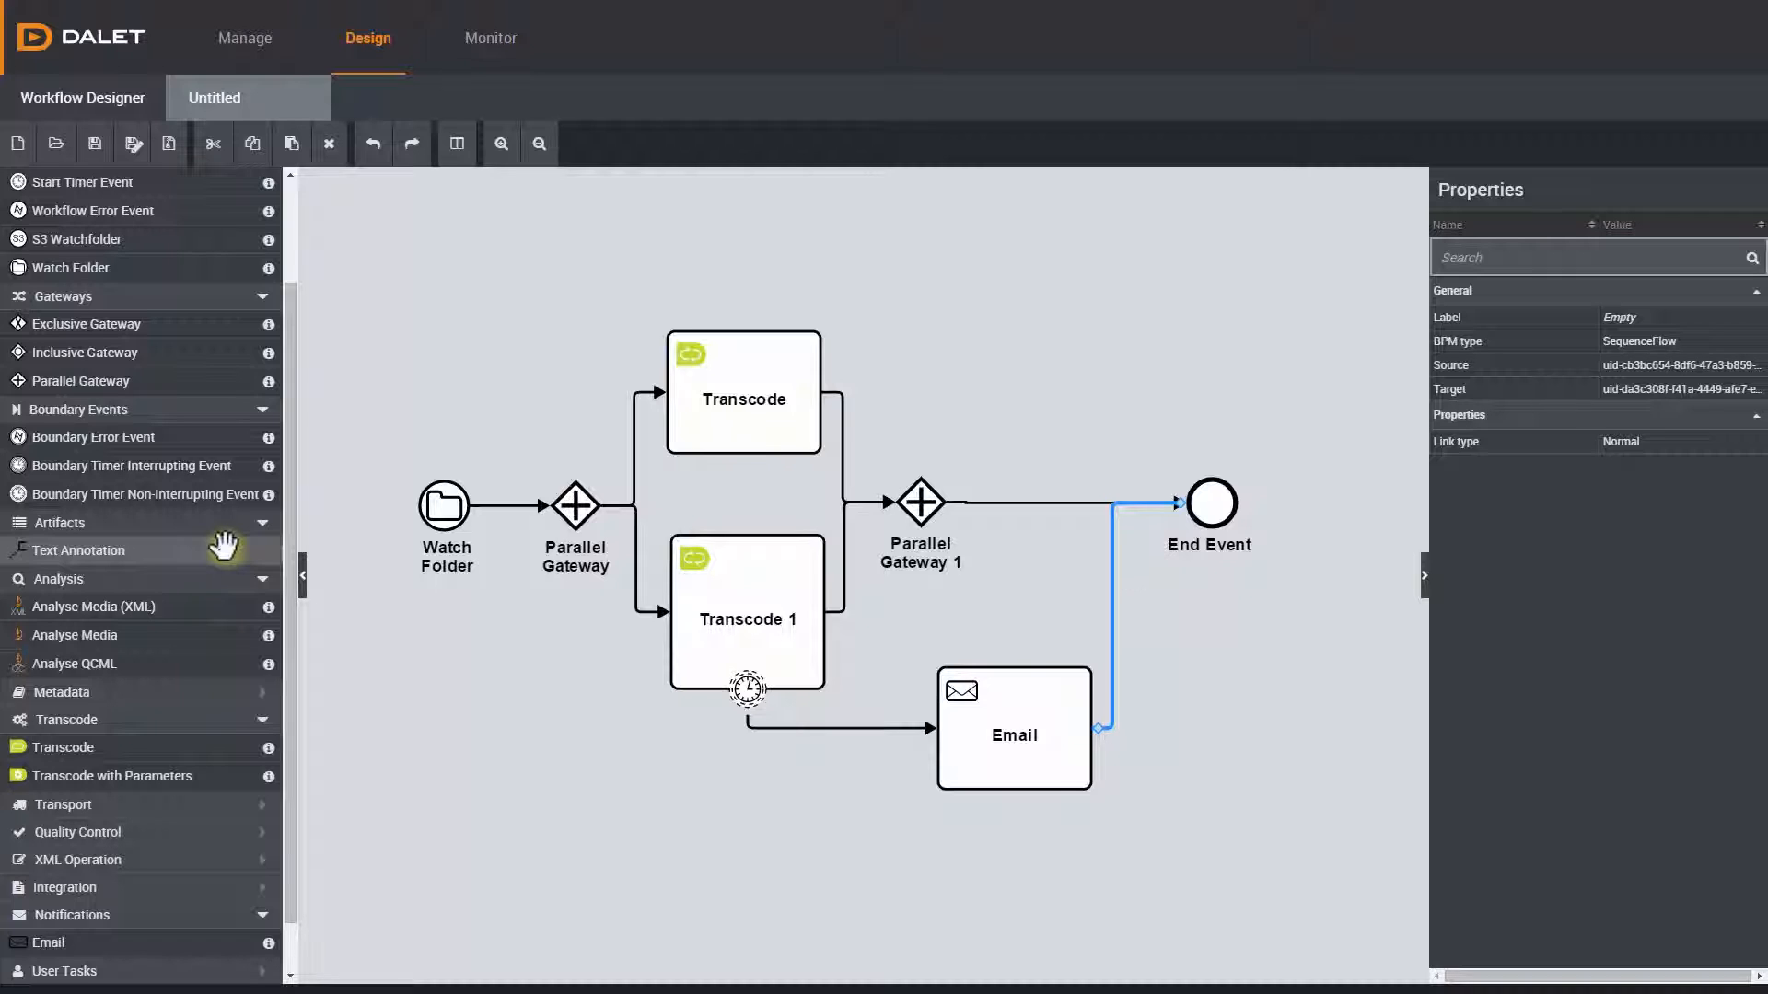
pyautogui.moveTo(885, 331)
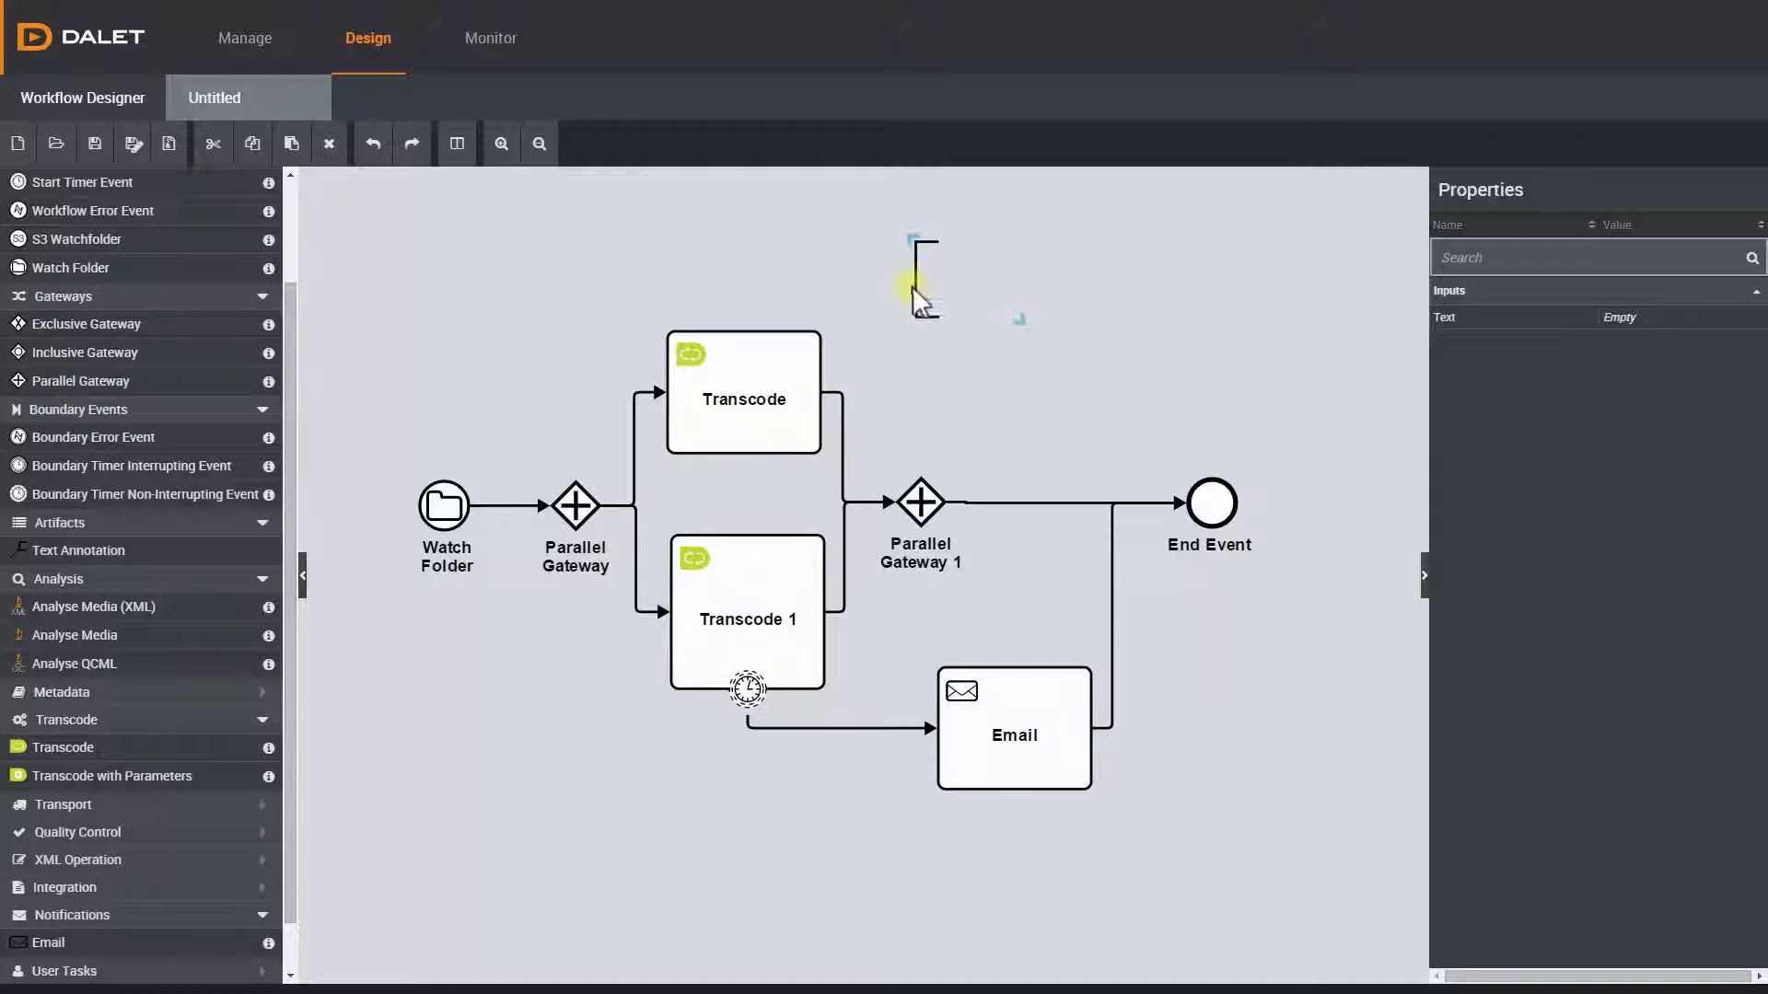
pyautogui.click(863, 280)
pyautogui.write('Transcode to J')
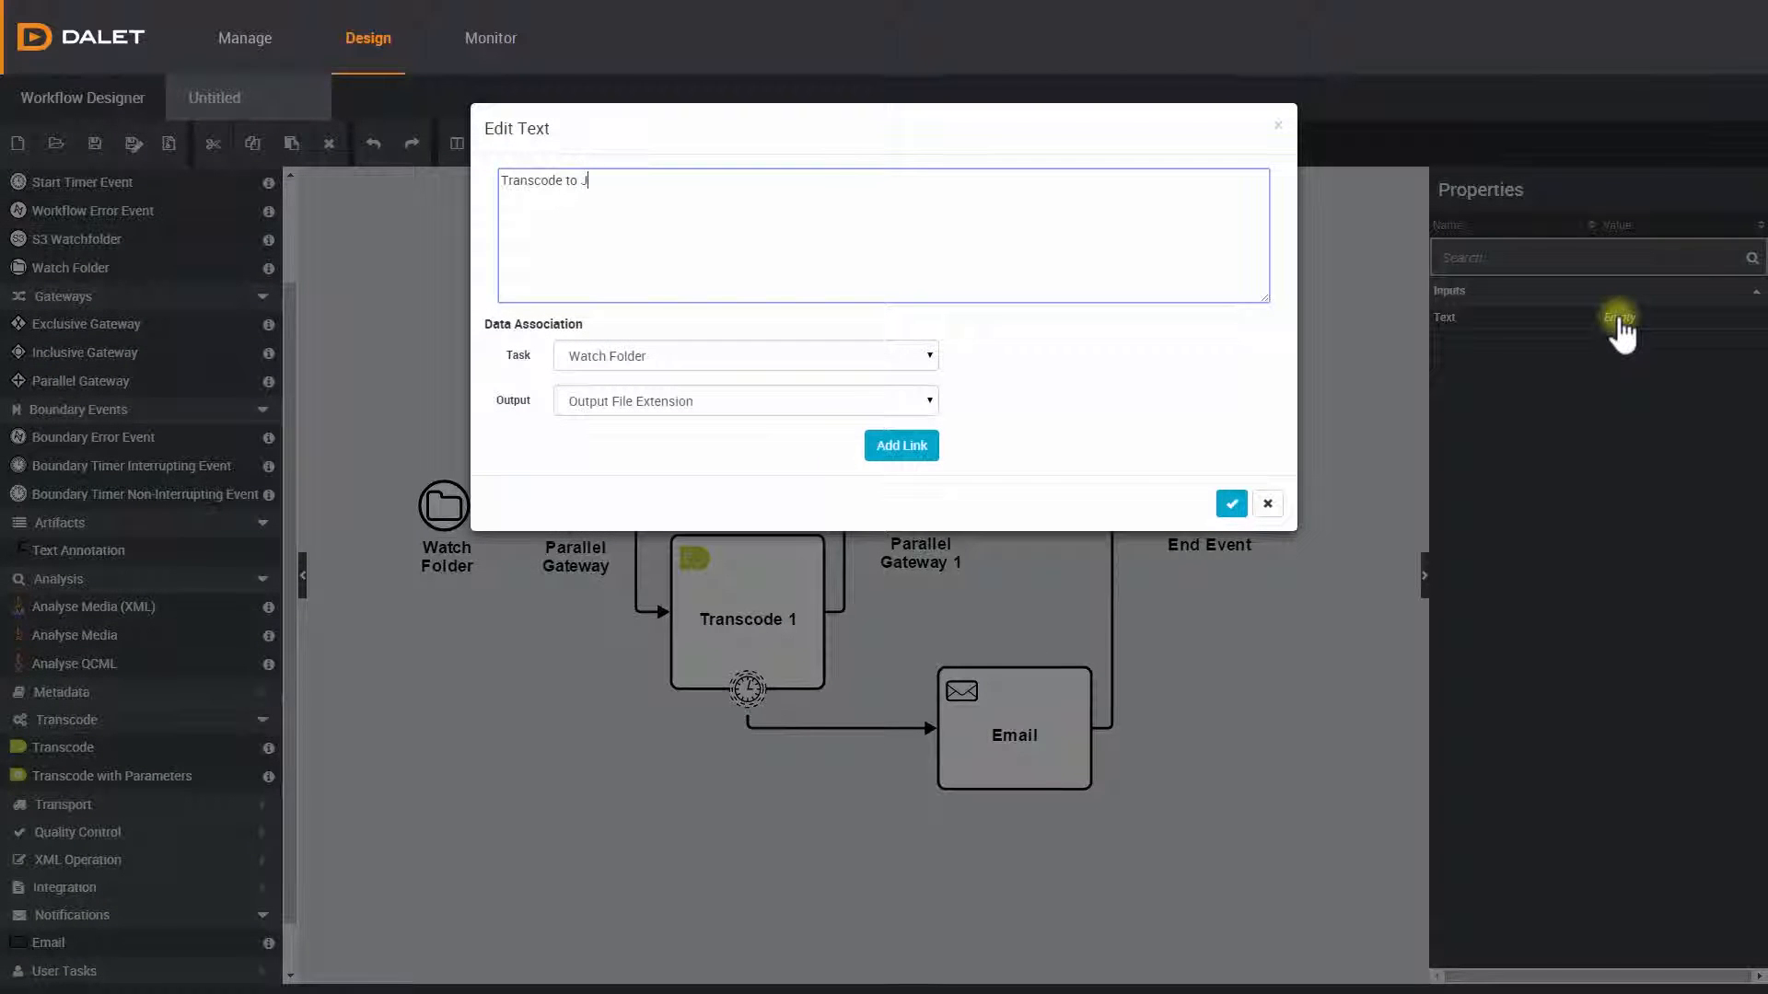
pyautogui.write('PEG 2000')
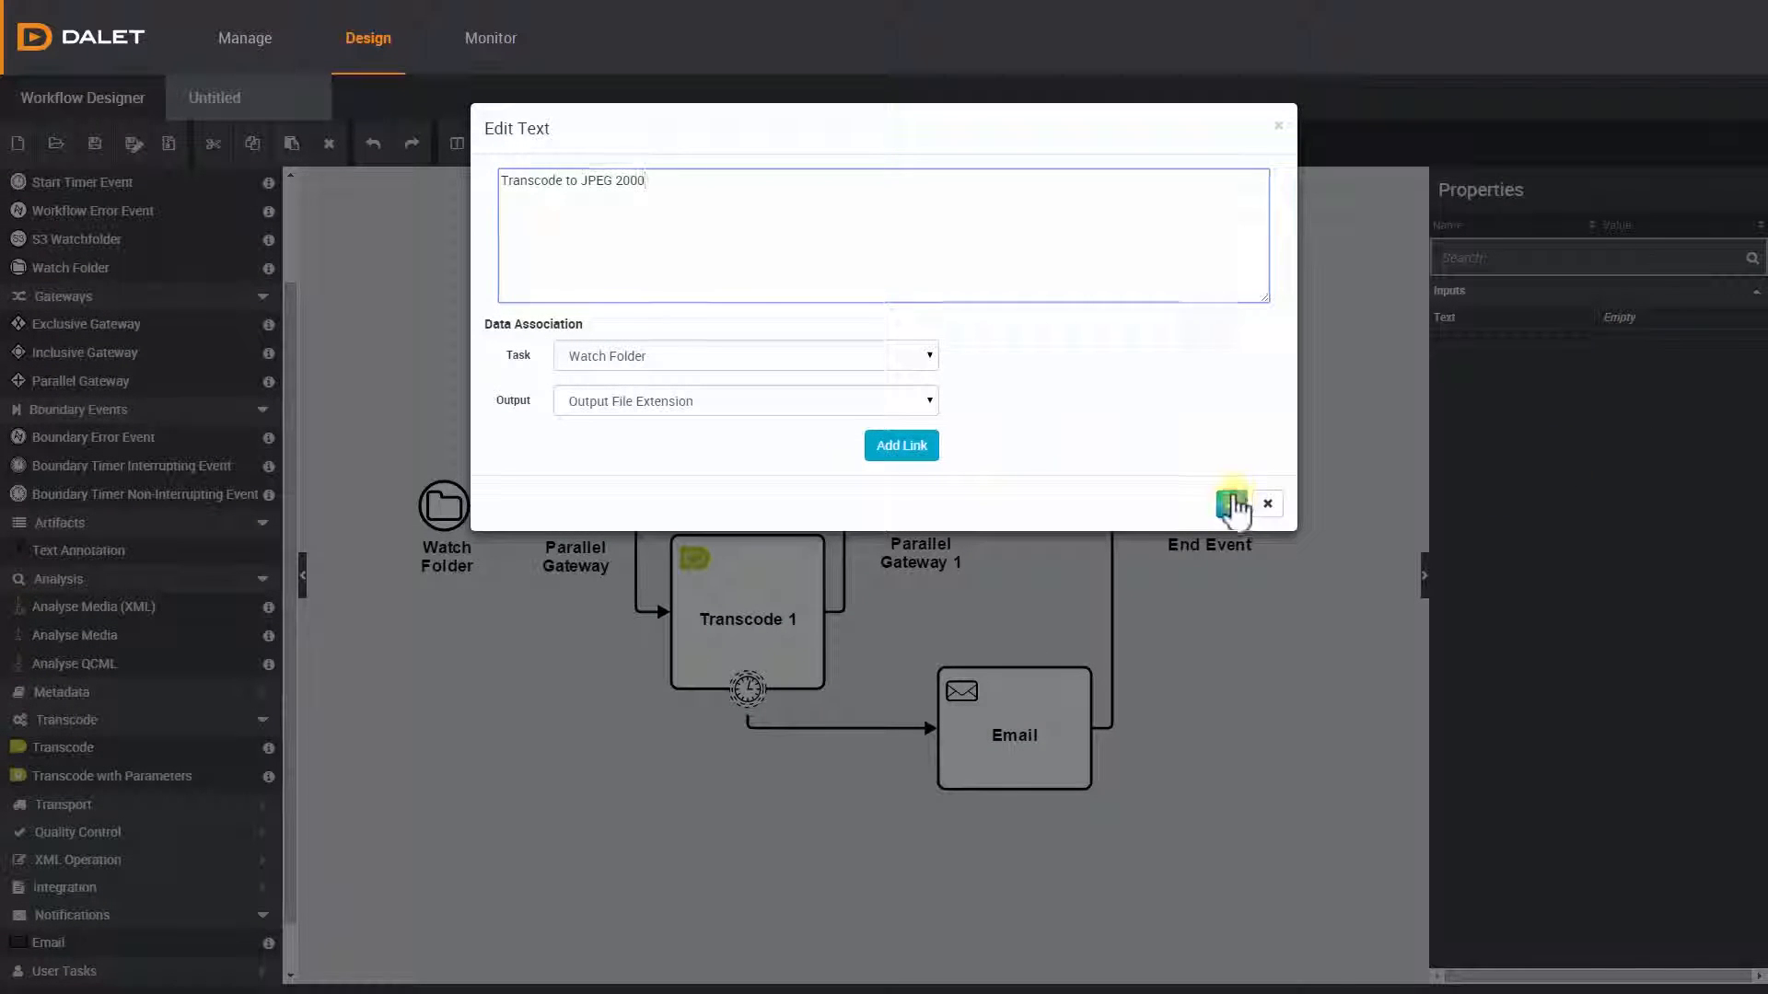
pyautogui.click(1232, 503)
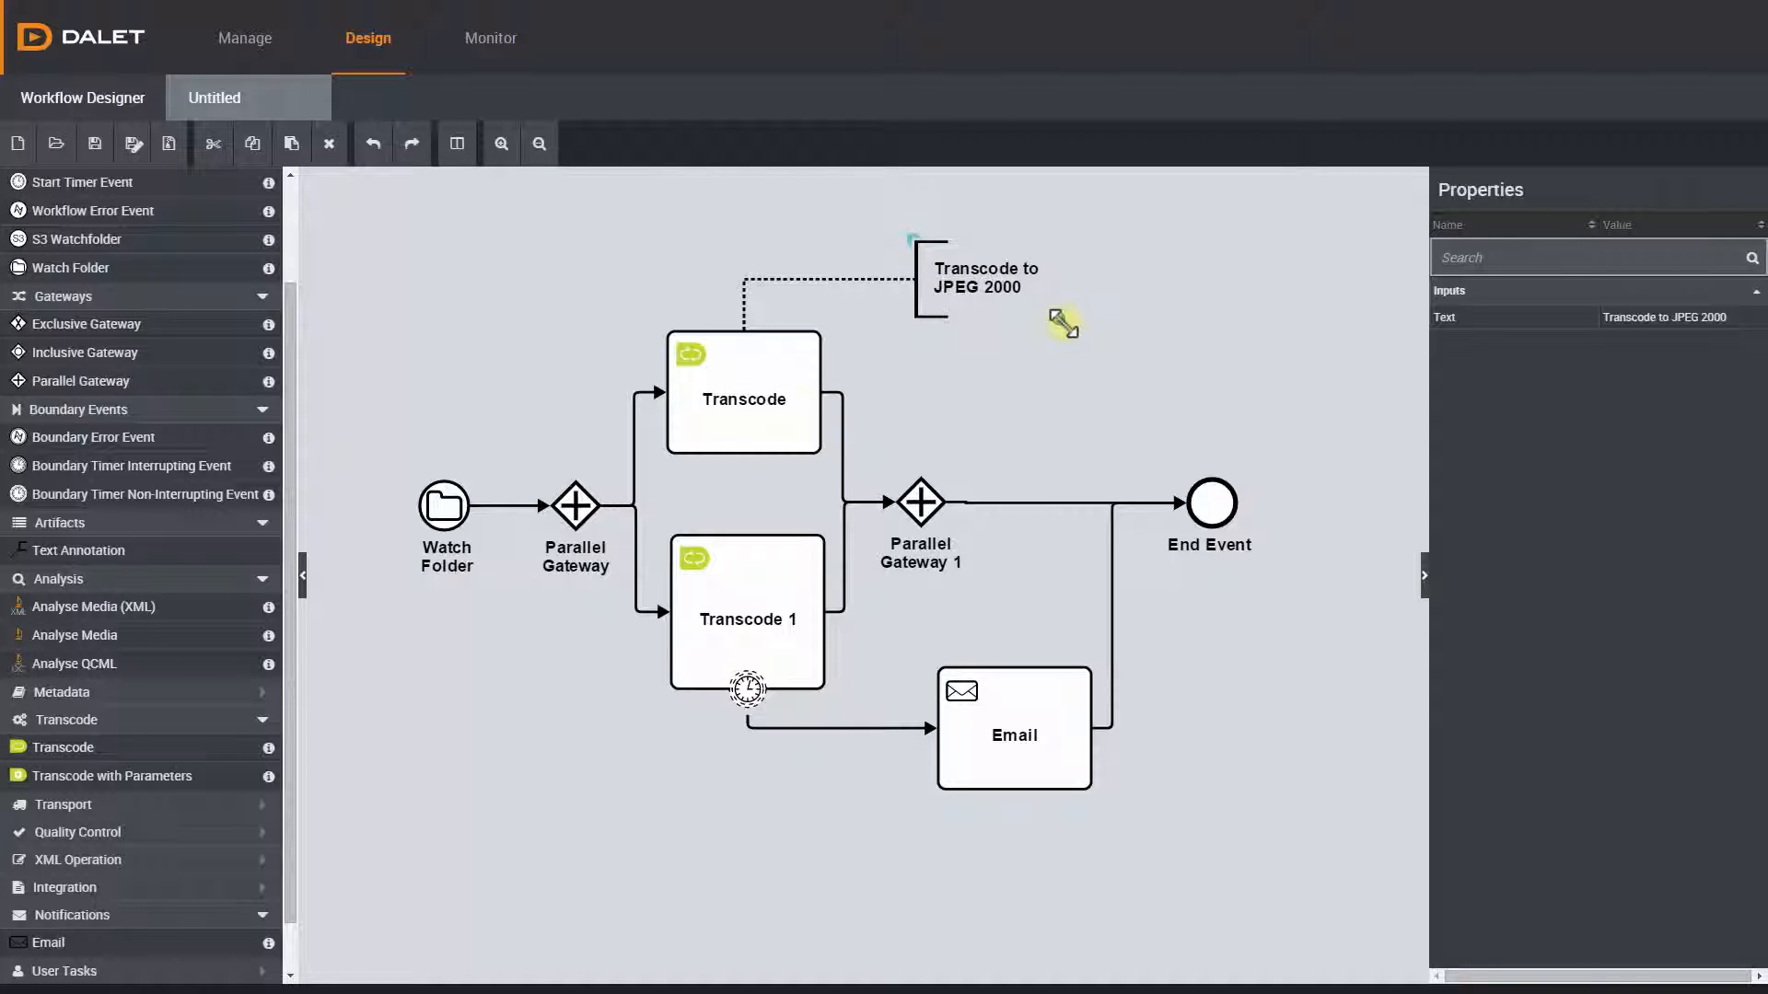
pyautogui.moveTo(522, 618)
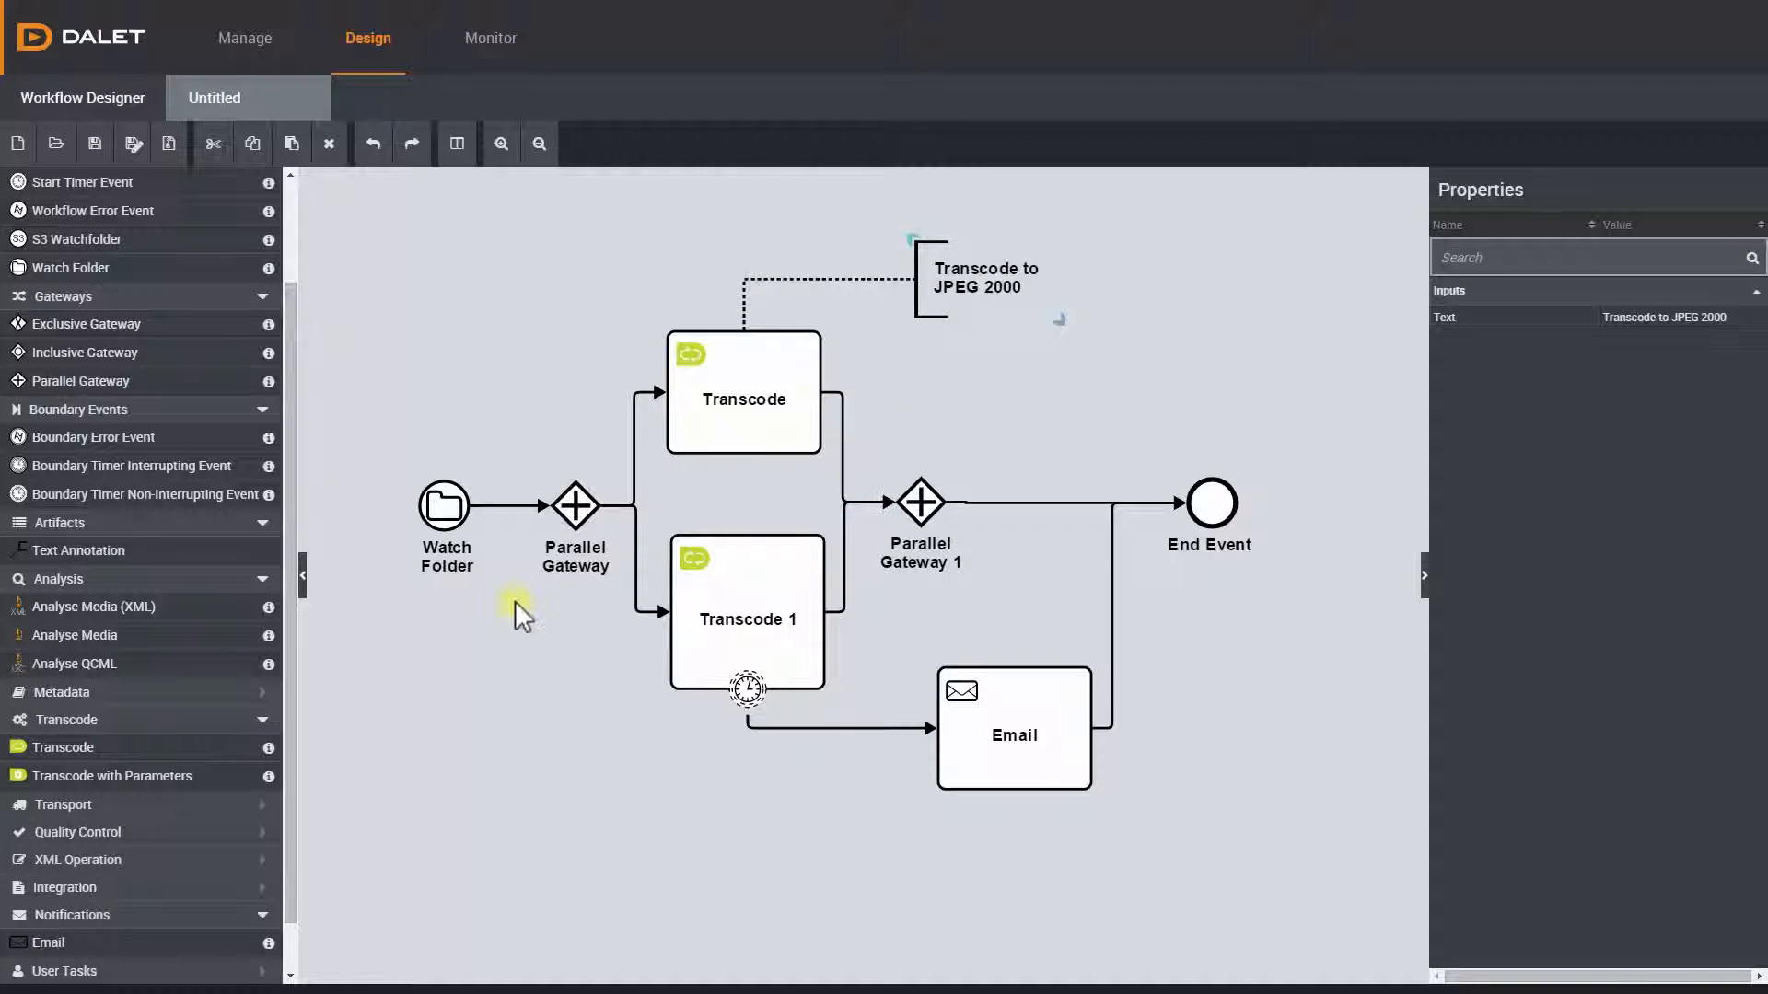
pyautogui.moveTo(135, 747)
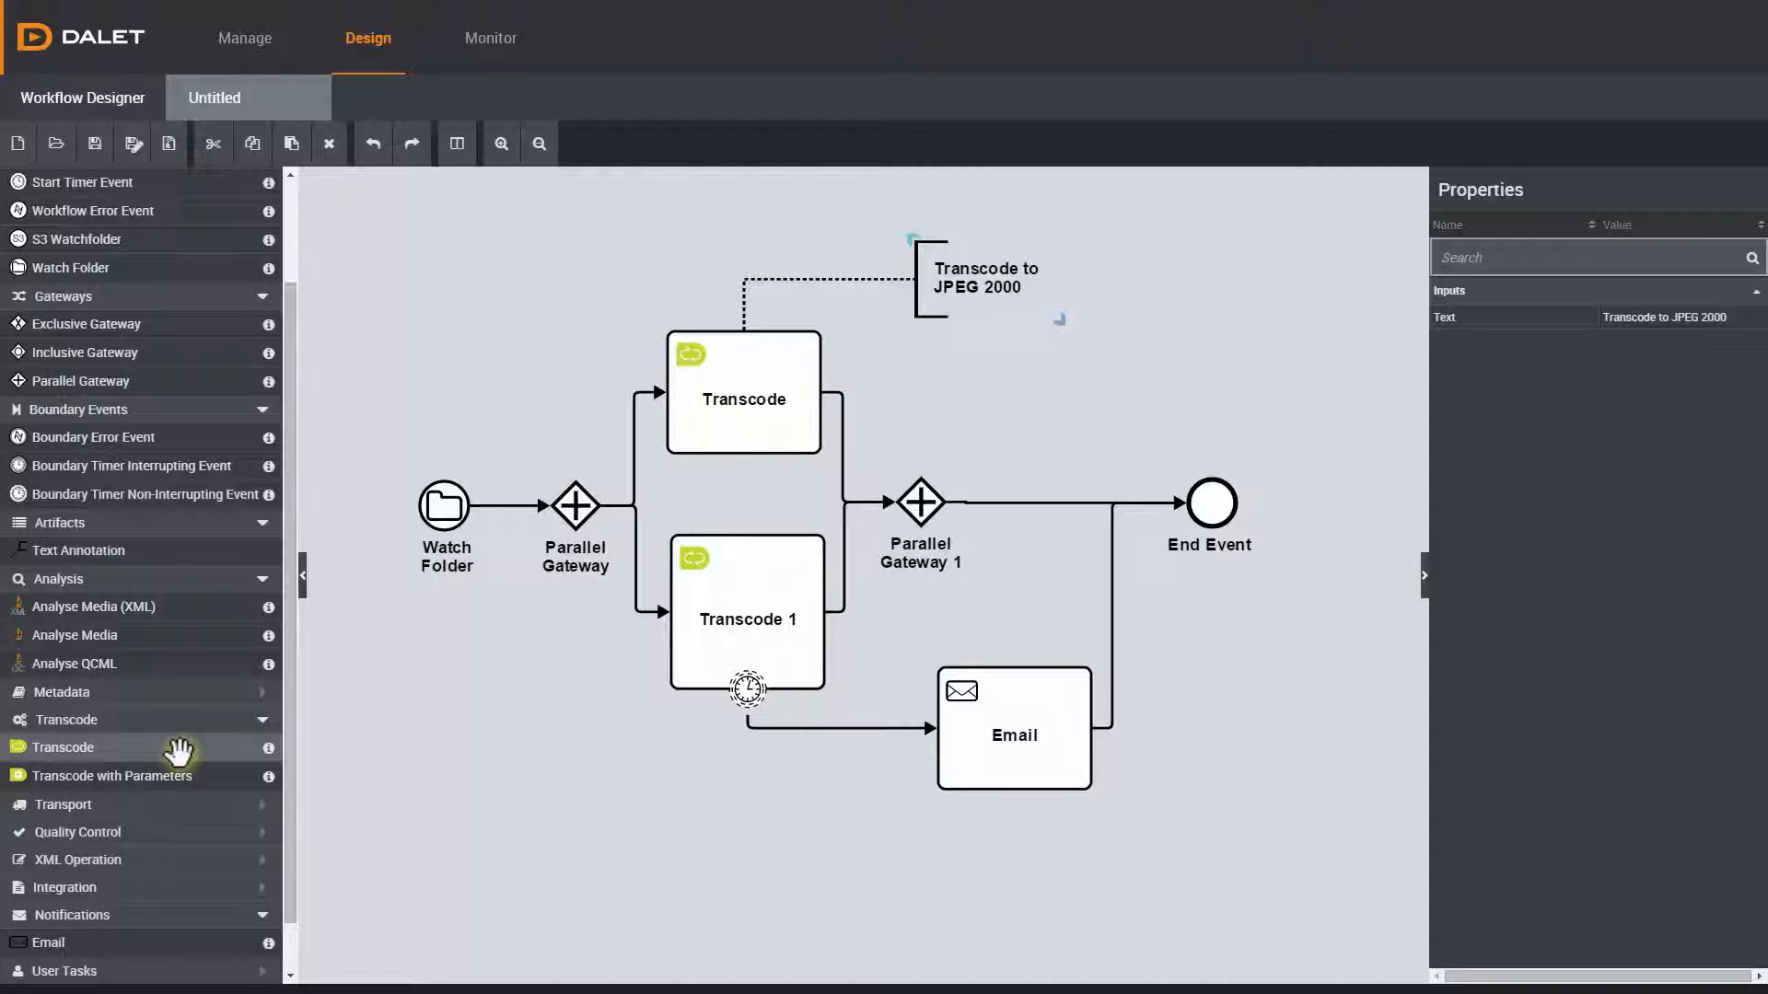
pyautogui.moveTo(192, 775)
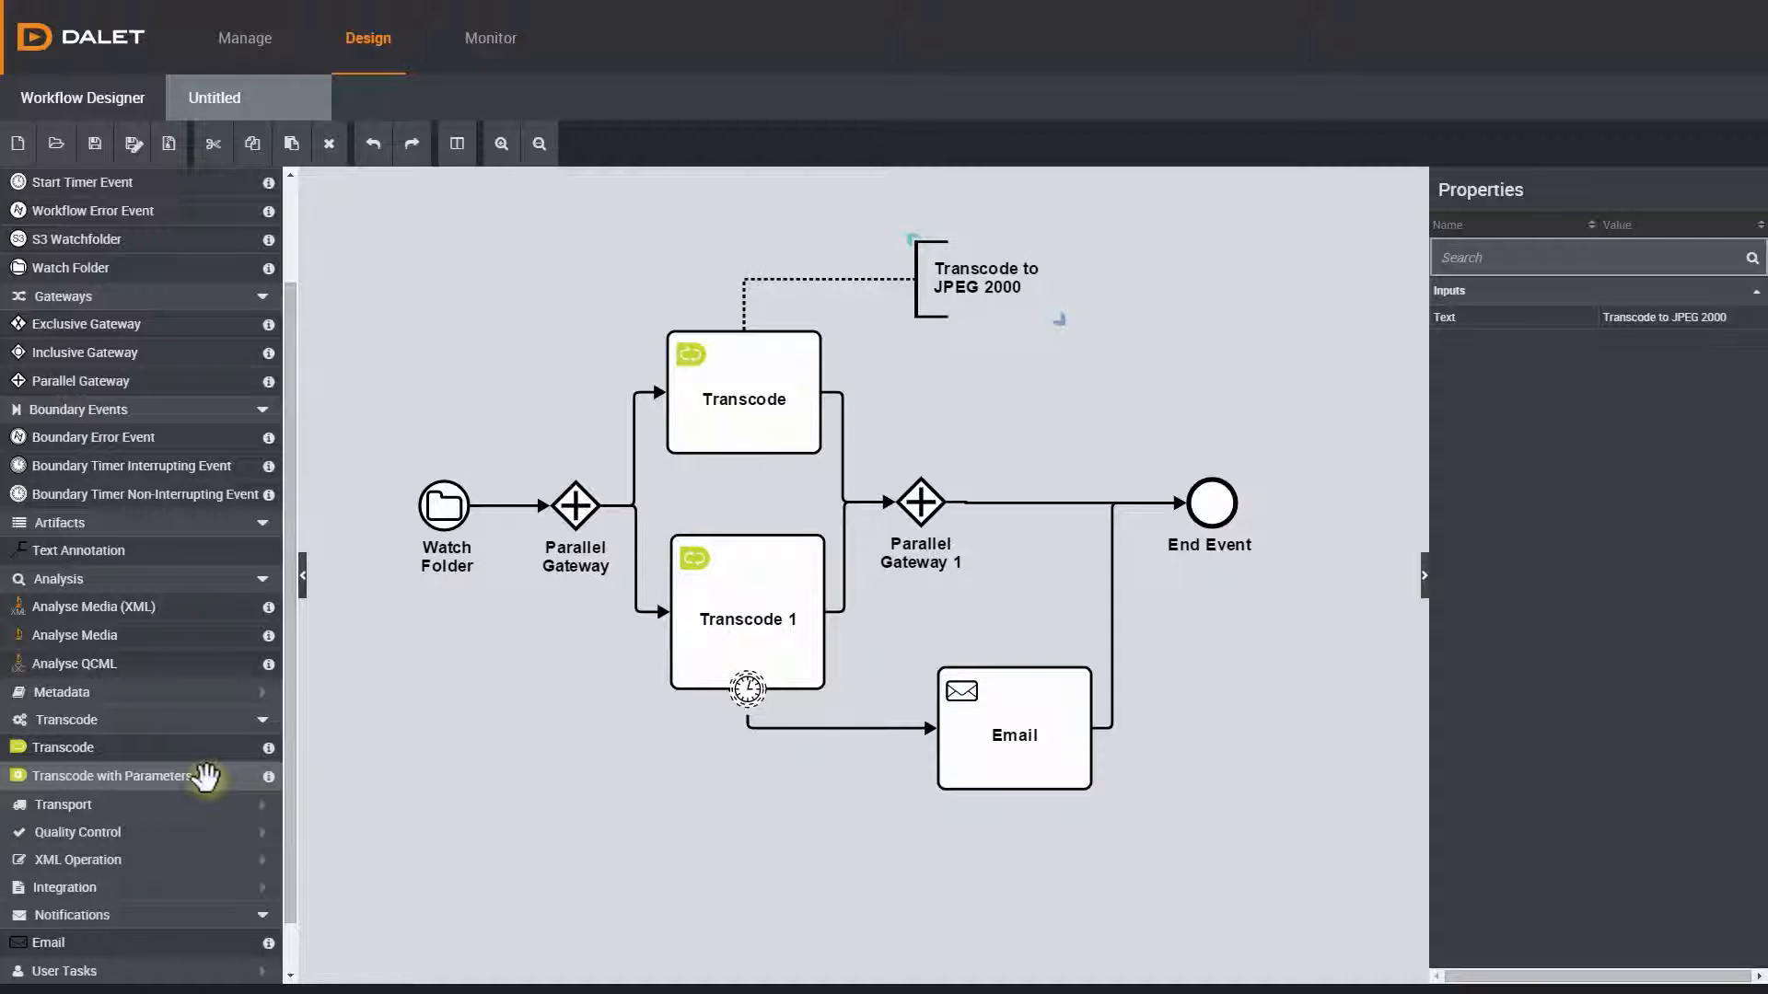
pyautogui.moveTo(209, 818)
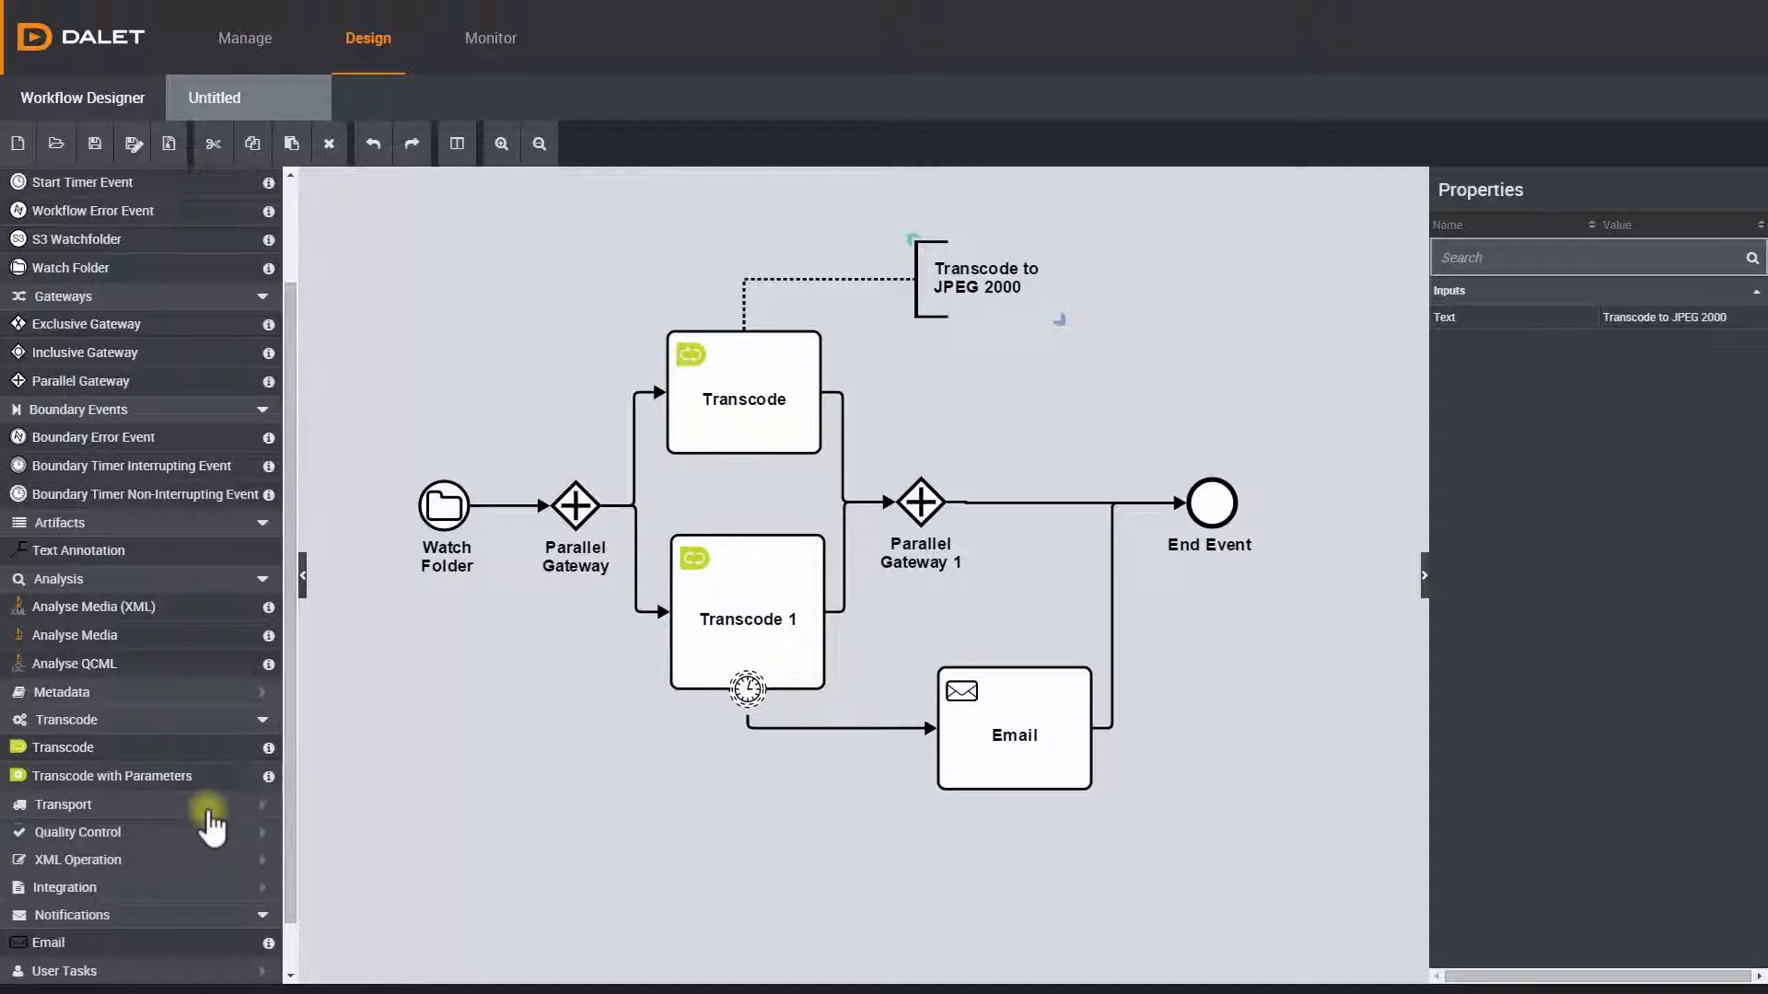
# - Scroll through Transport tasks such as Copy, Delete, Rename, Move and FTP Upload
pyautogui.scroll(-3)
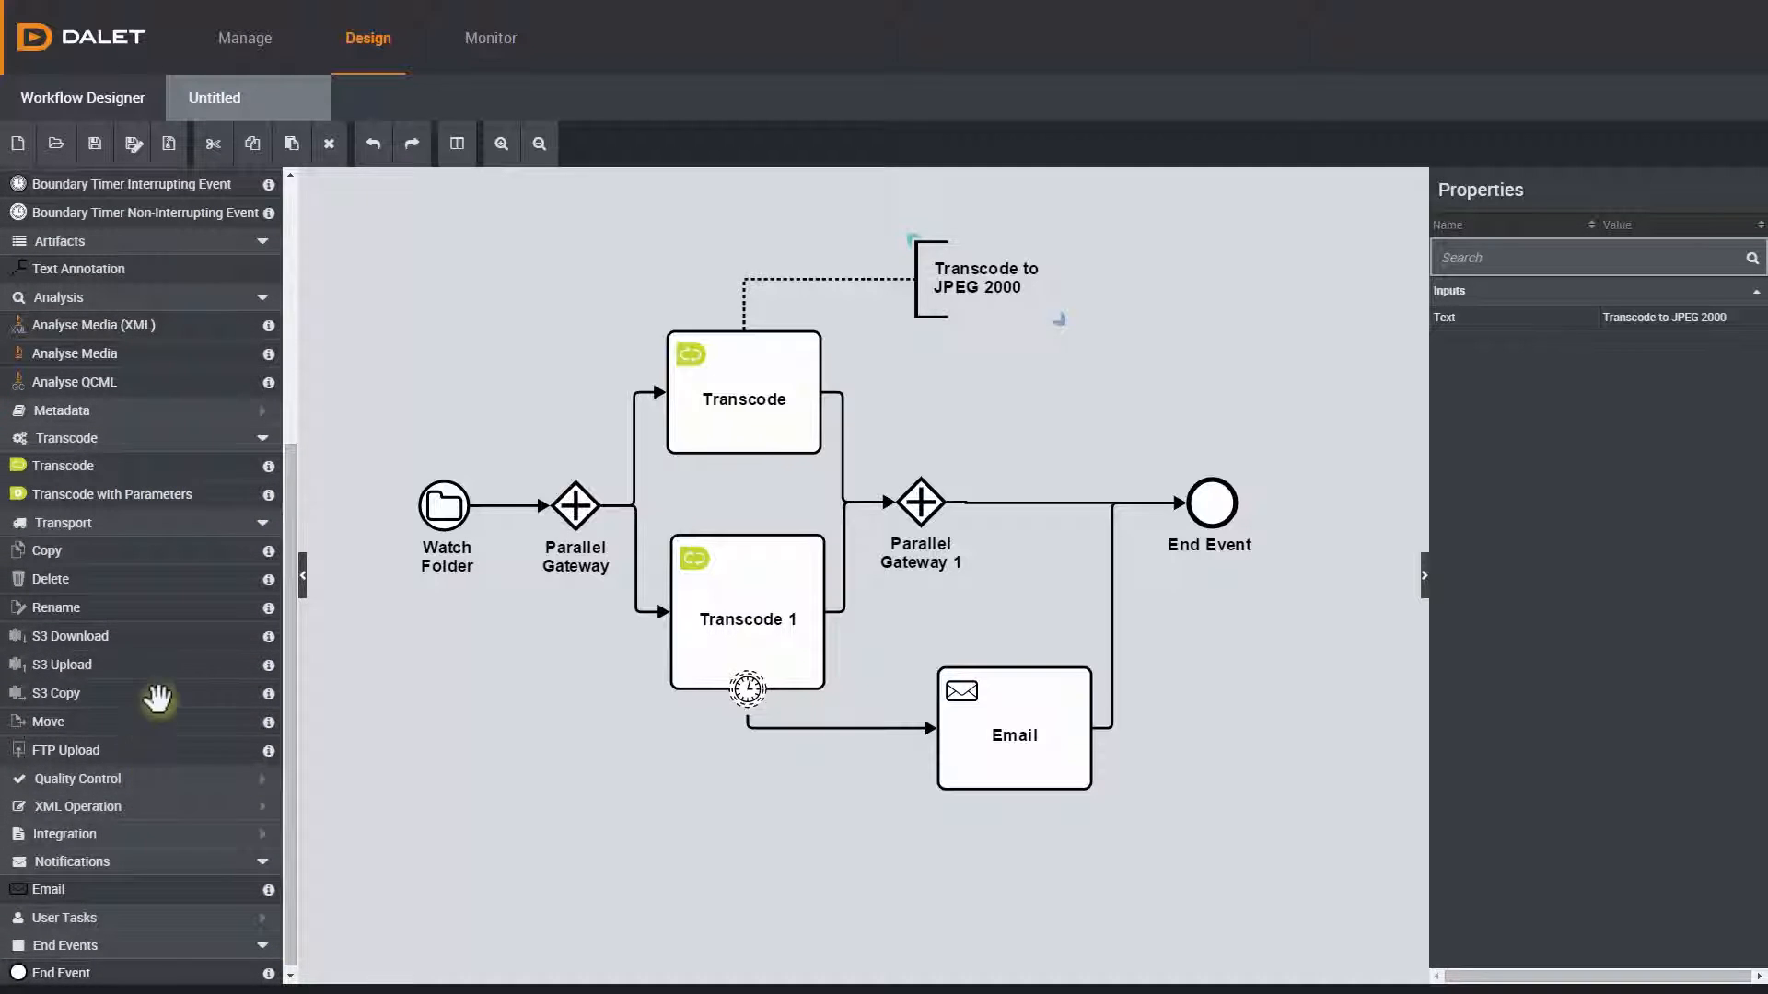
pyautogui.moveTo(158, 720)
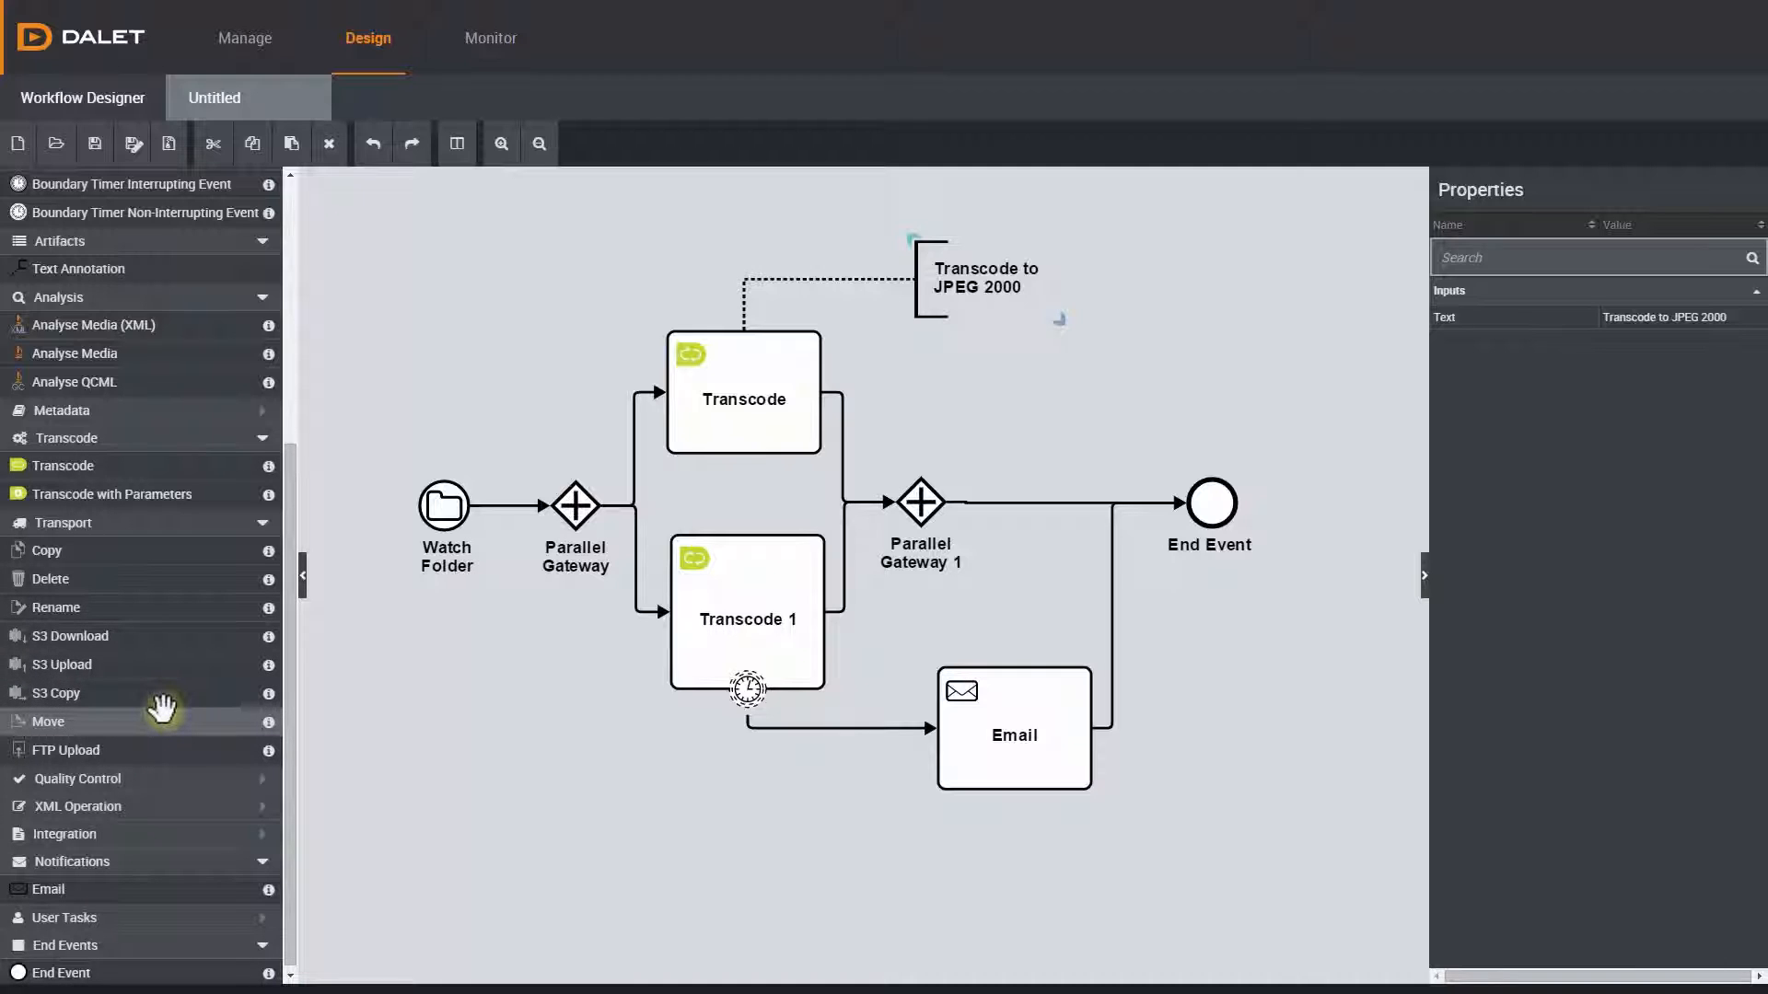
pyautogui.moveTo(169, 579)
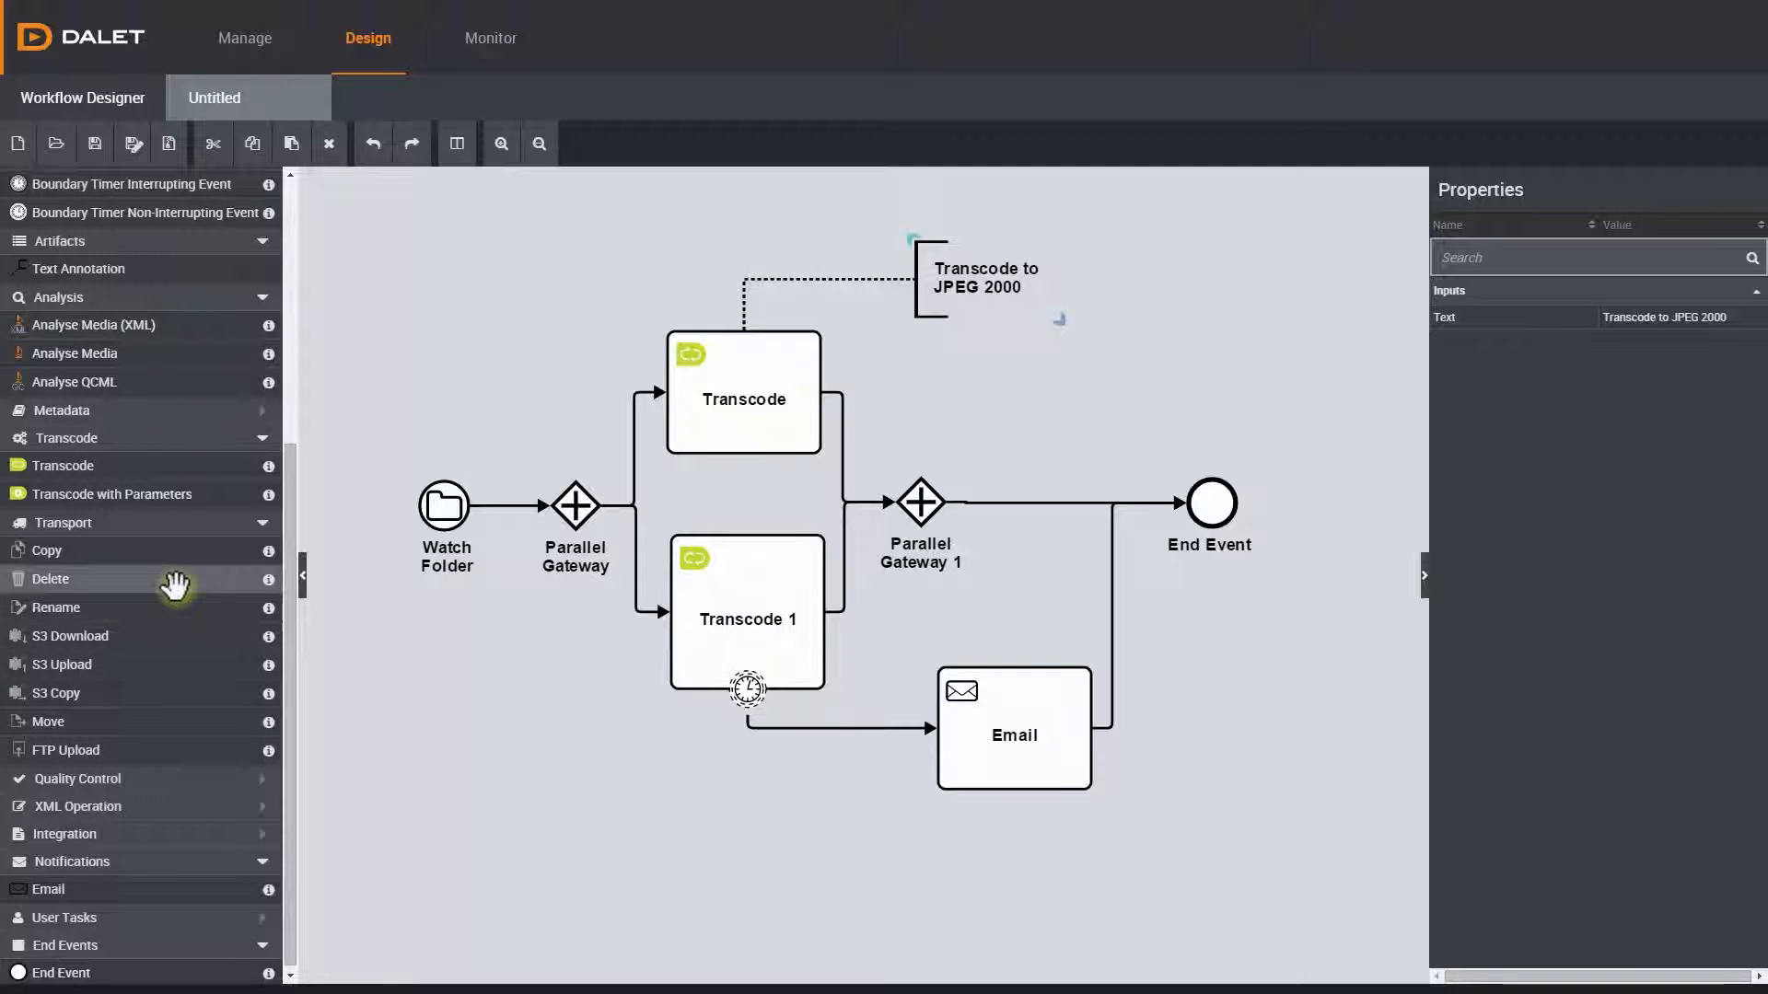
pyautogui.moveTo(175, 606)
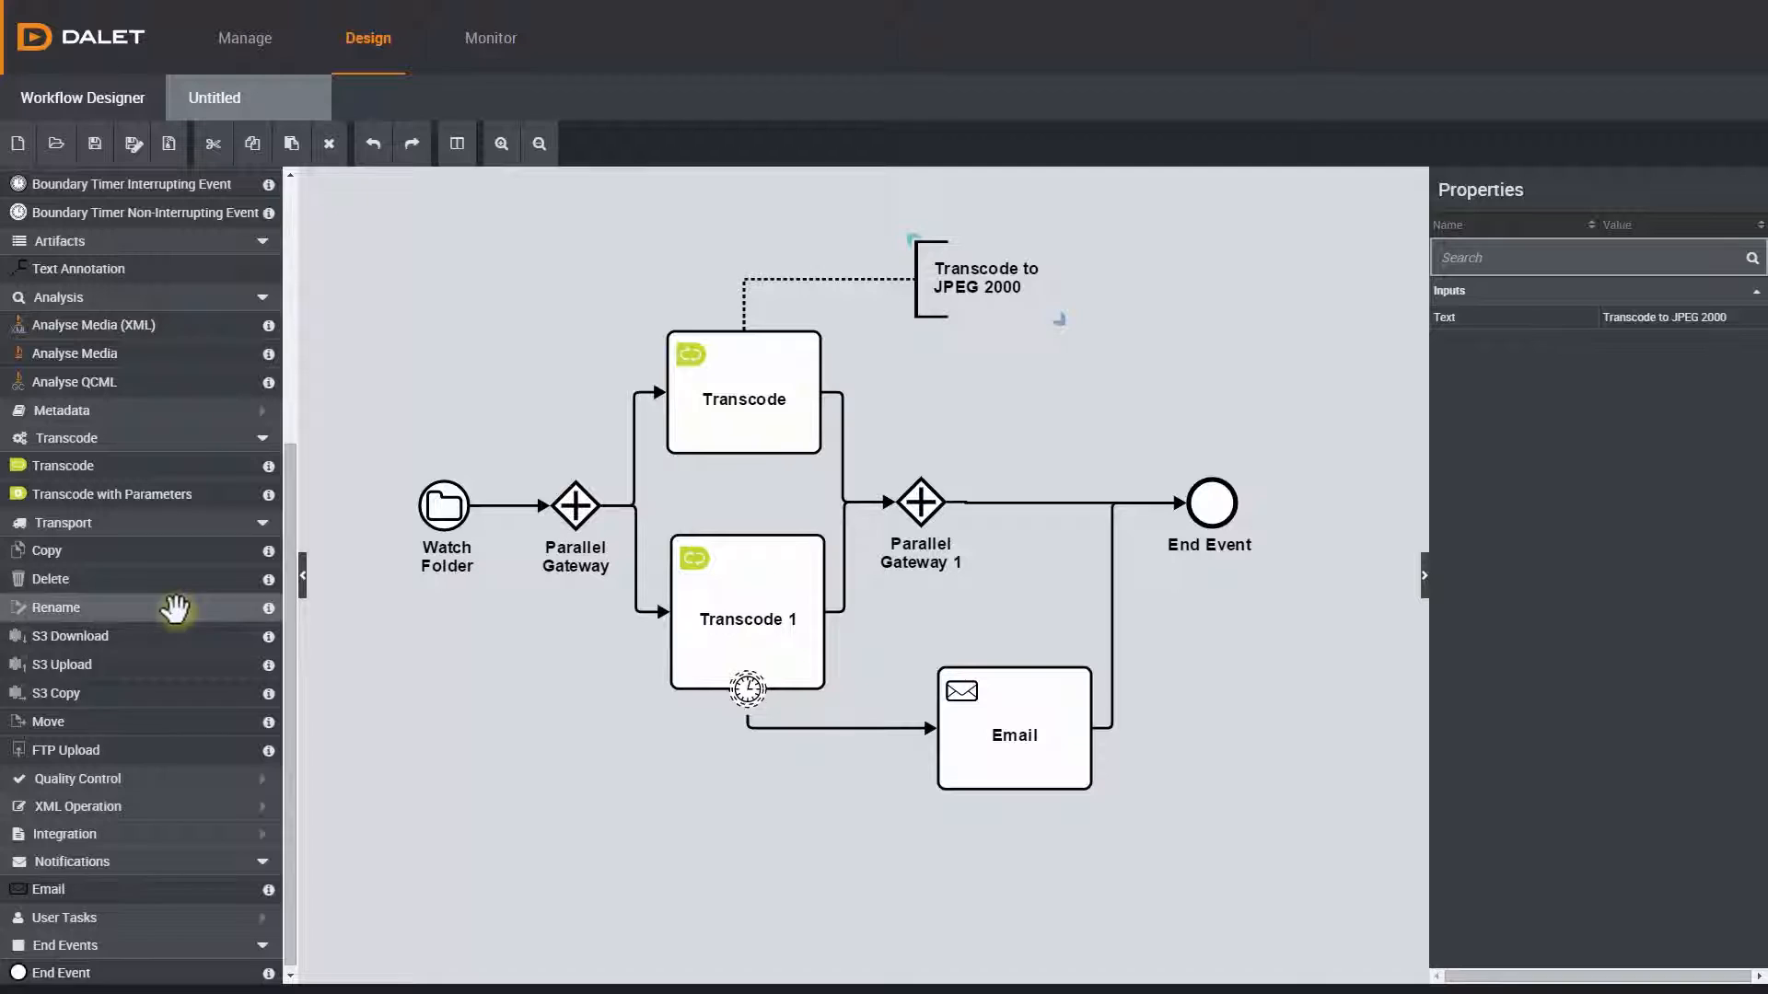
pyautogui.moveTo(166, 749)
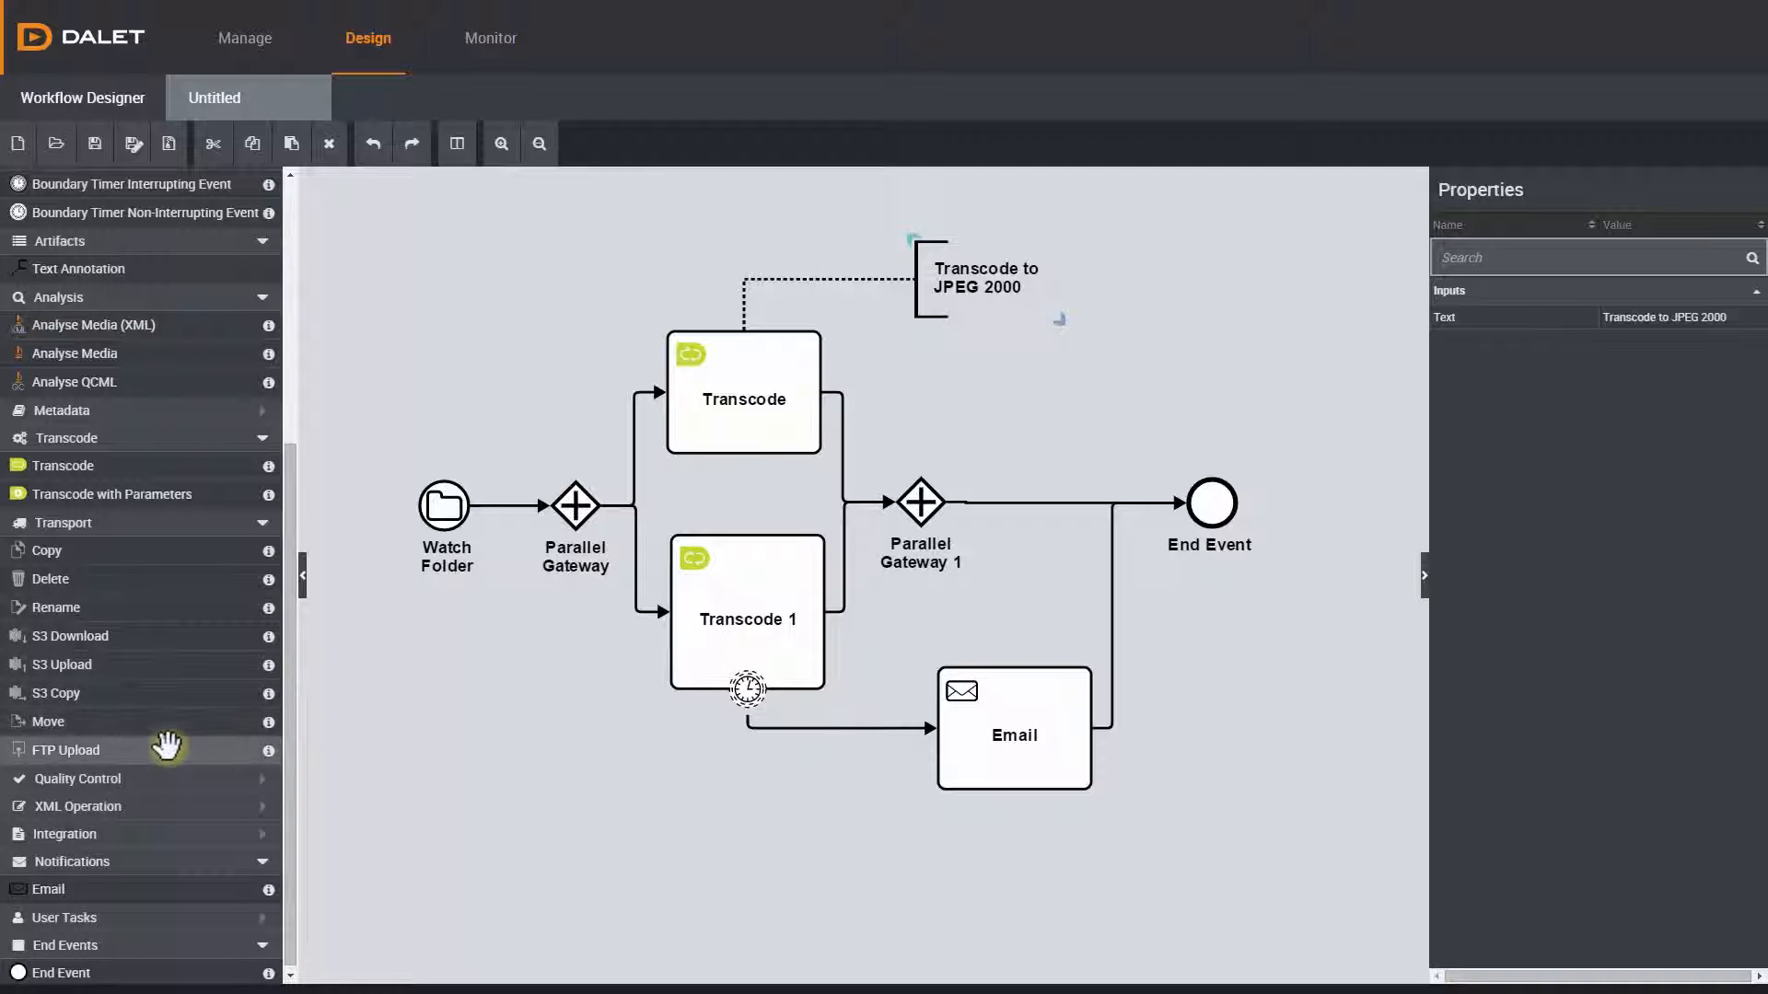
pyautogui.moveTo(170, 550)
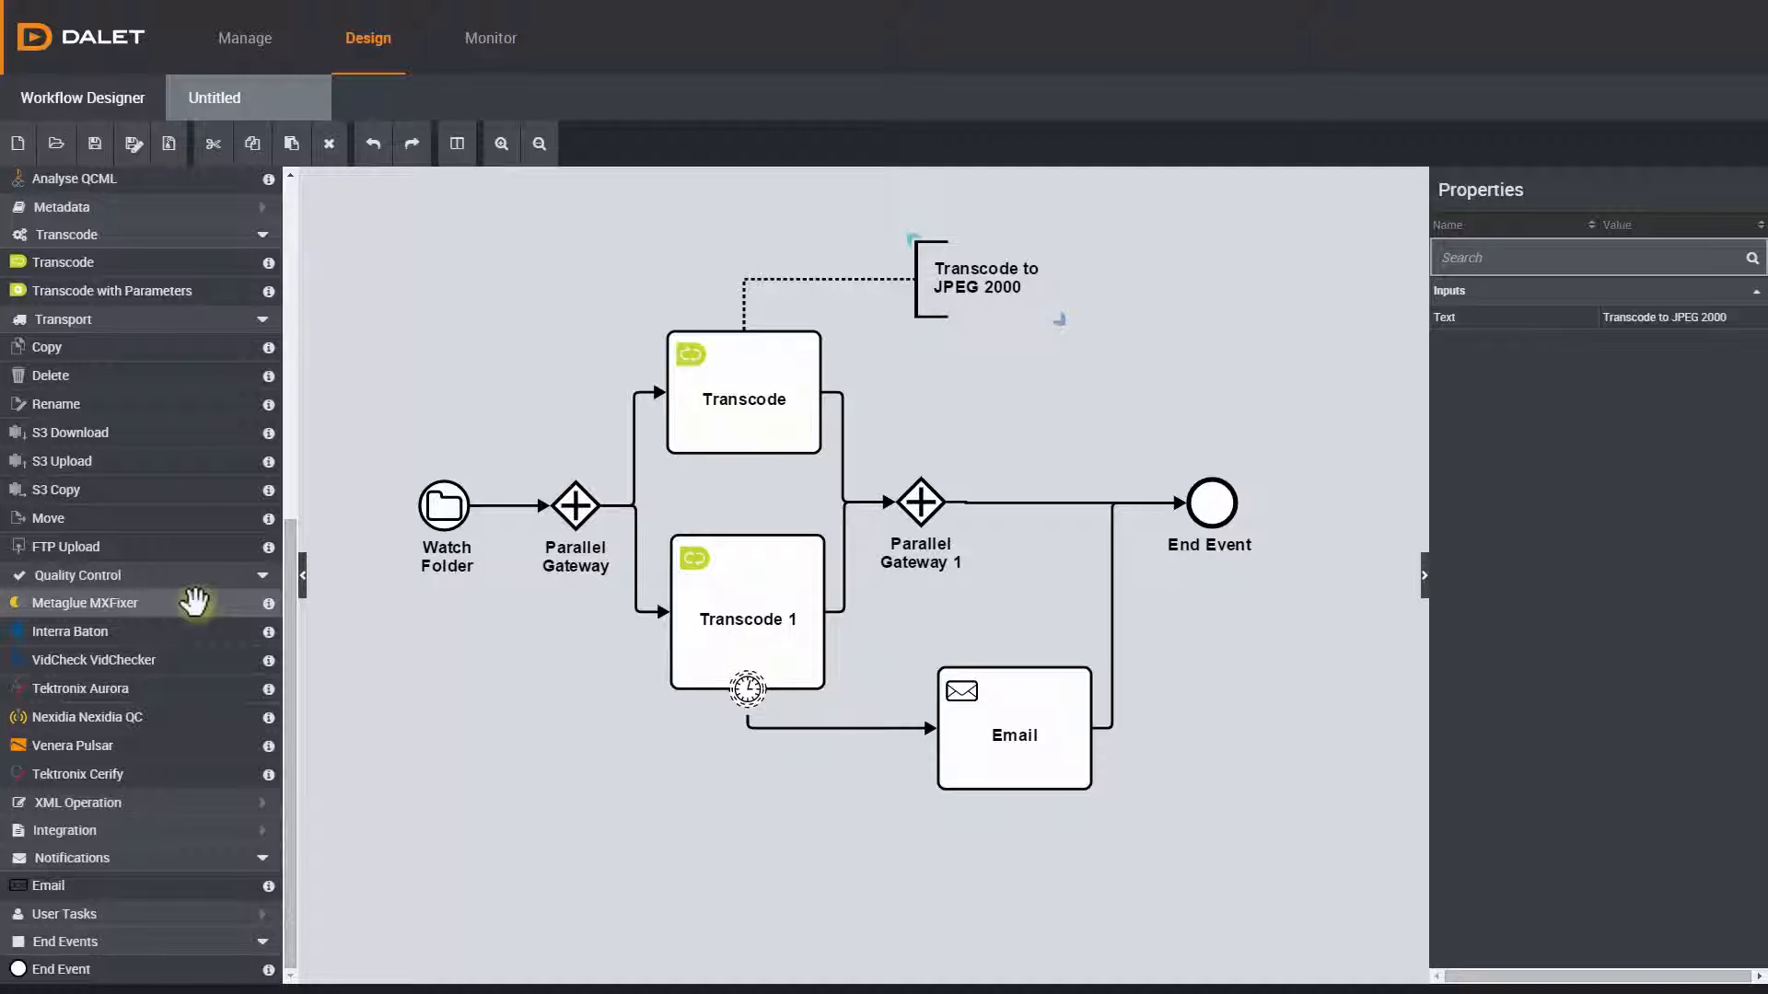
pyautogui.moveTo(195, 697)
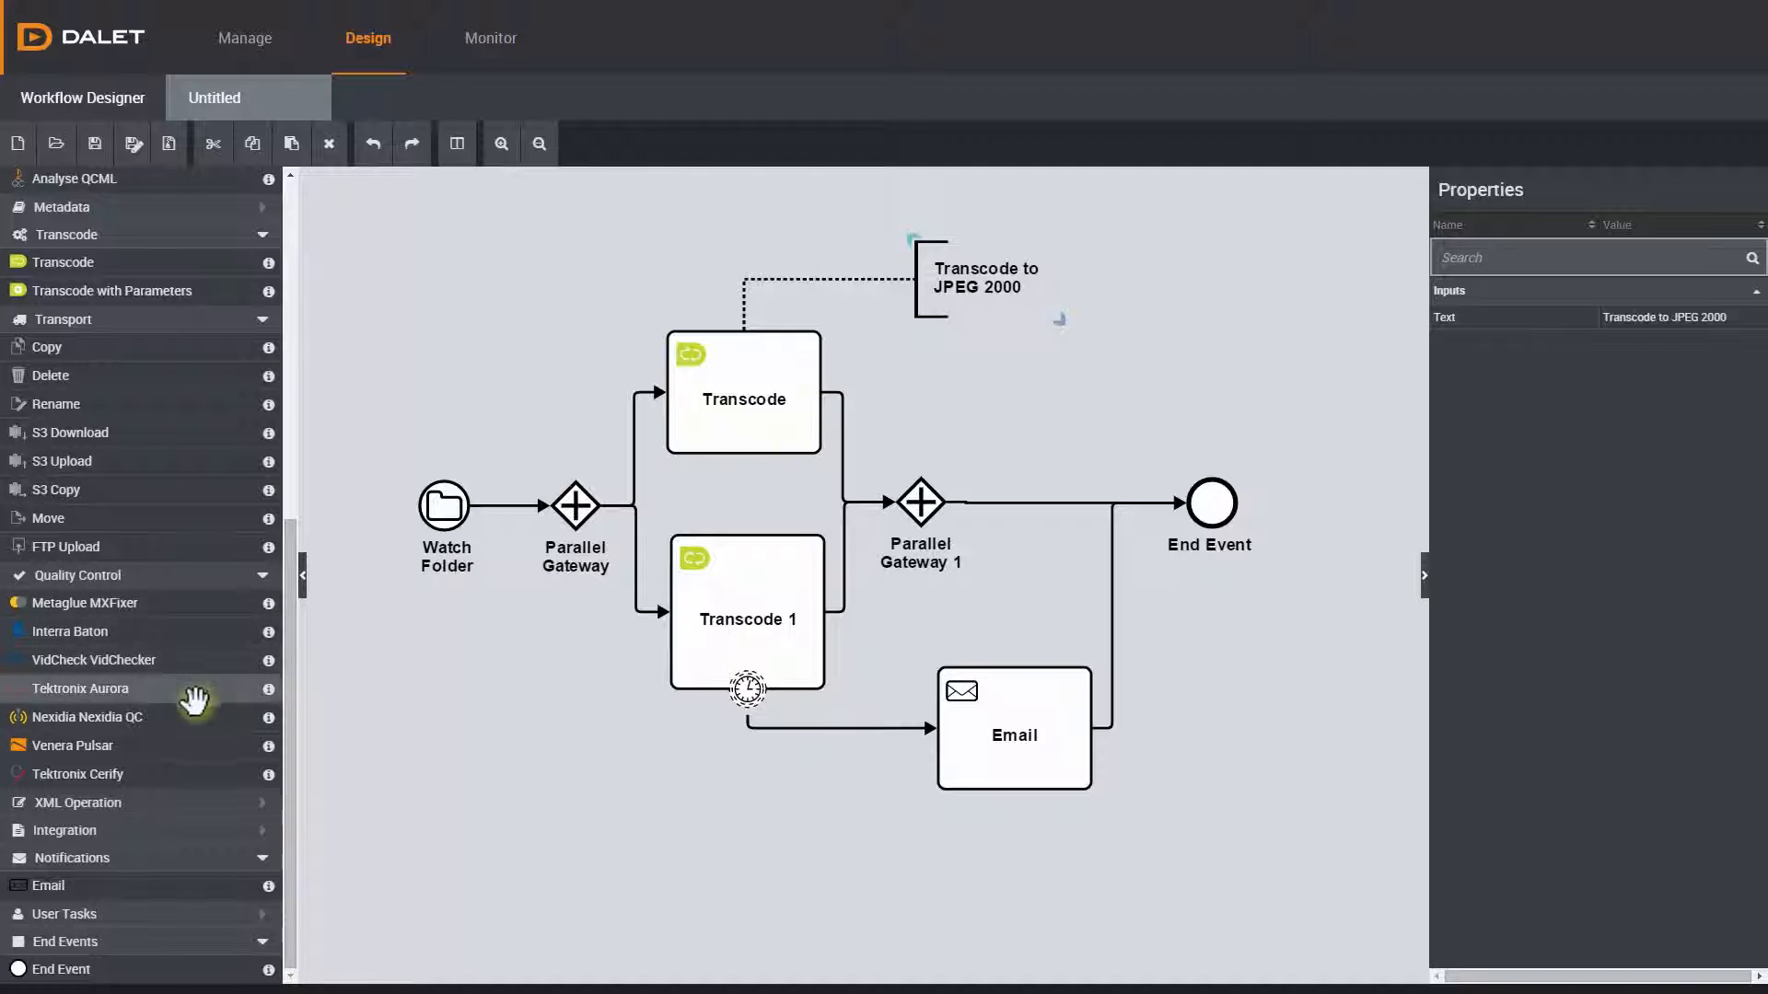
pyautogui.moveTo(192, 773)
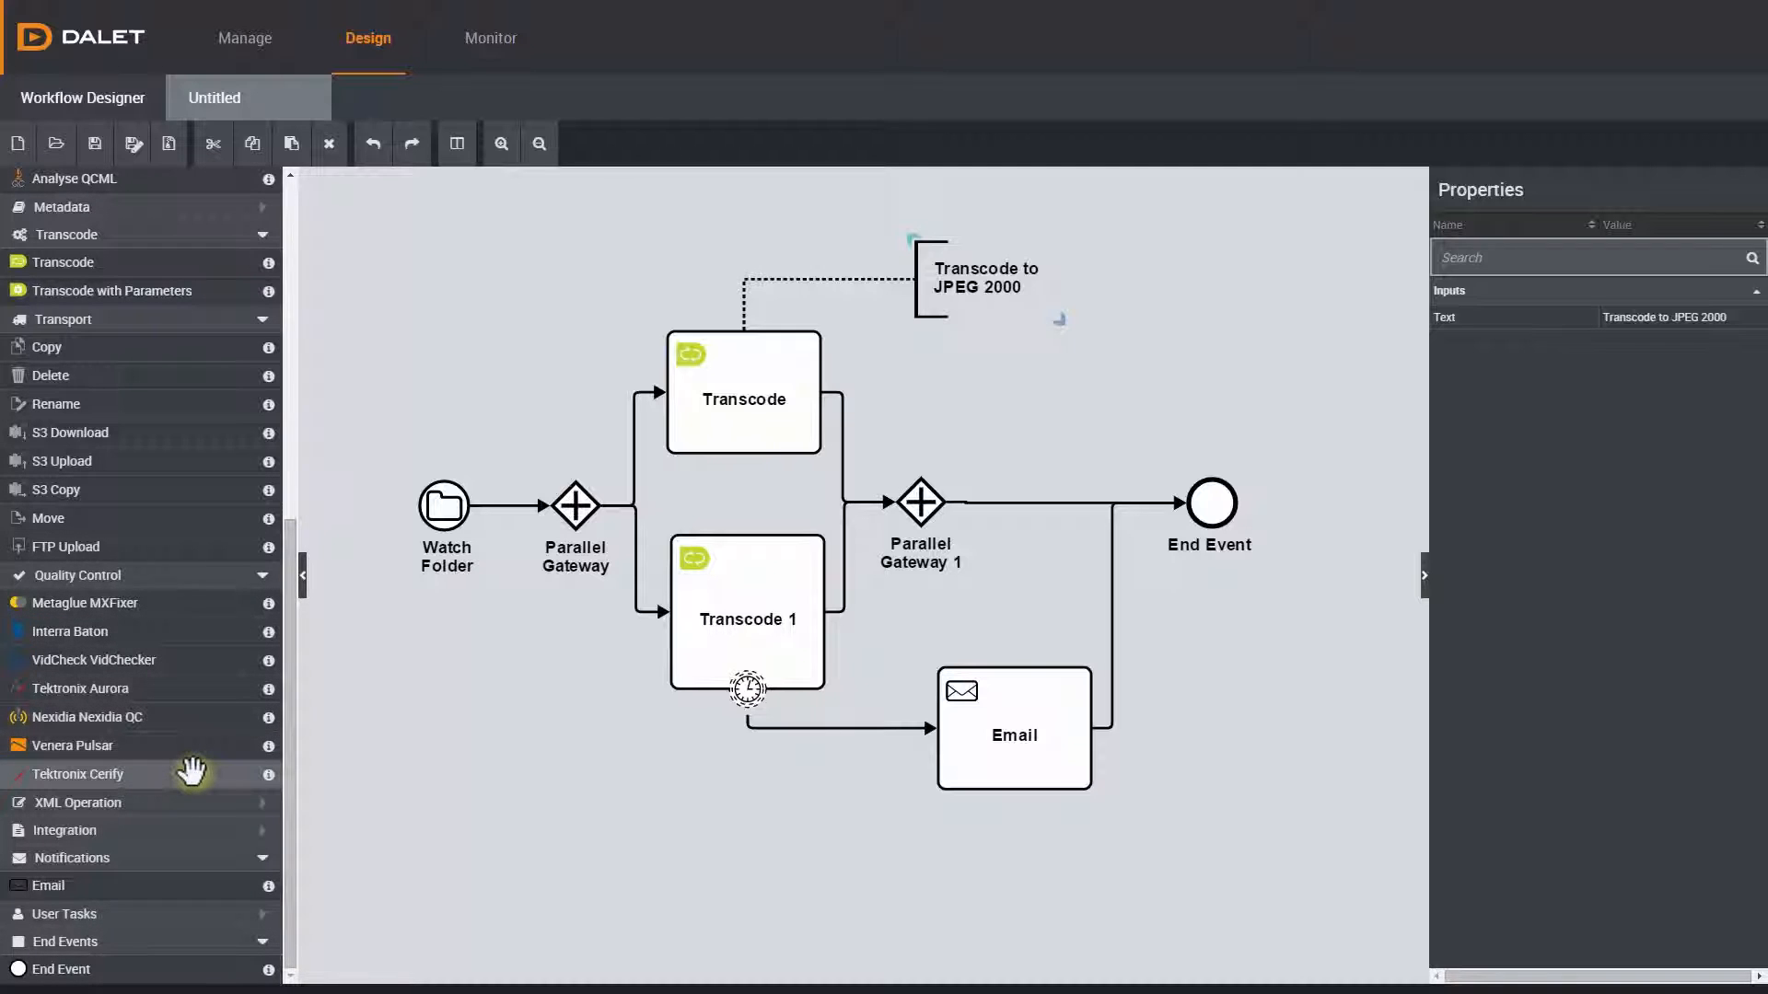